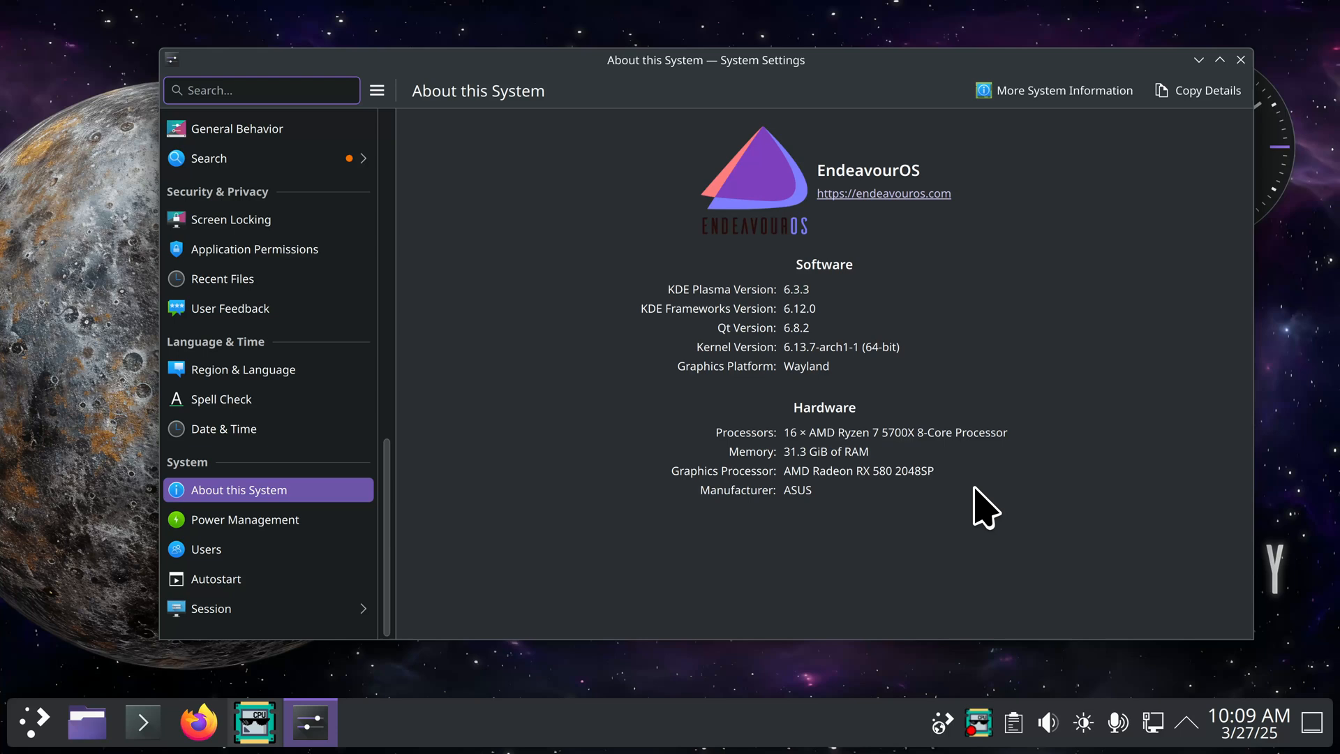
mouse_move(994, 526)
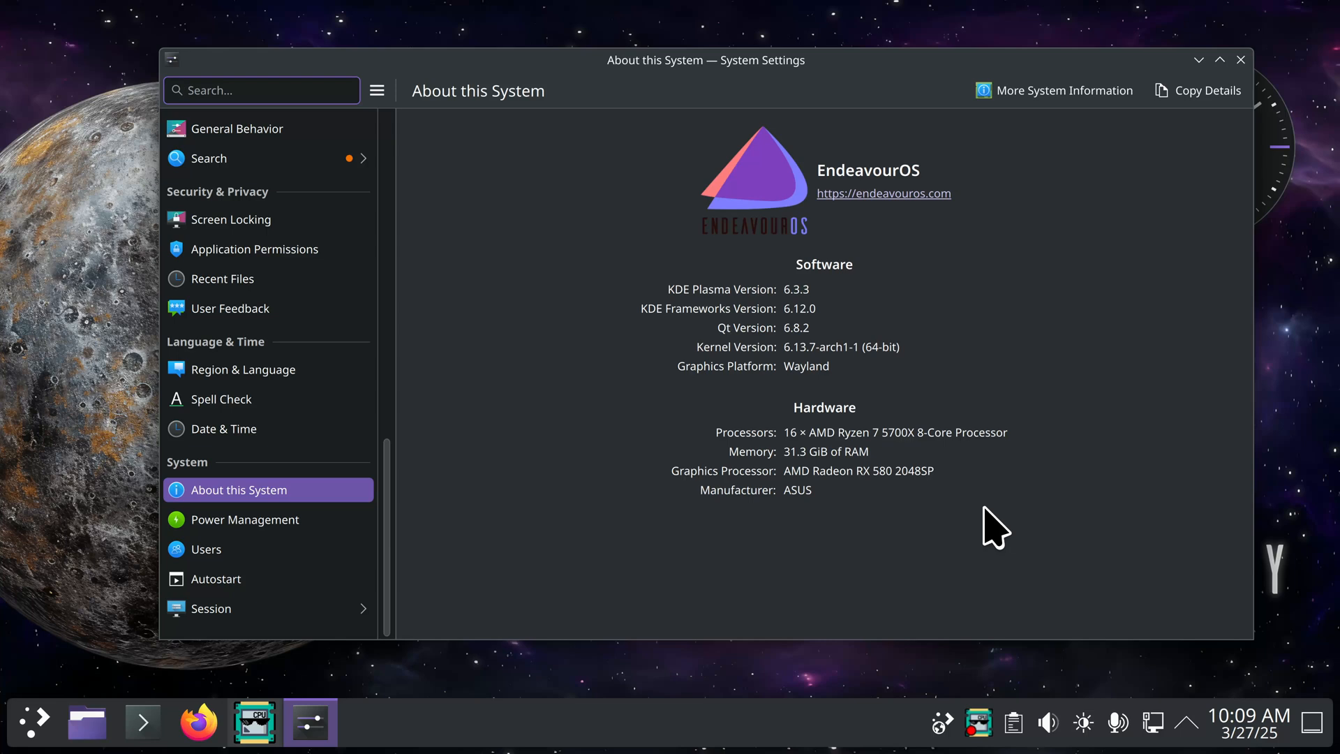
mouse_move(855, 407)
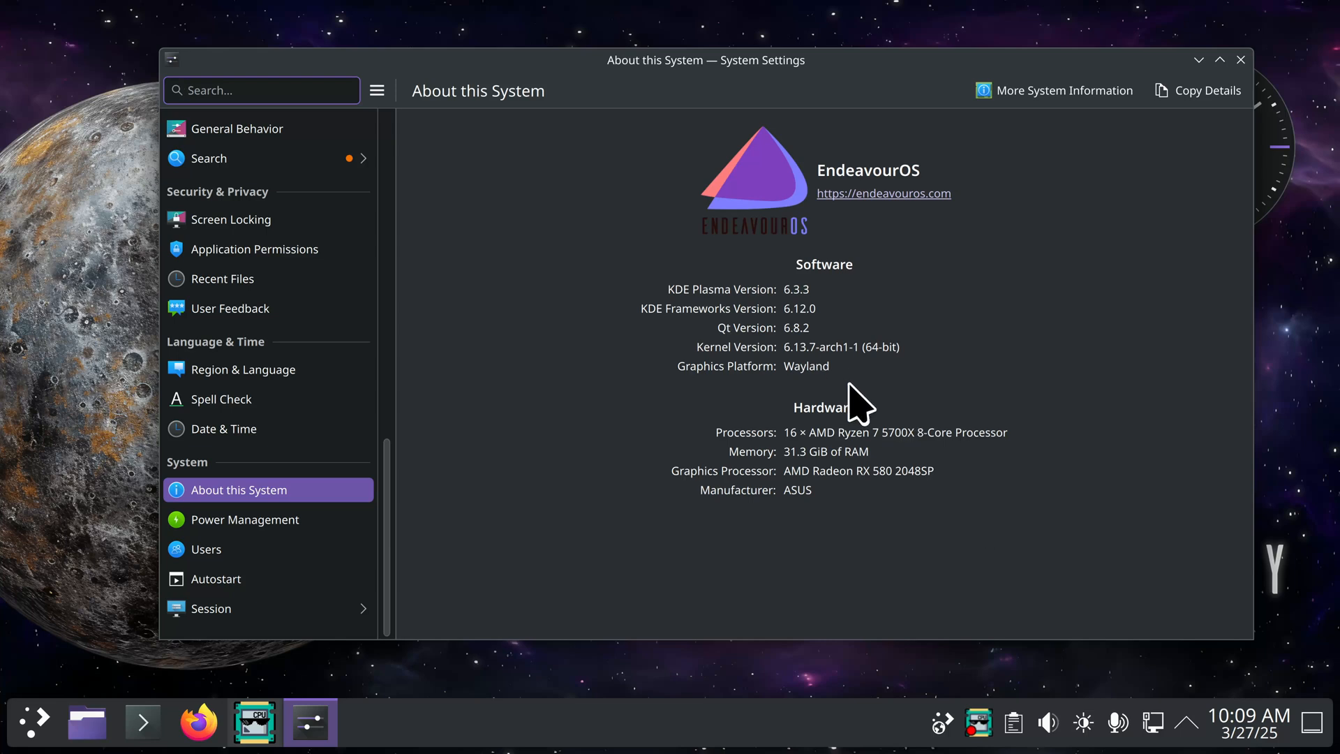
mouse_move(1082, 543)
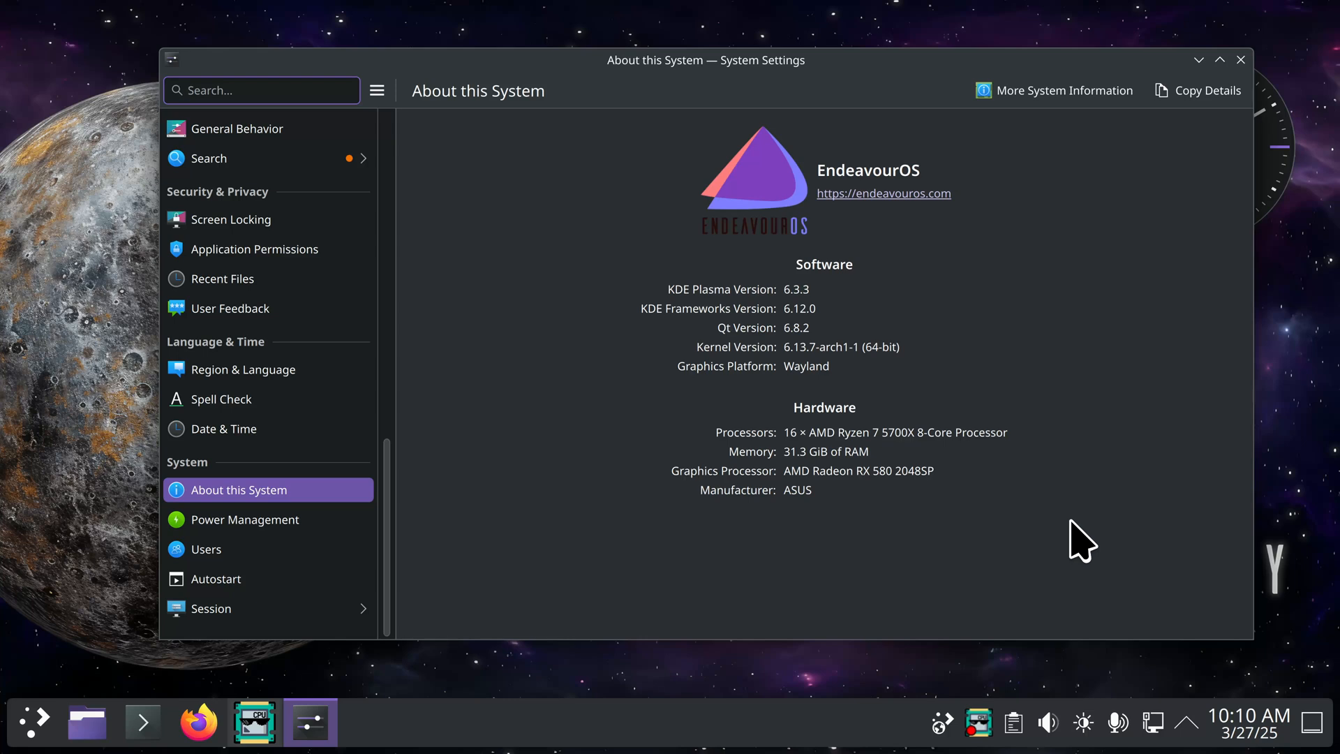
mouse_move(1112, 514)
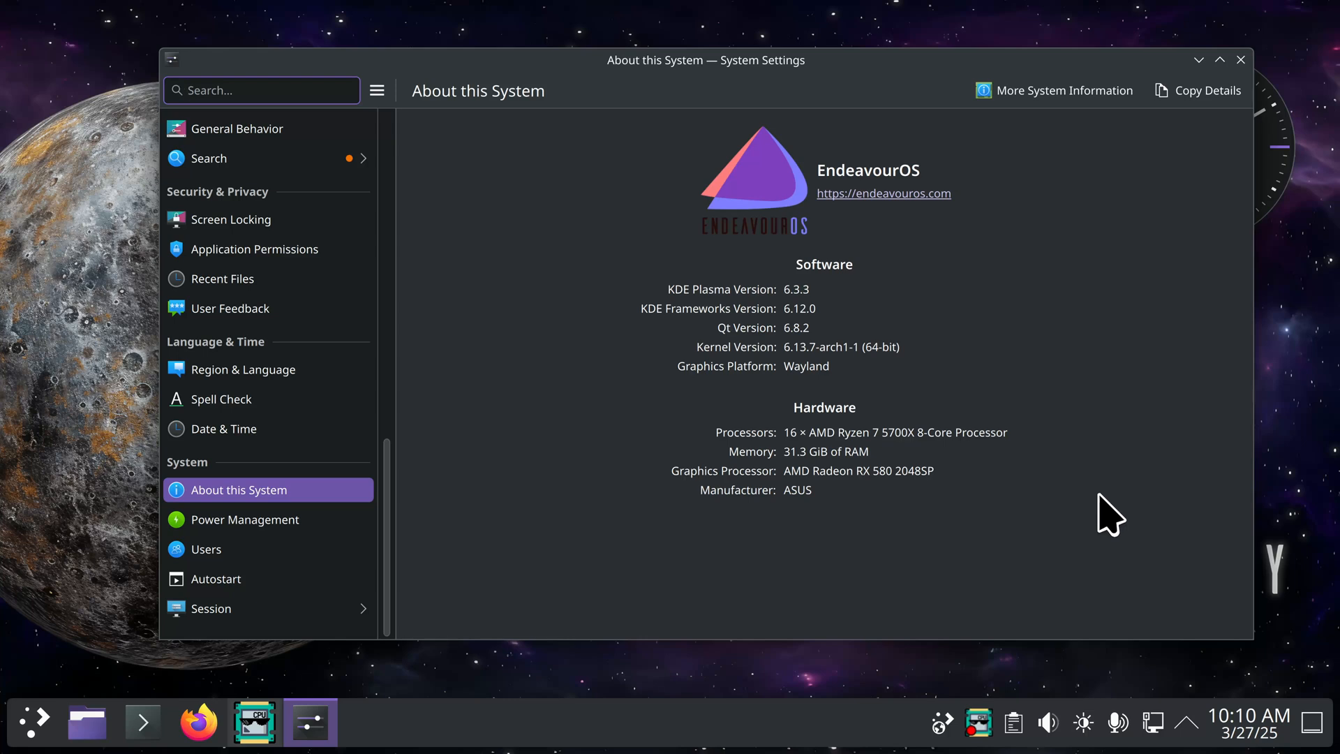
Close the System Settings window showing the EndeavourOS system details.
left_click(1241, 61)
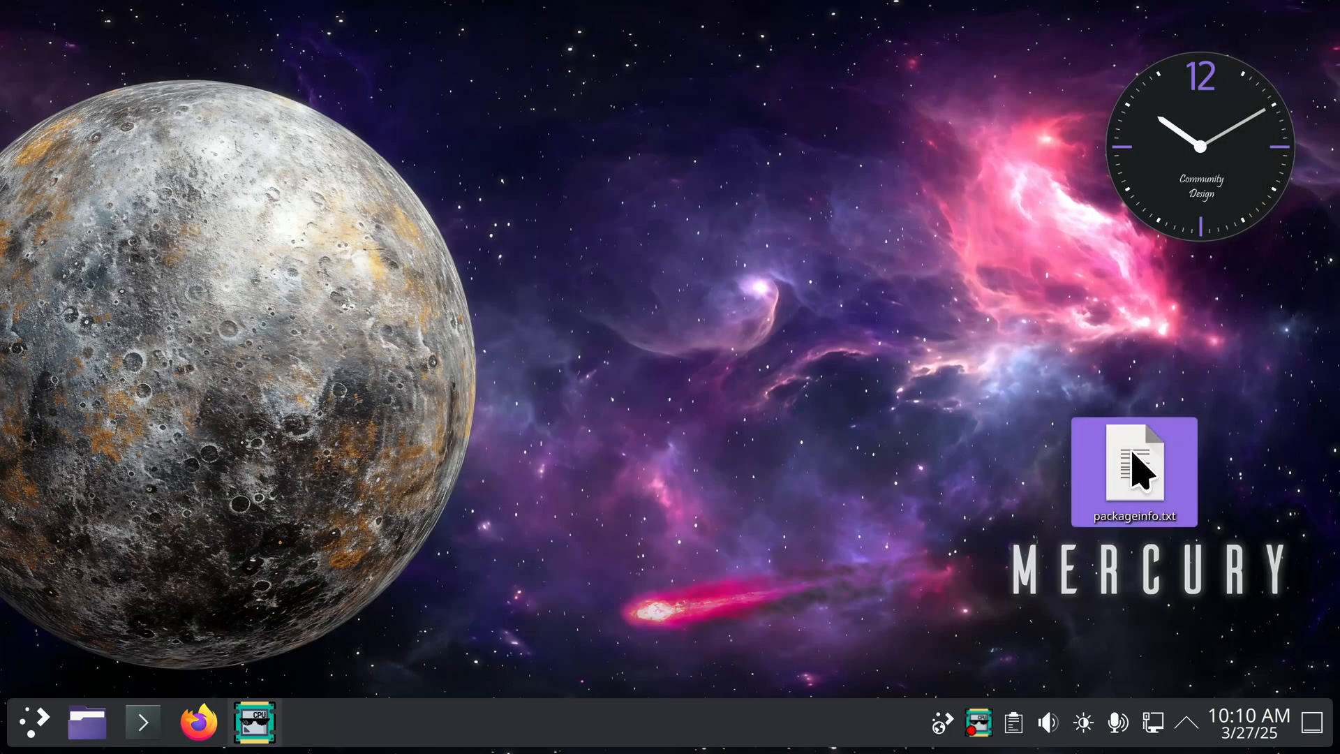
Open packageinfo.txt from the desktop in Kate, then minimize it.
double_click(1135, 472)
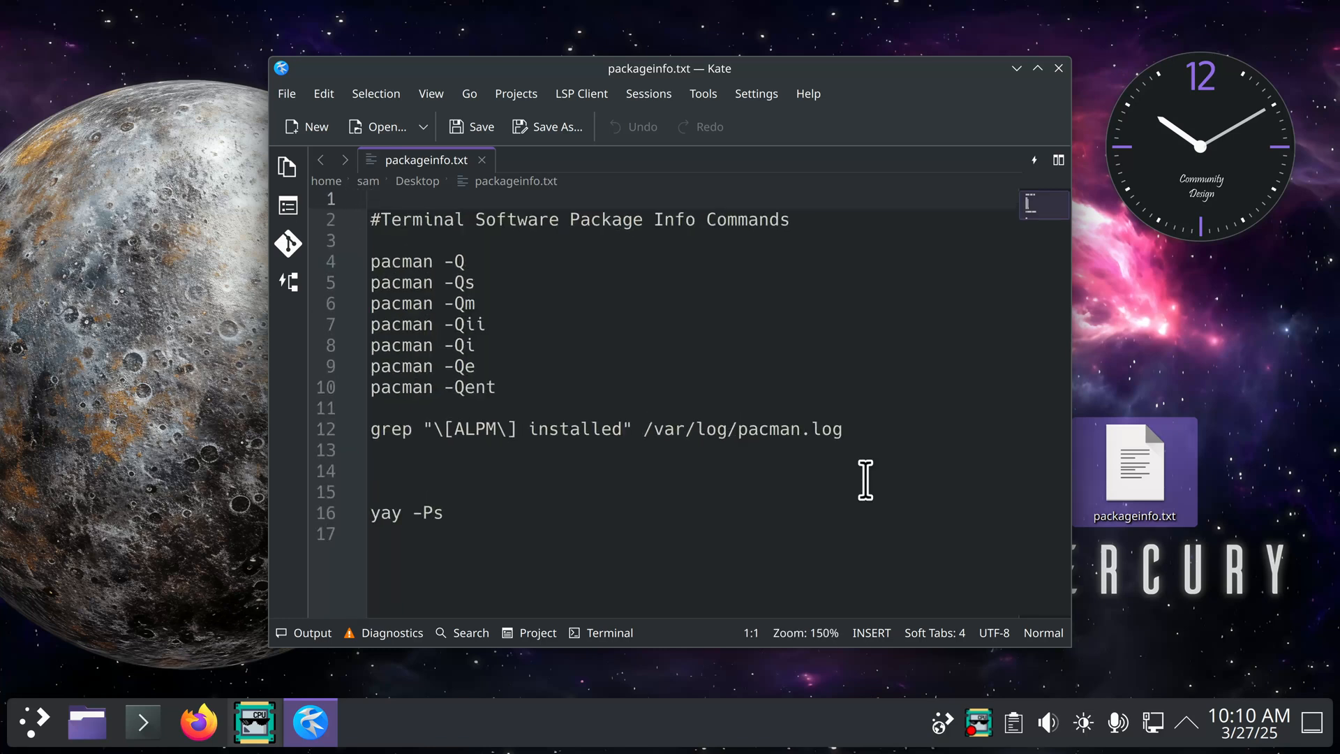
mouse_move(914, 556)
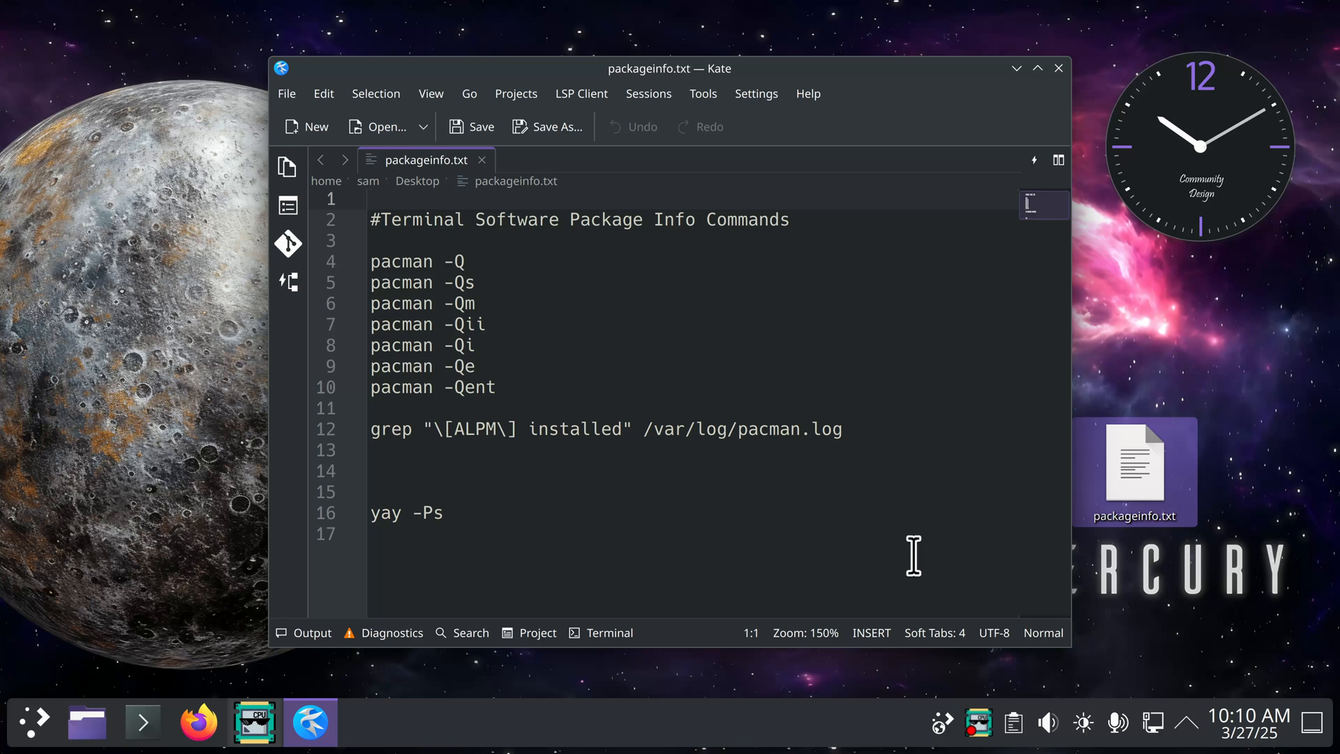
mouse_move(860, 500)
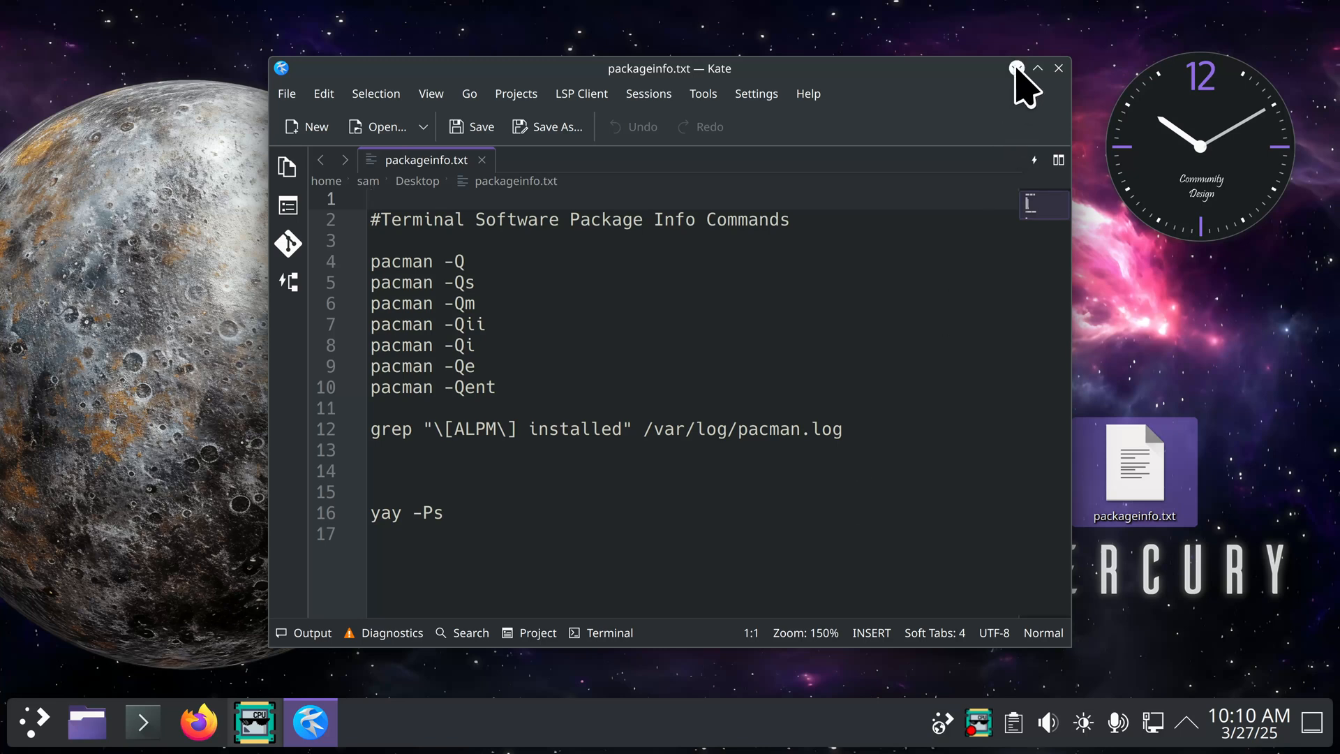
left_click(1058, 69)
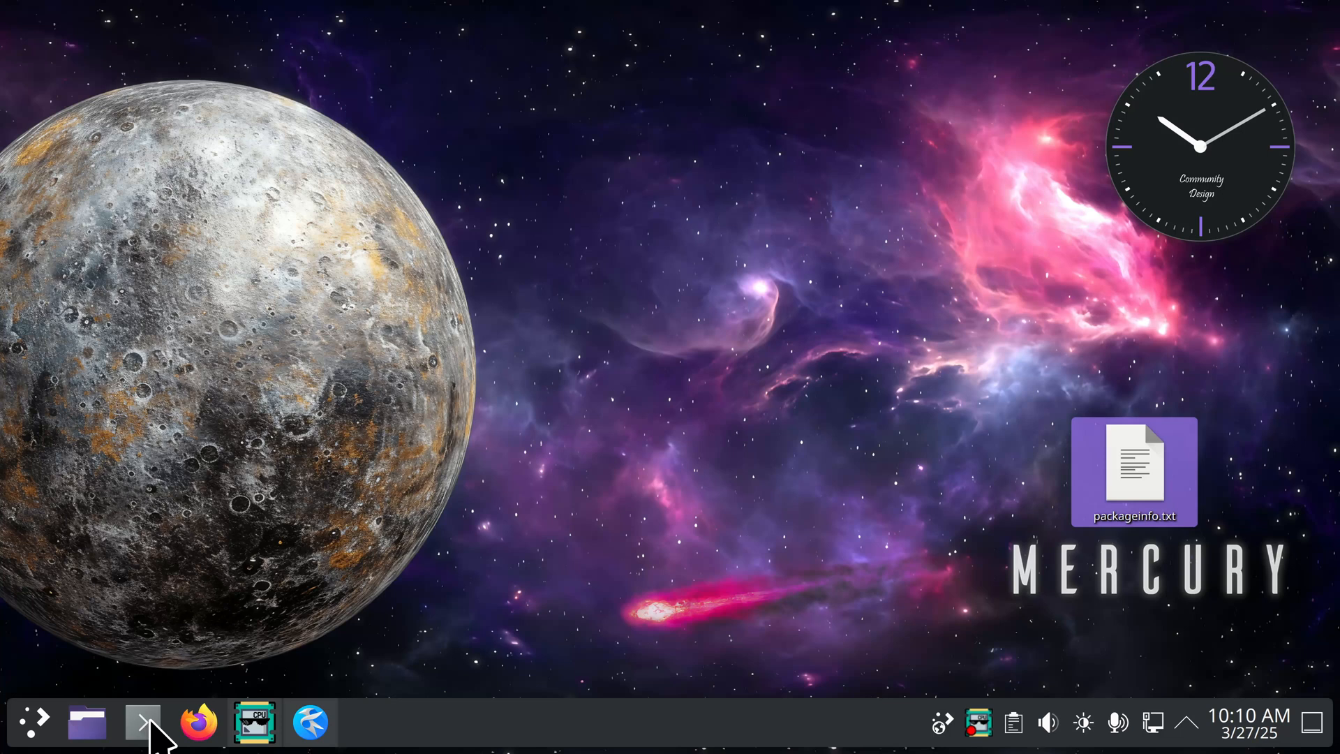
Launch Konsole from the taskbar and run history to list earlier pacman and yay commands.
left_click(141, 722)
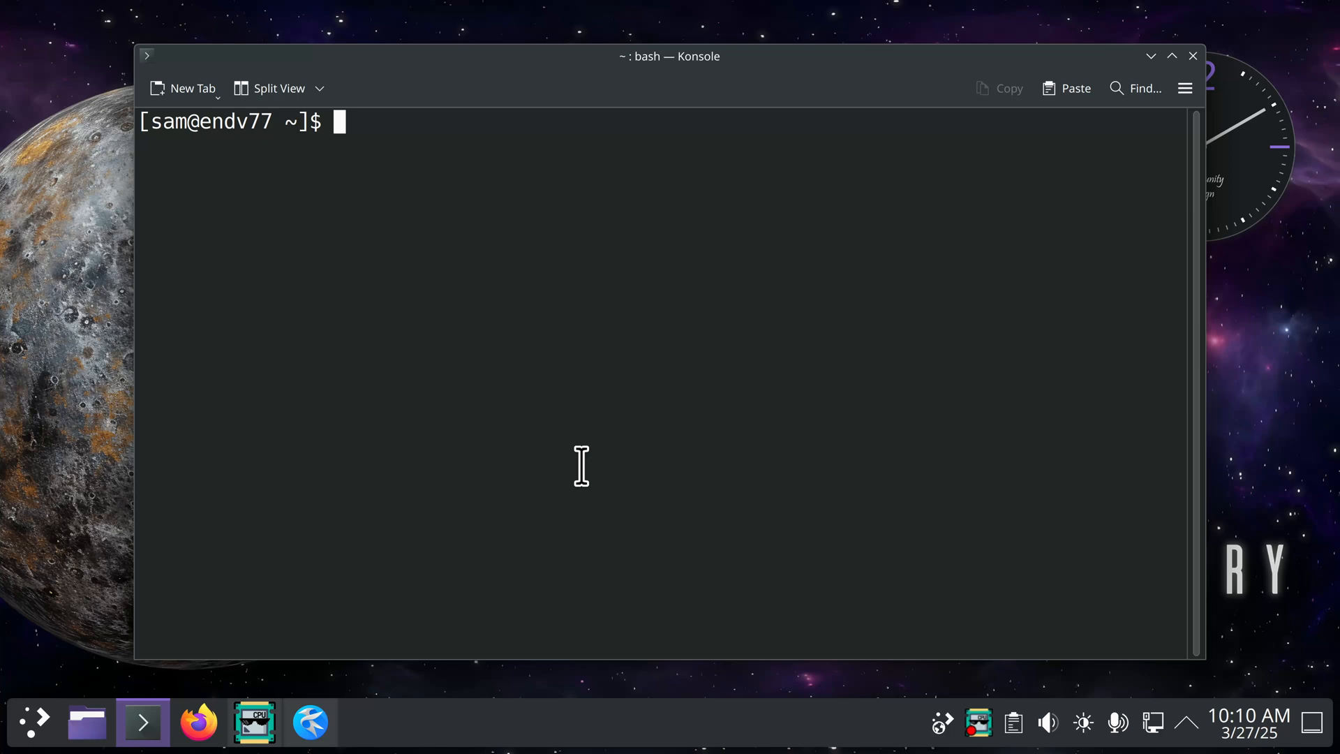
type("hist")
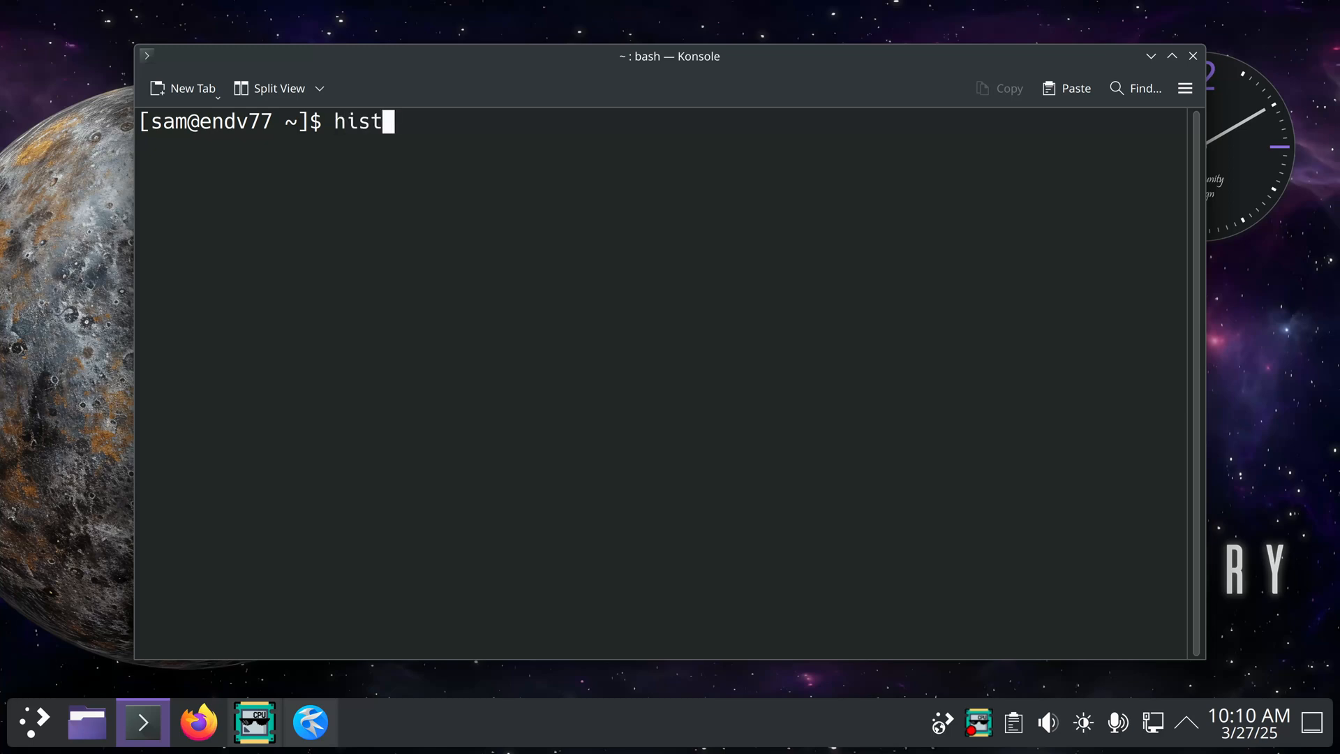
type("ory")
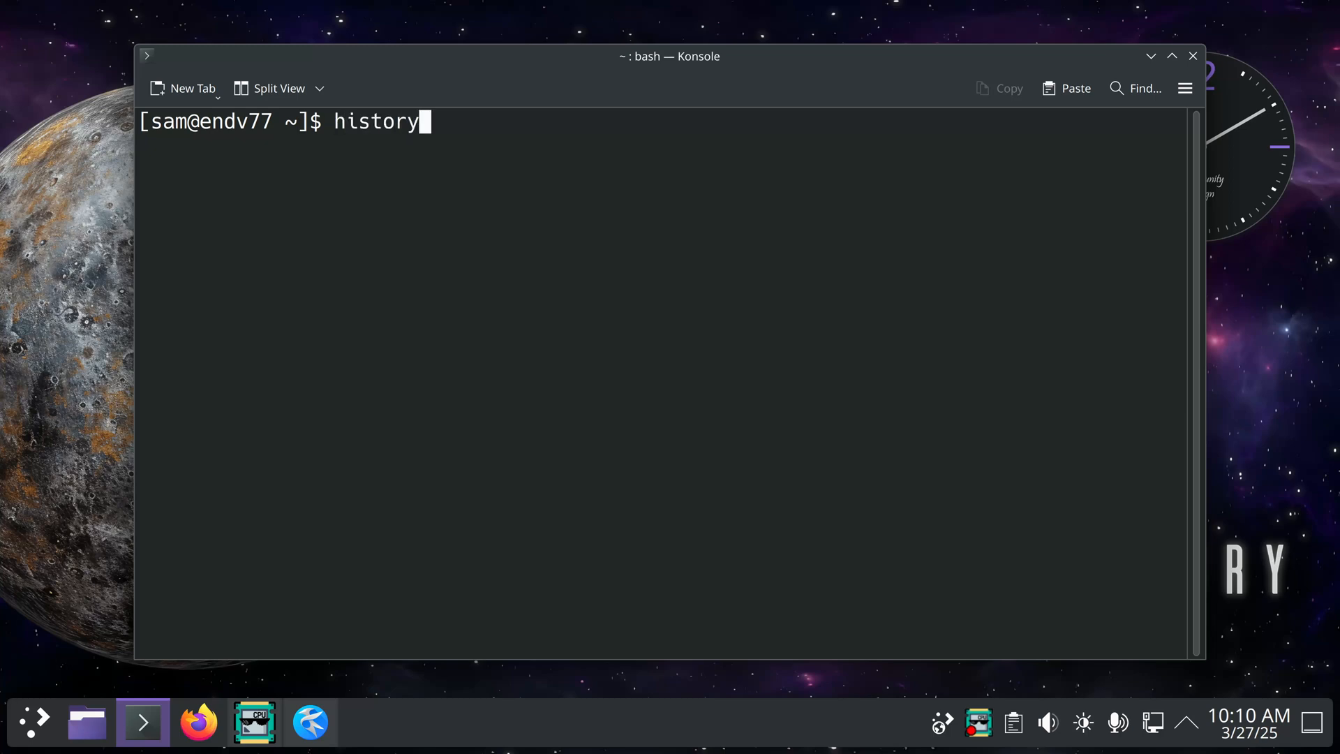
key("Return")
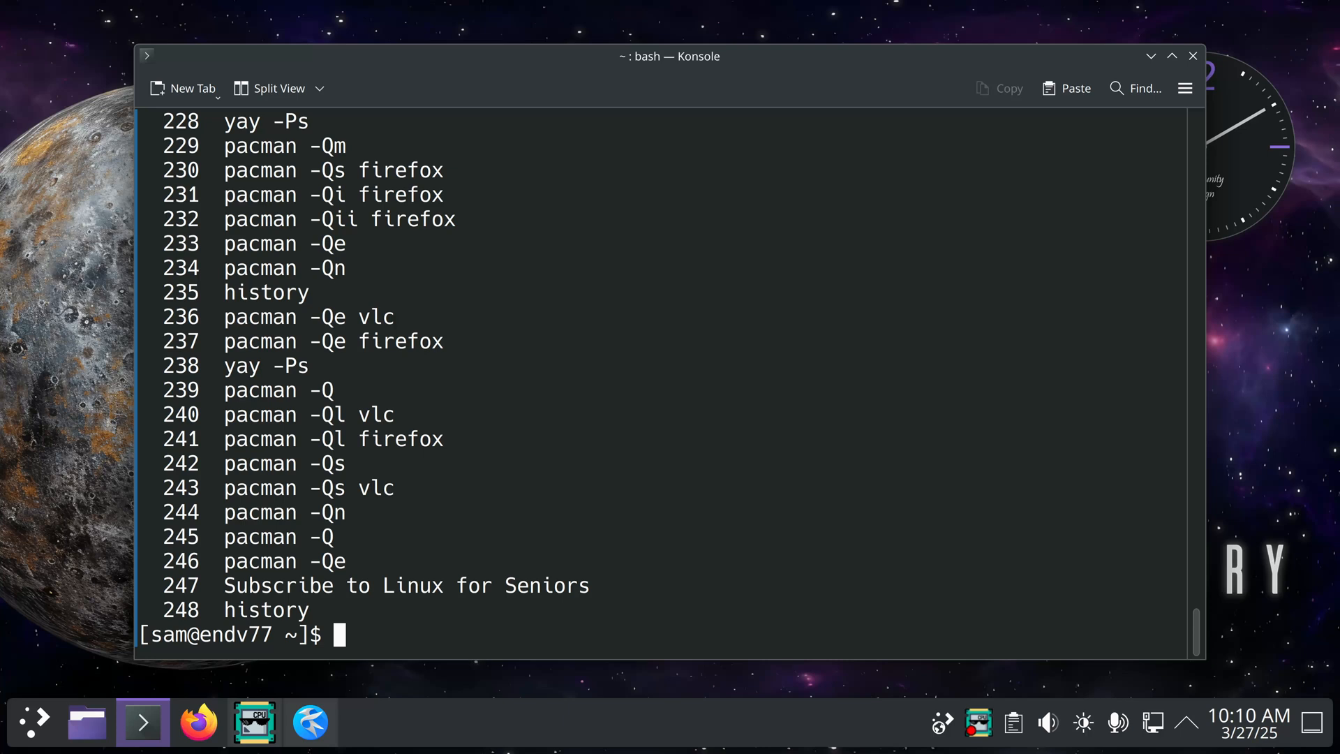
mouse_move(224, 397)
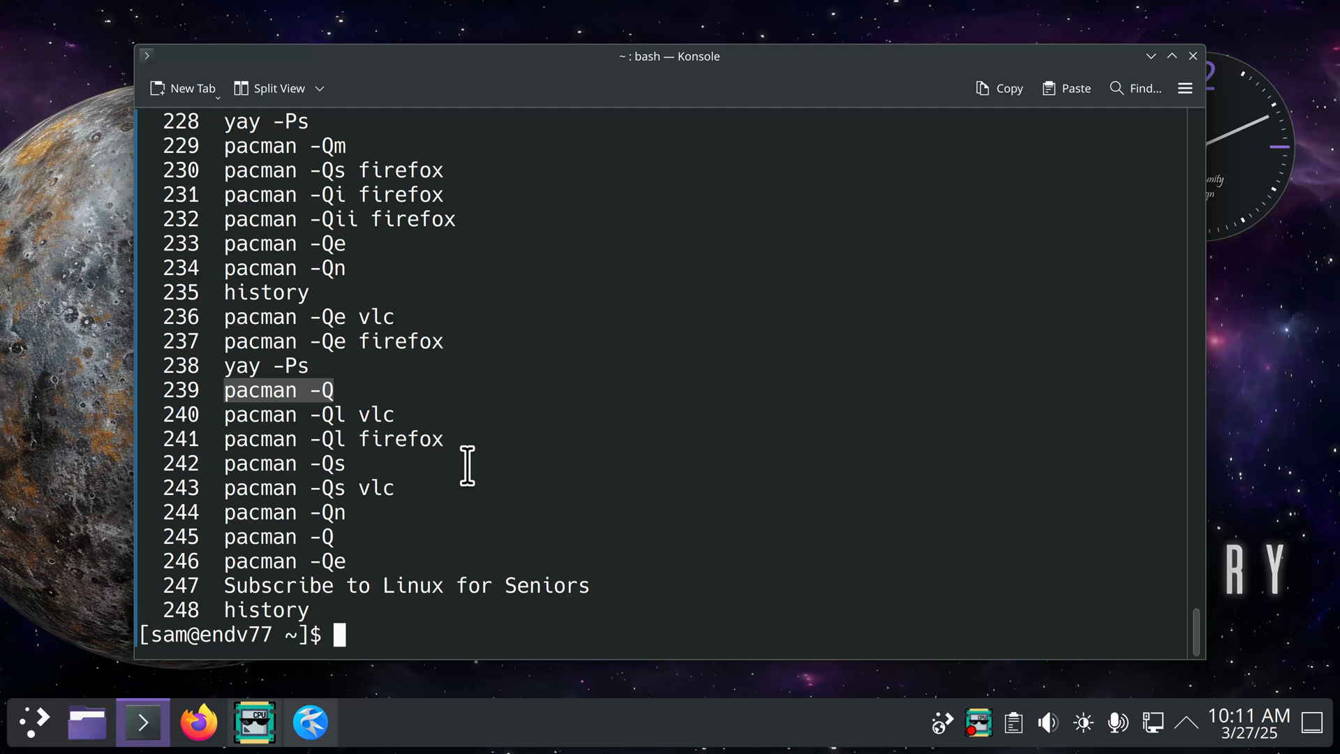
mouse_move(419, 710)
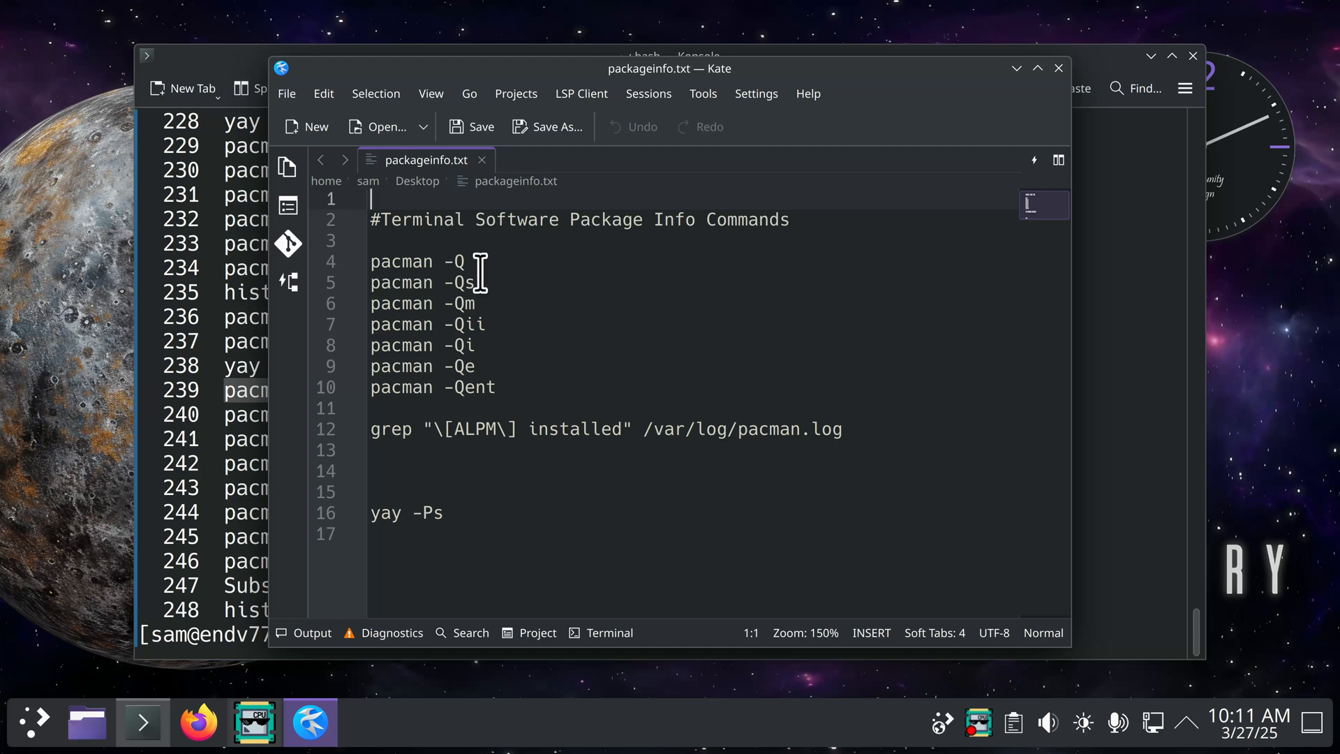
mouse_move(976, 124)
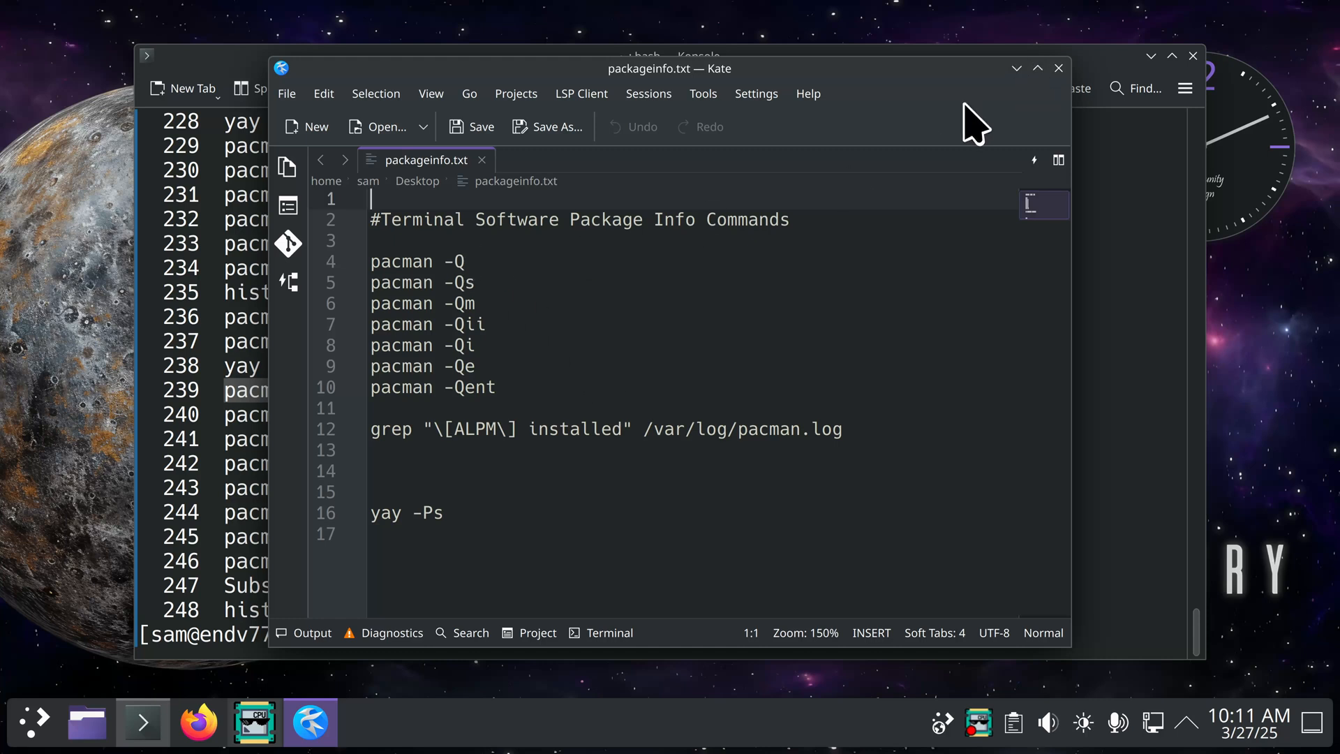
mouse_move(480, 308)
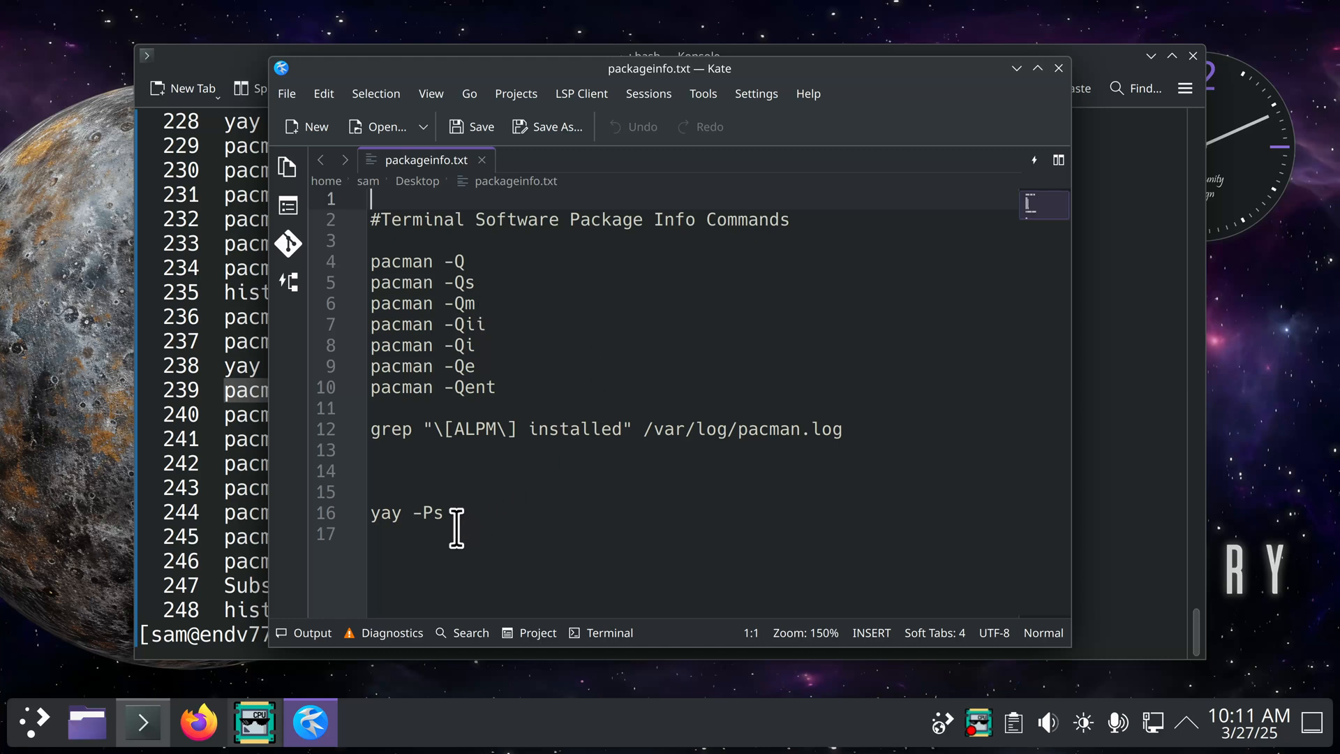
mouse_move(419, 282)
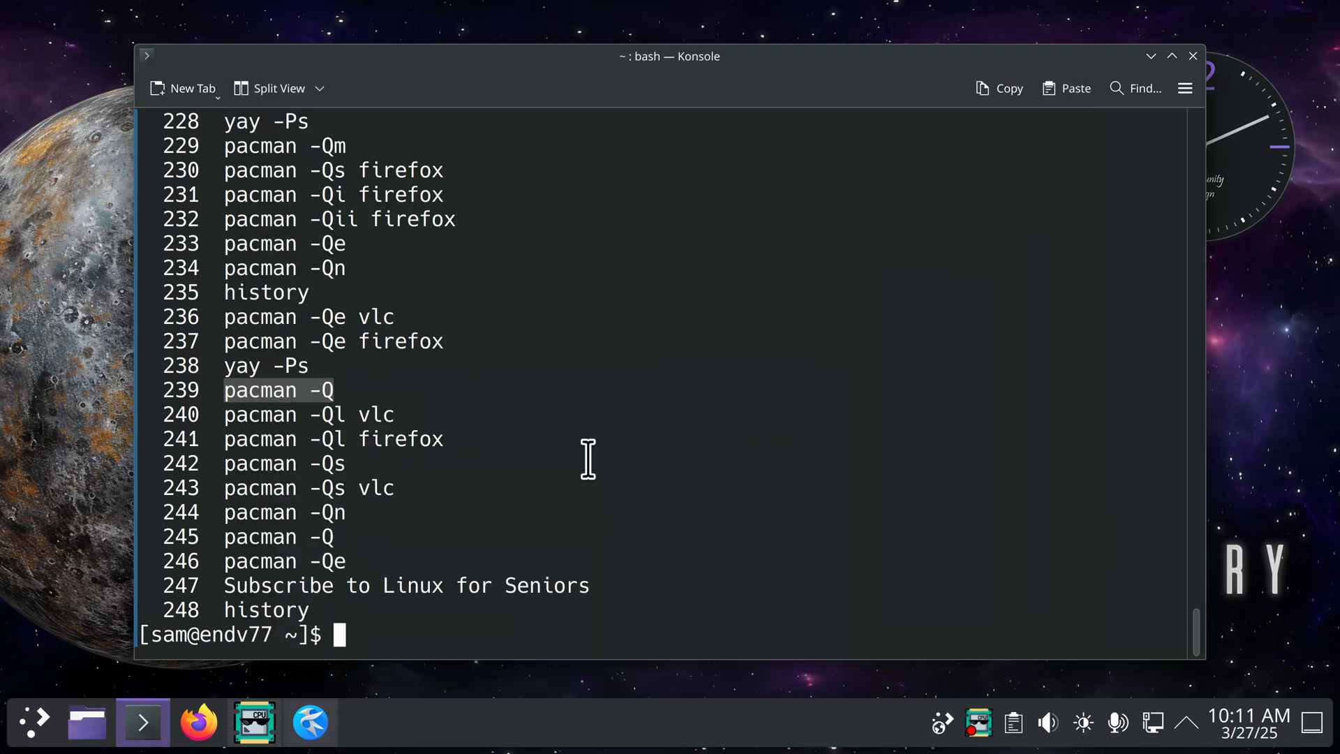
mouse_move(475, 439)
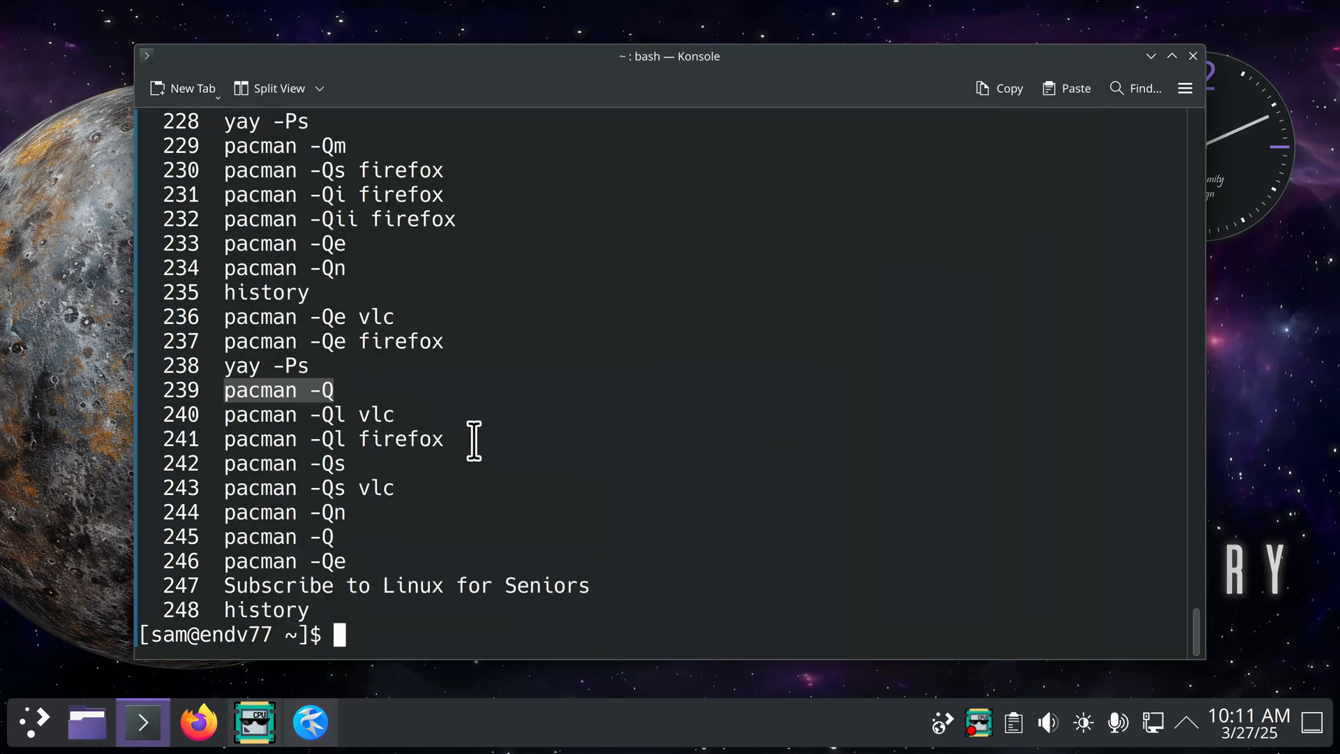
mouse_move(885, 39)
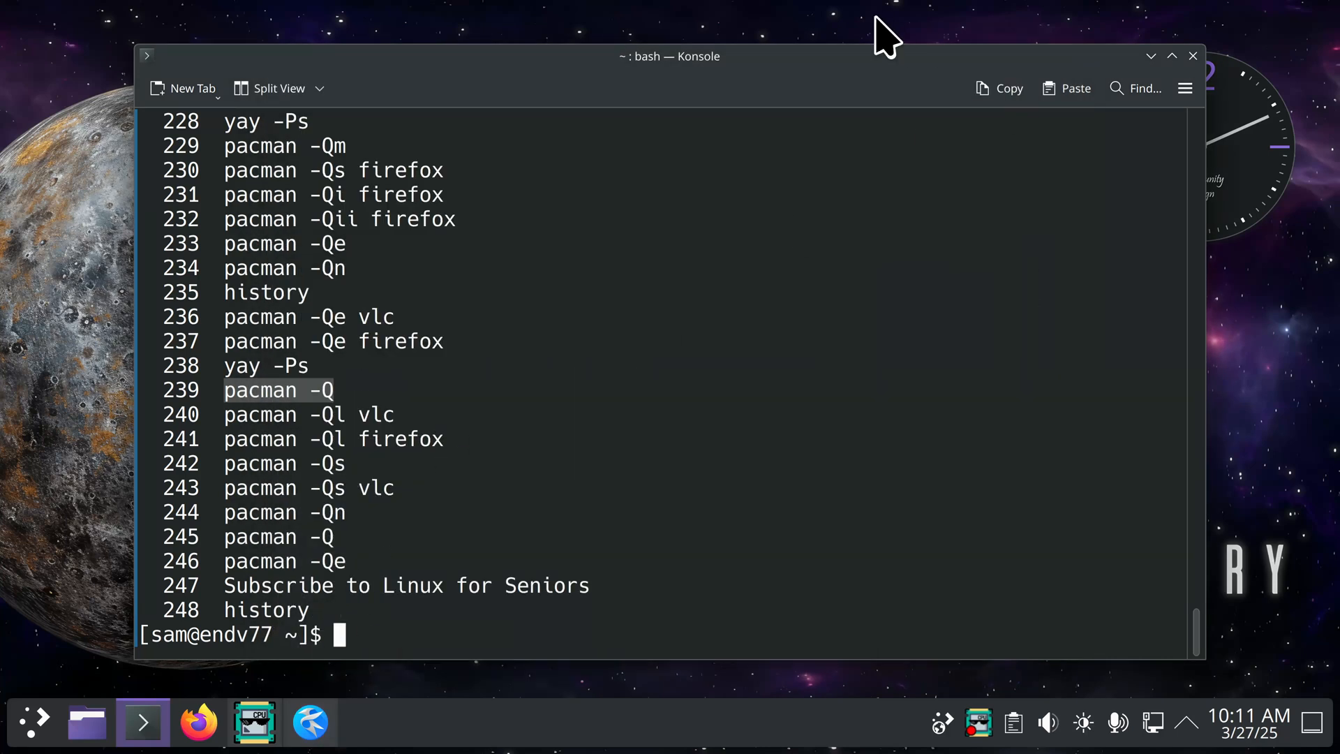
mouse_move(226, 346)
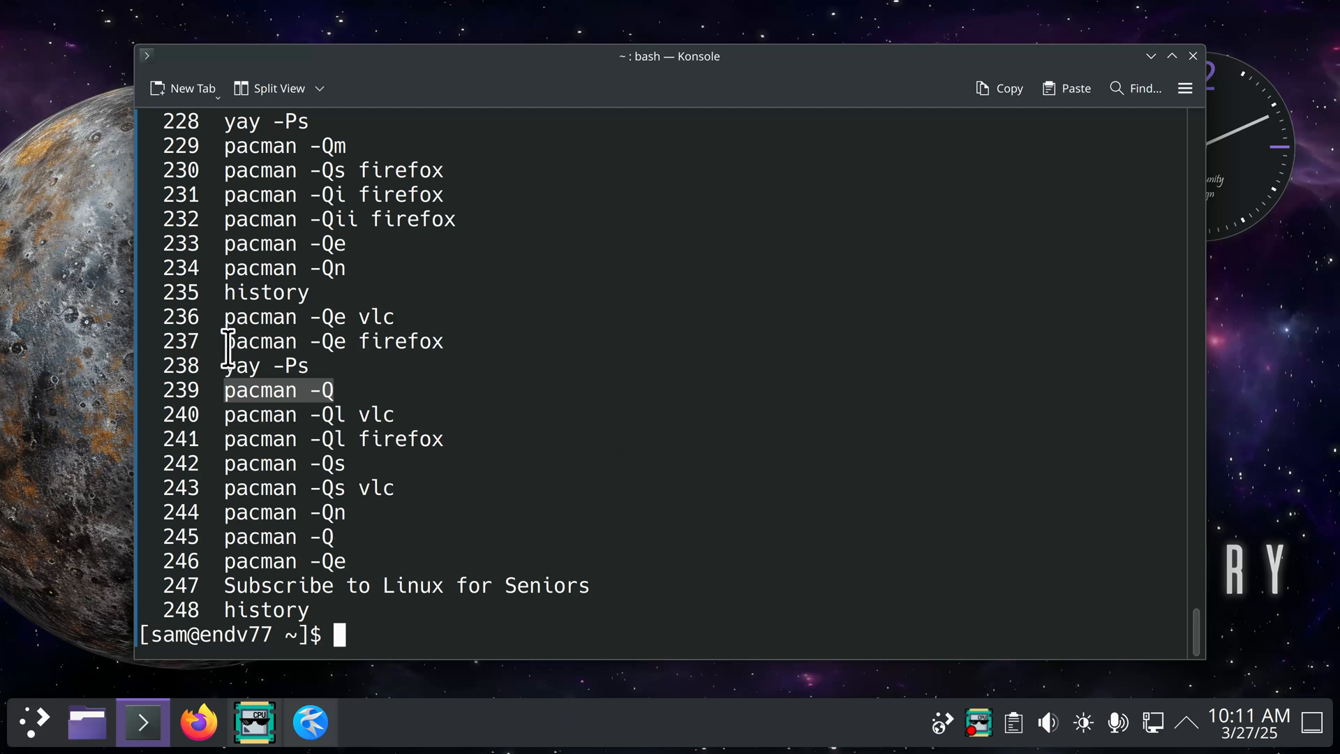
mouse_move(620, 538)
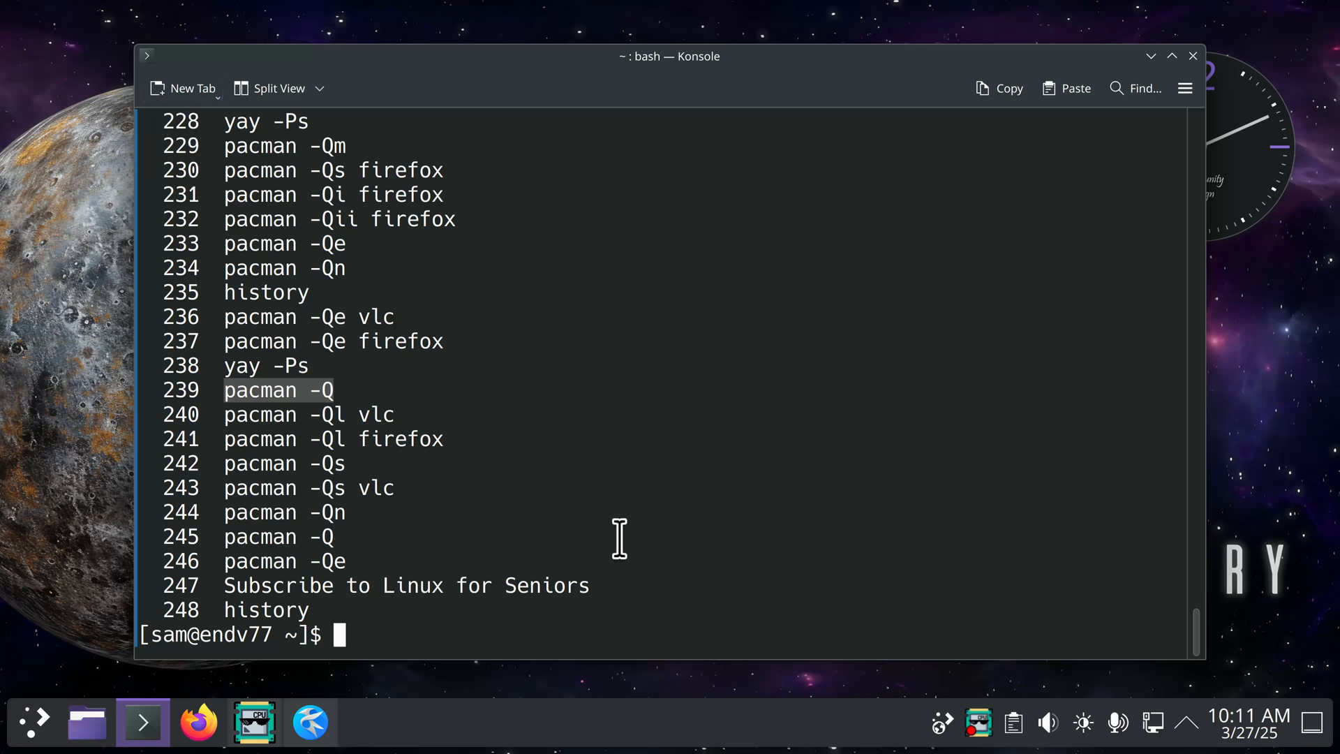
mouse_move(680, 640)
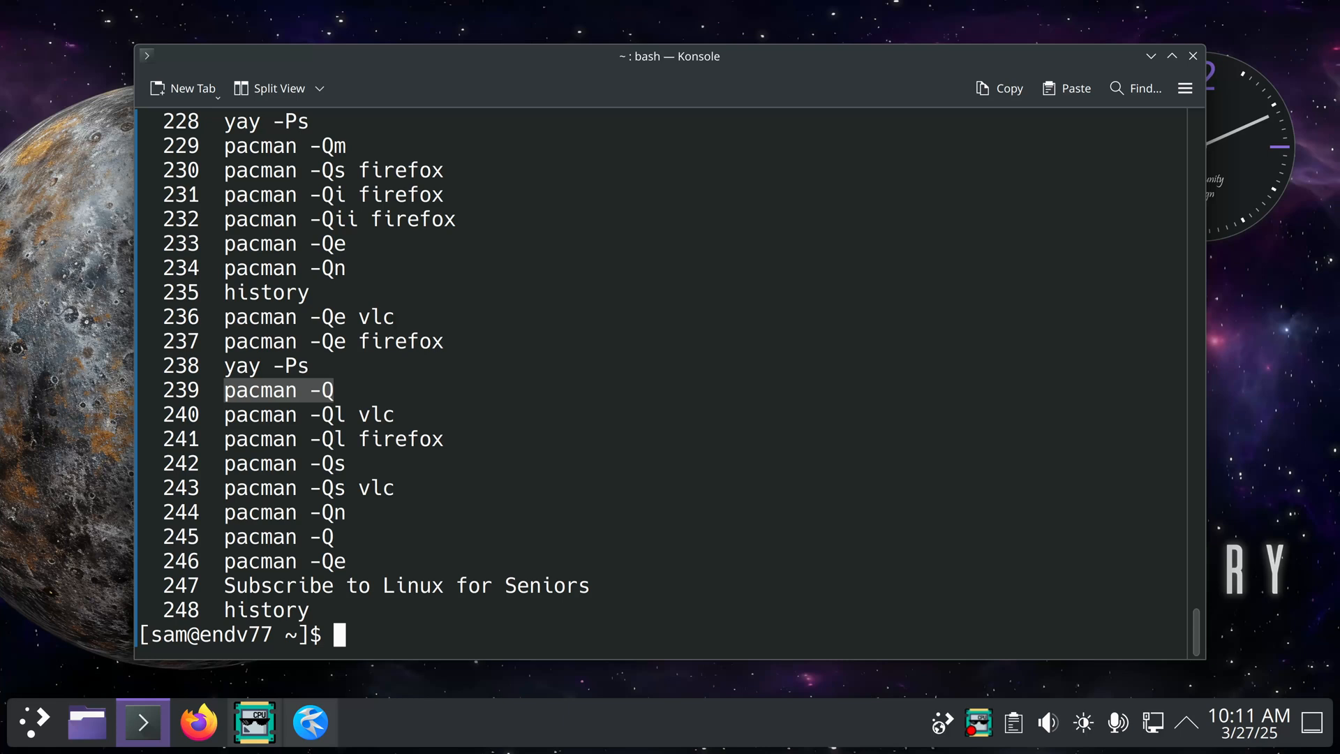
Rerun history entry 239 (pacman -Q) with !239.
type("!")
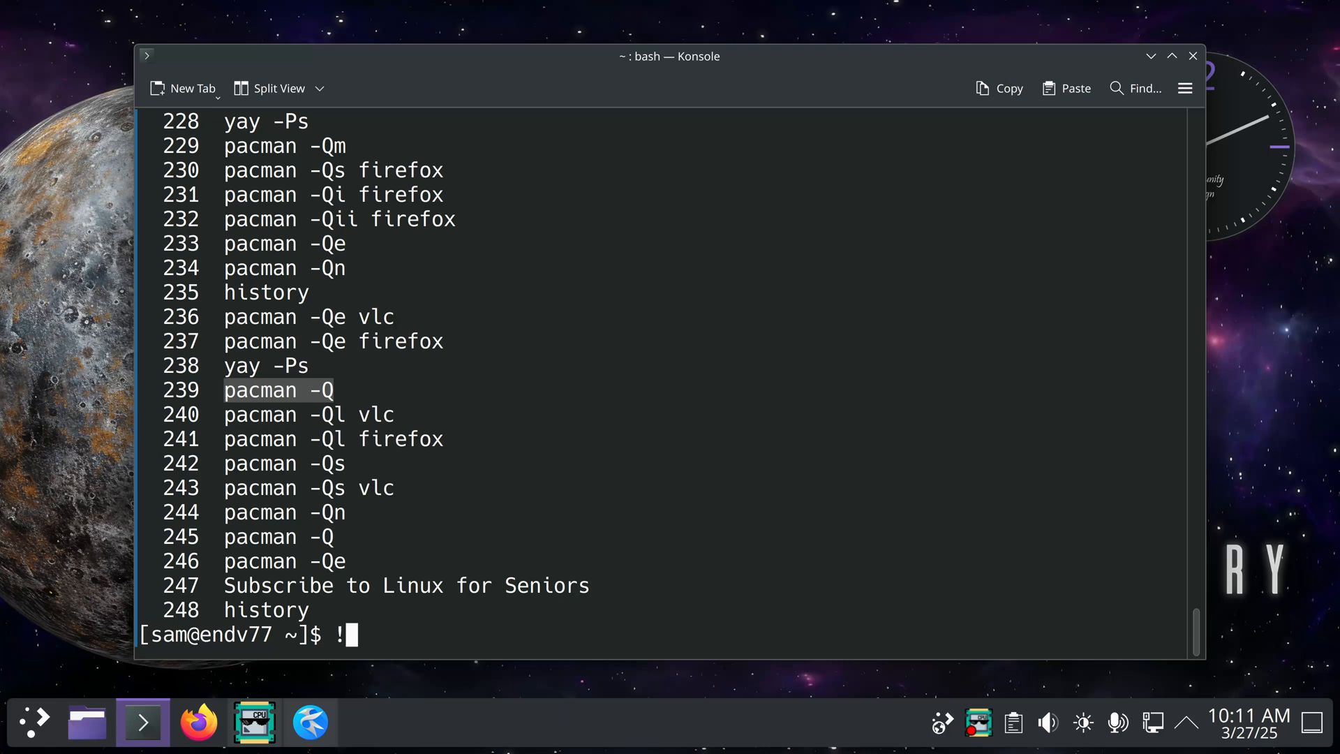
type("239")
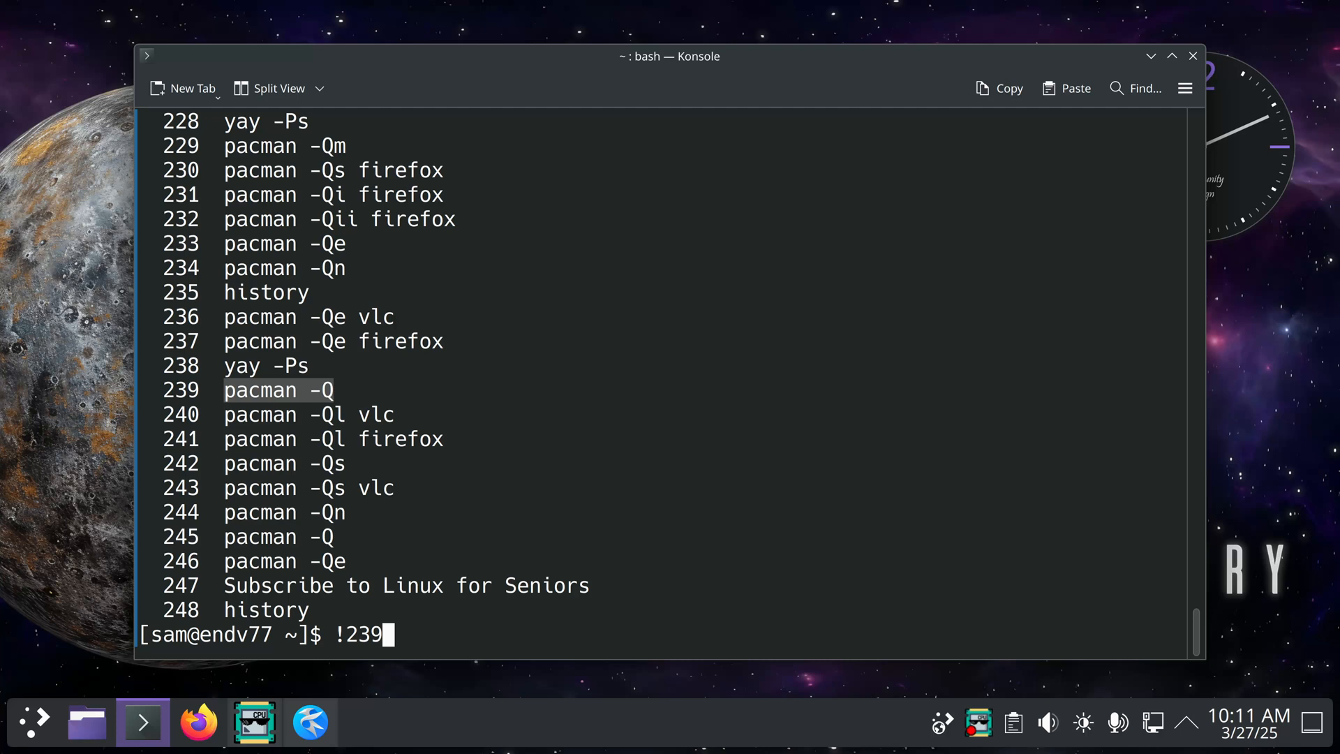
key("Return")
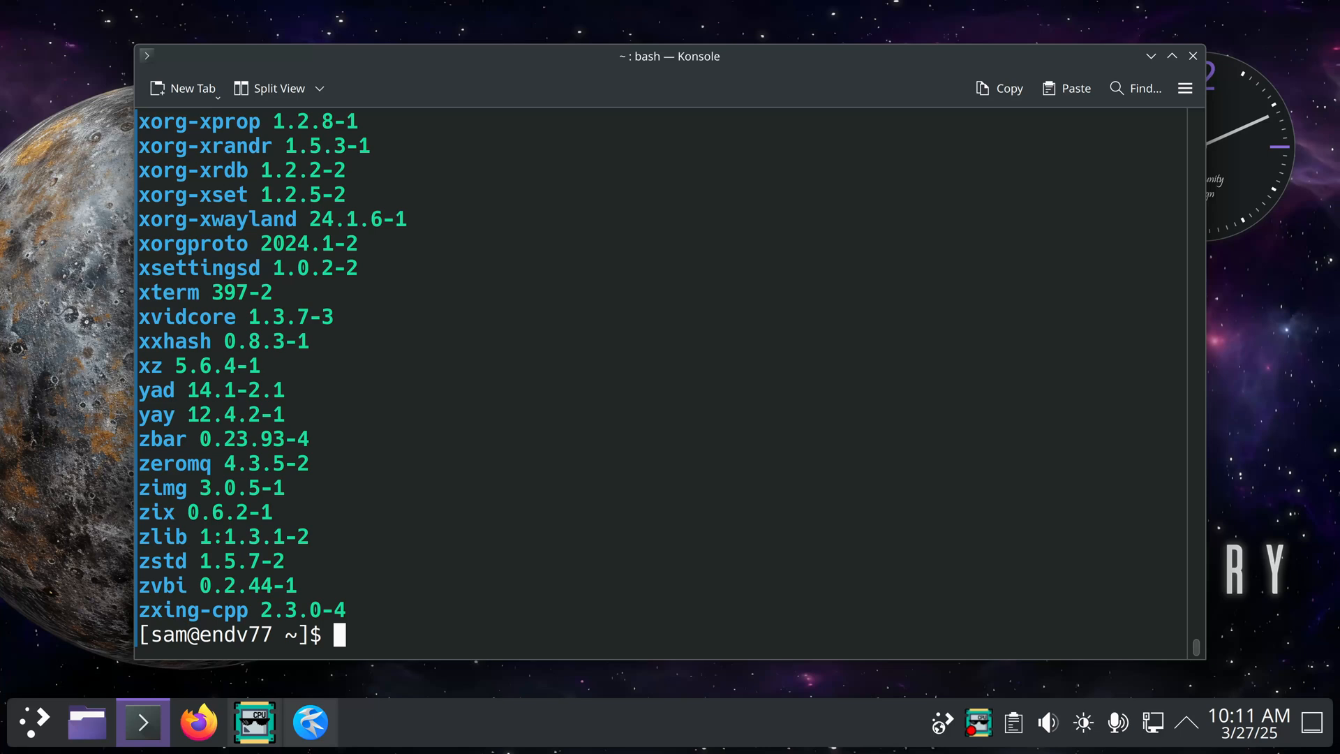
Run the history listing again and scroll up to entries from 225.
type("clea")
type("hi")
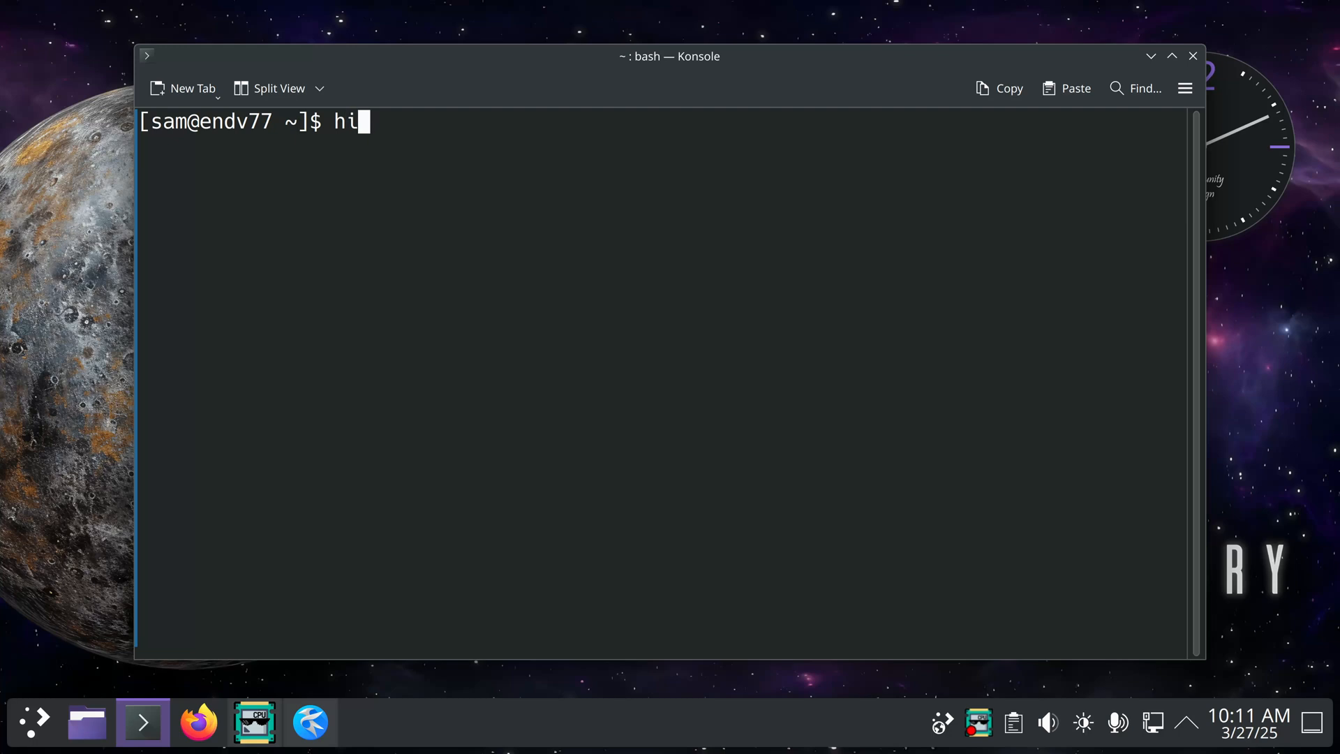
key("Return")
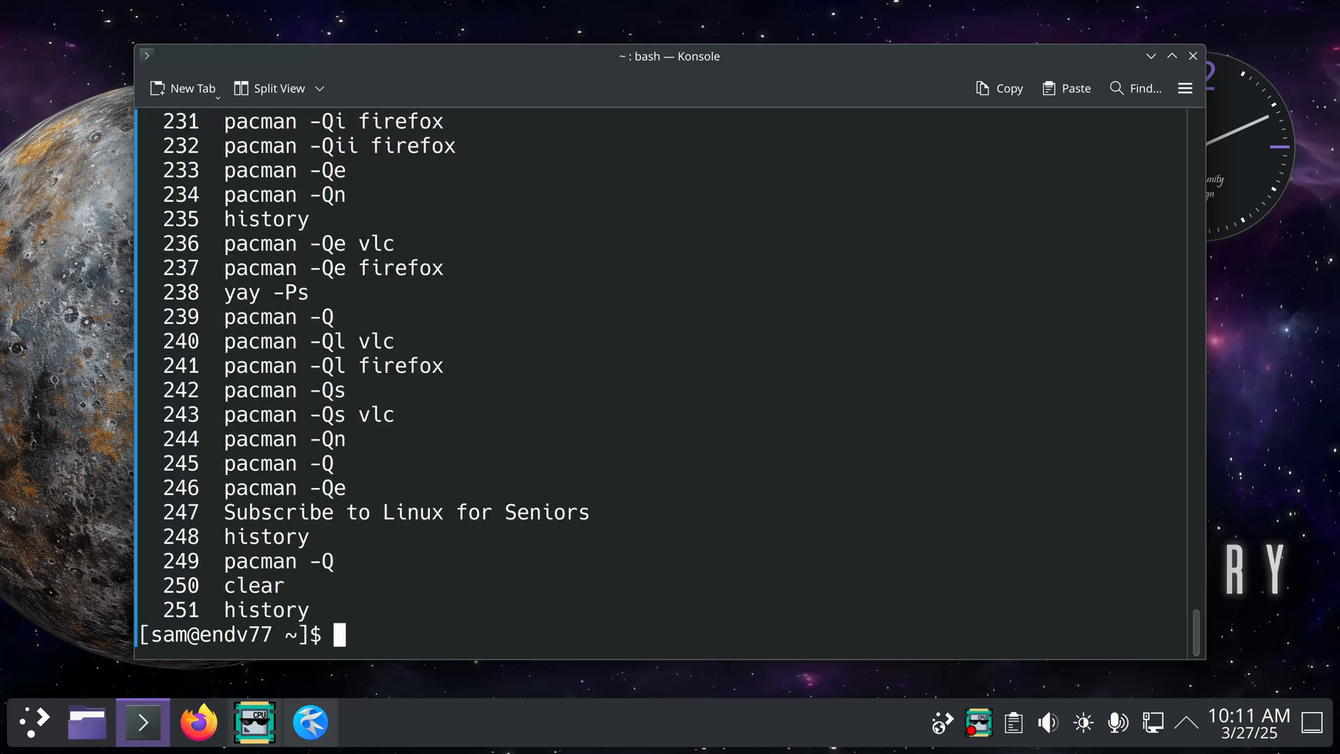
mouse_move(354, 731)
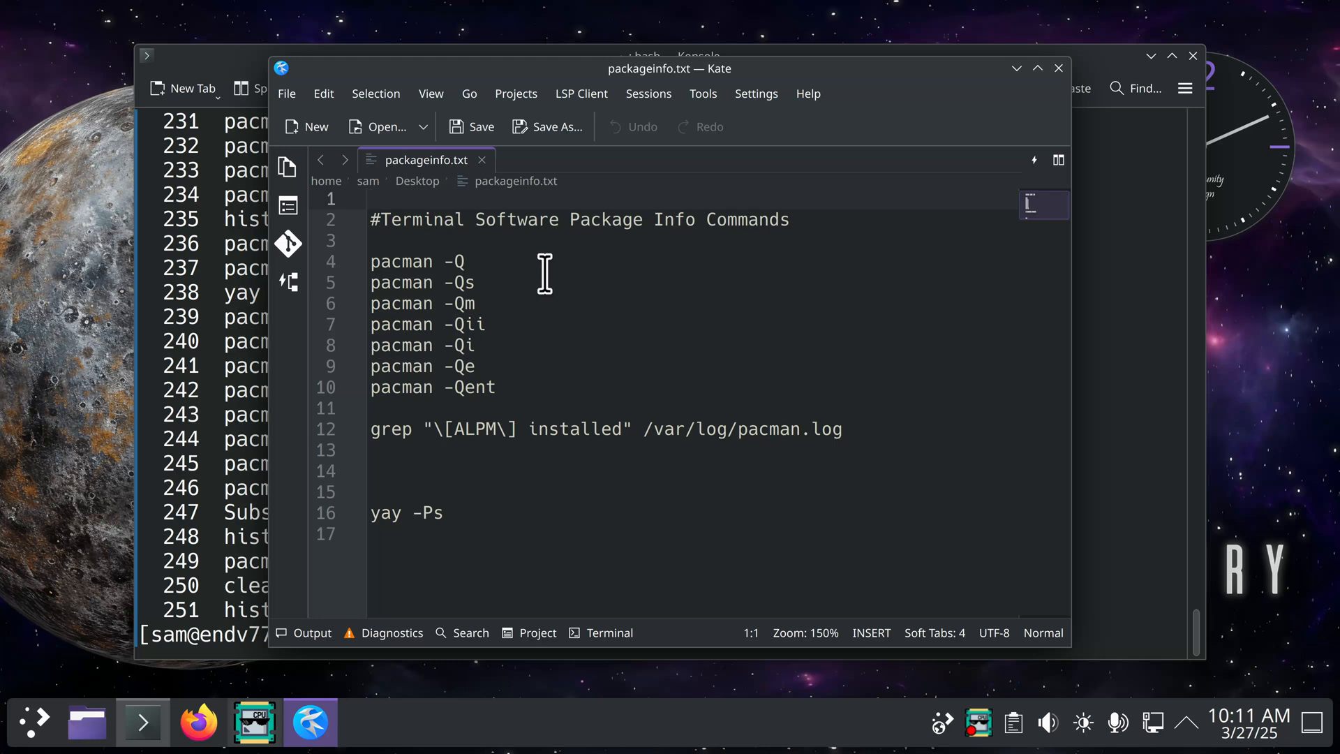
mouse_move(490, 290)
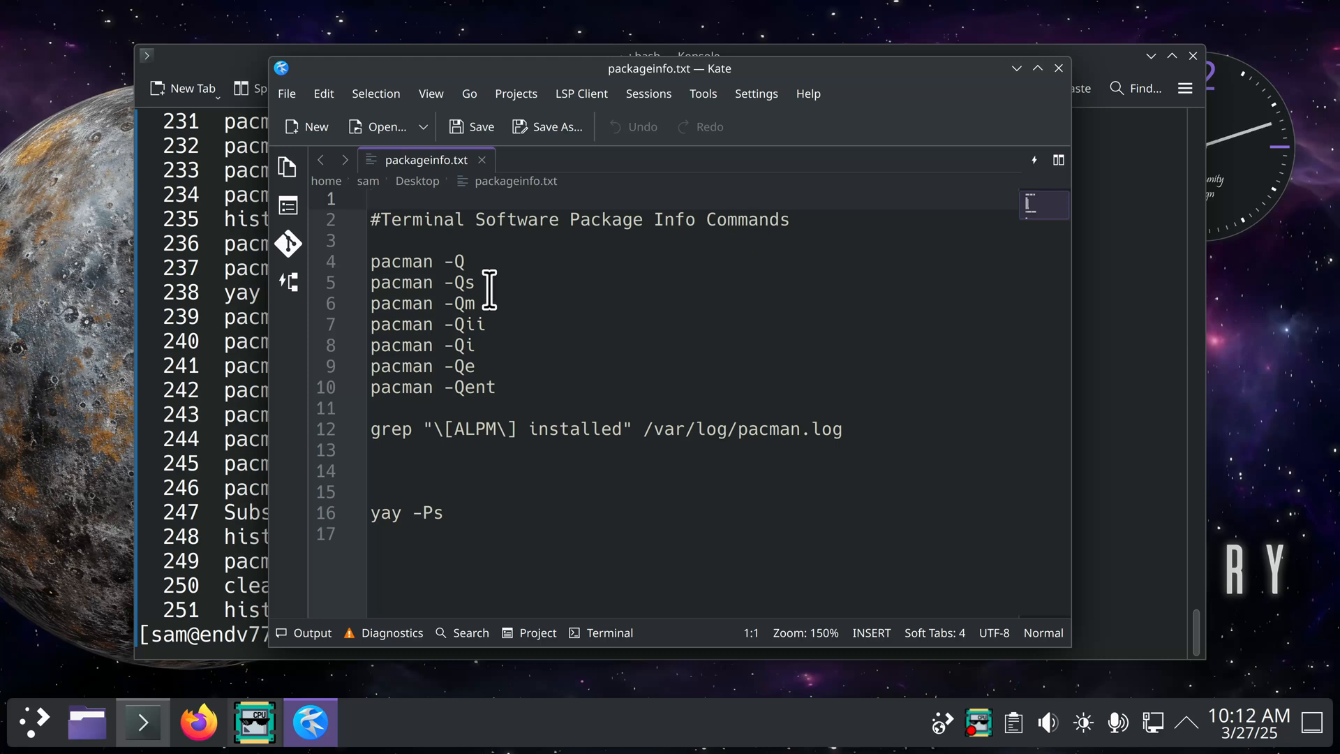
mouse_move(757, 285)
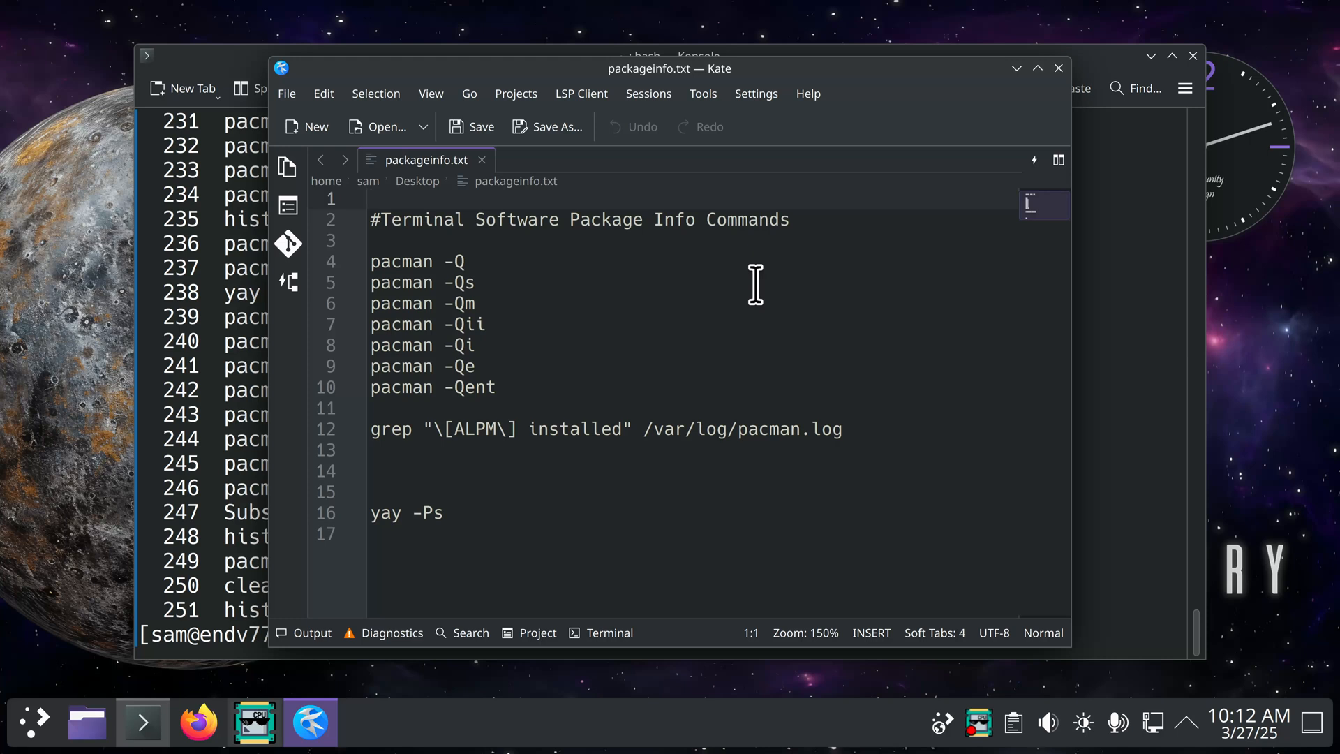
mouse_move(940, 183)
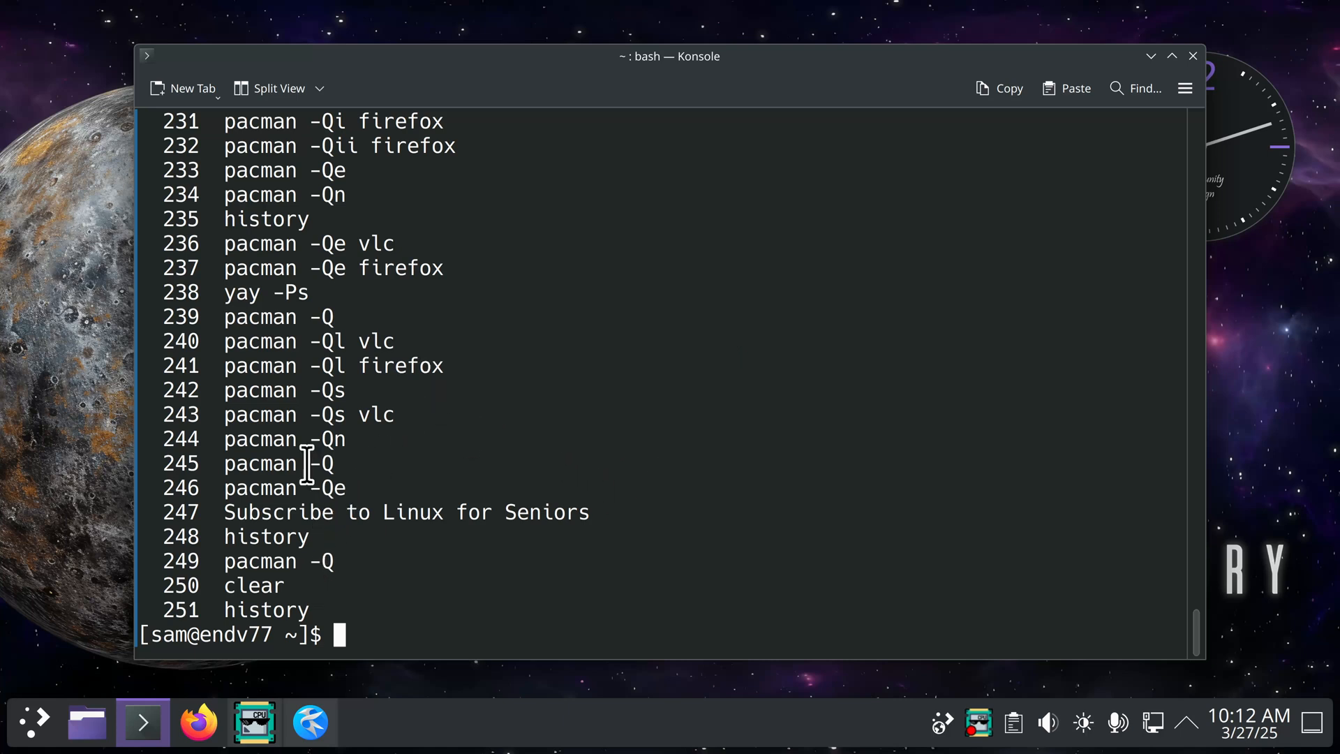
mouse_move(403, 382)
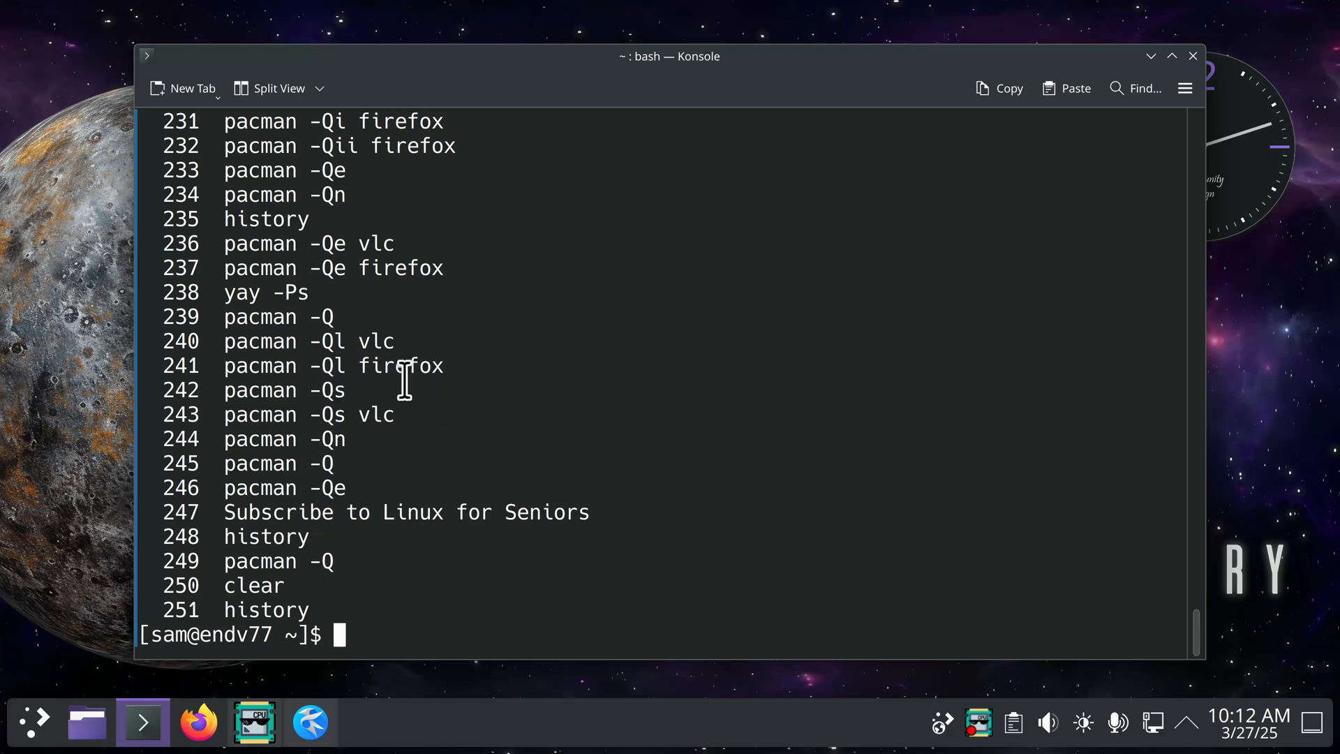
scroll("up", 3)
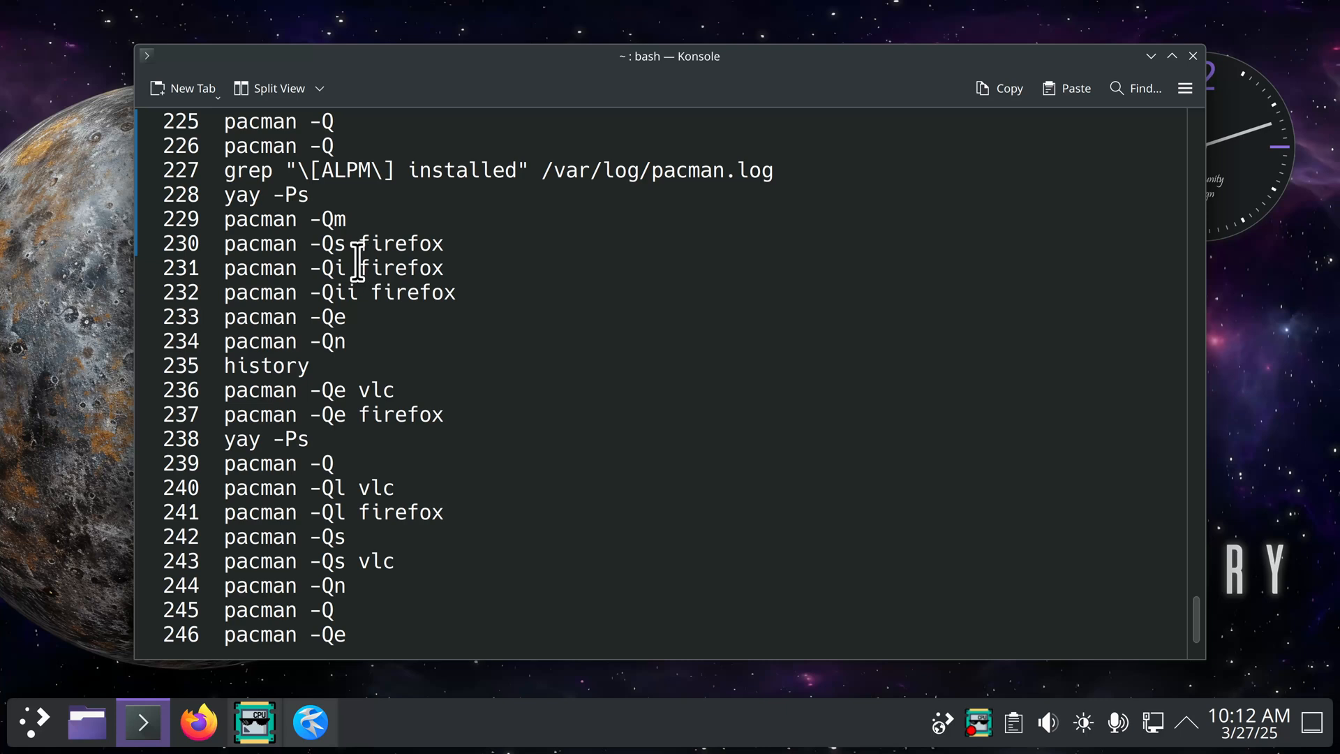
mouse_move(221, 244)
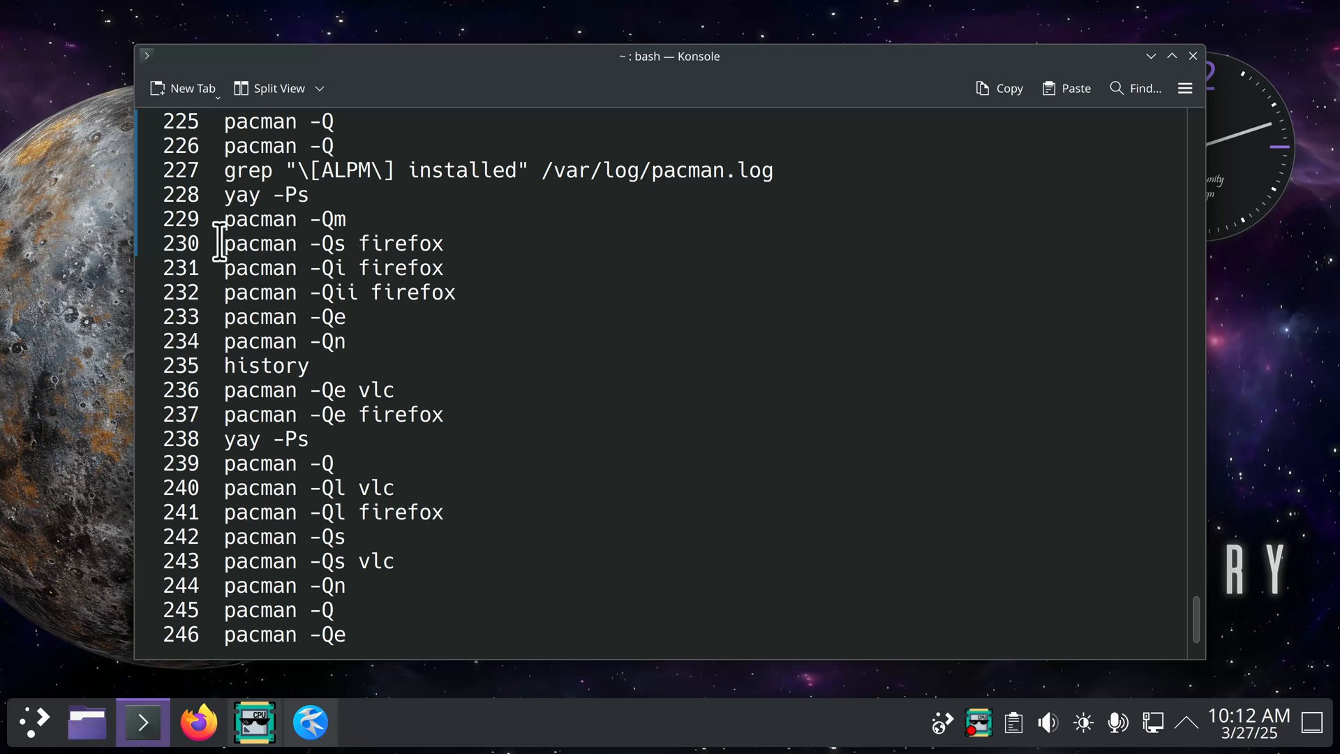
mouse_move(411, 243)
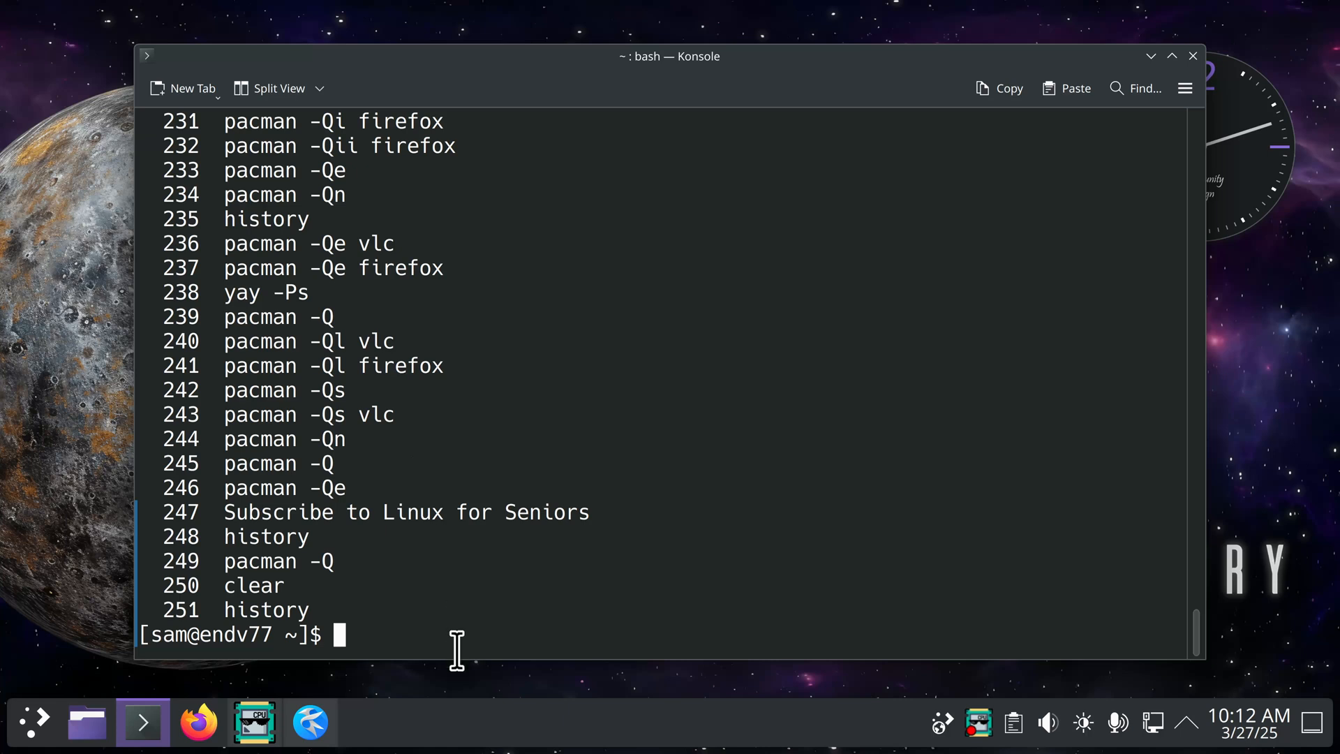
Rerun history entry 230 (pacman -Qs firefox) and briefly check the Kate notes.
type("!230")
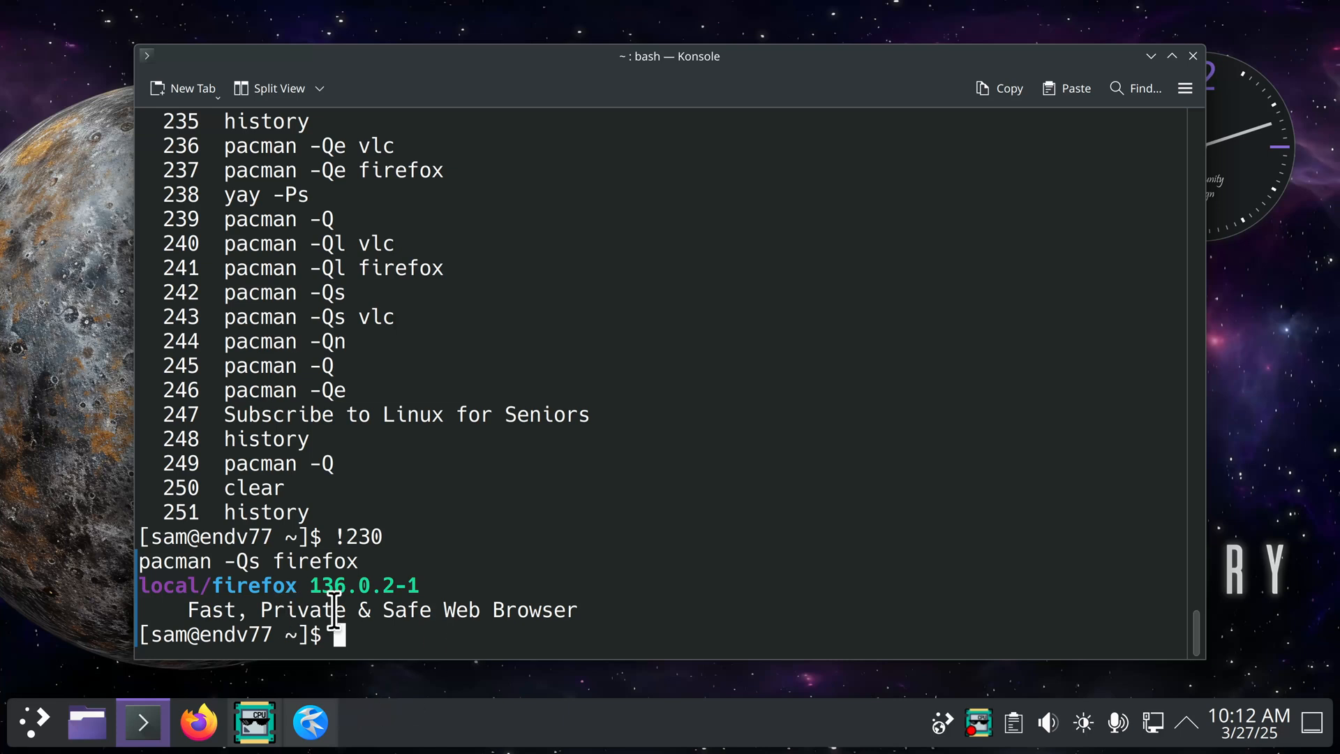
mouse_move(465, 637)
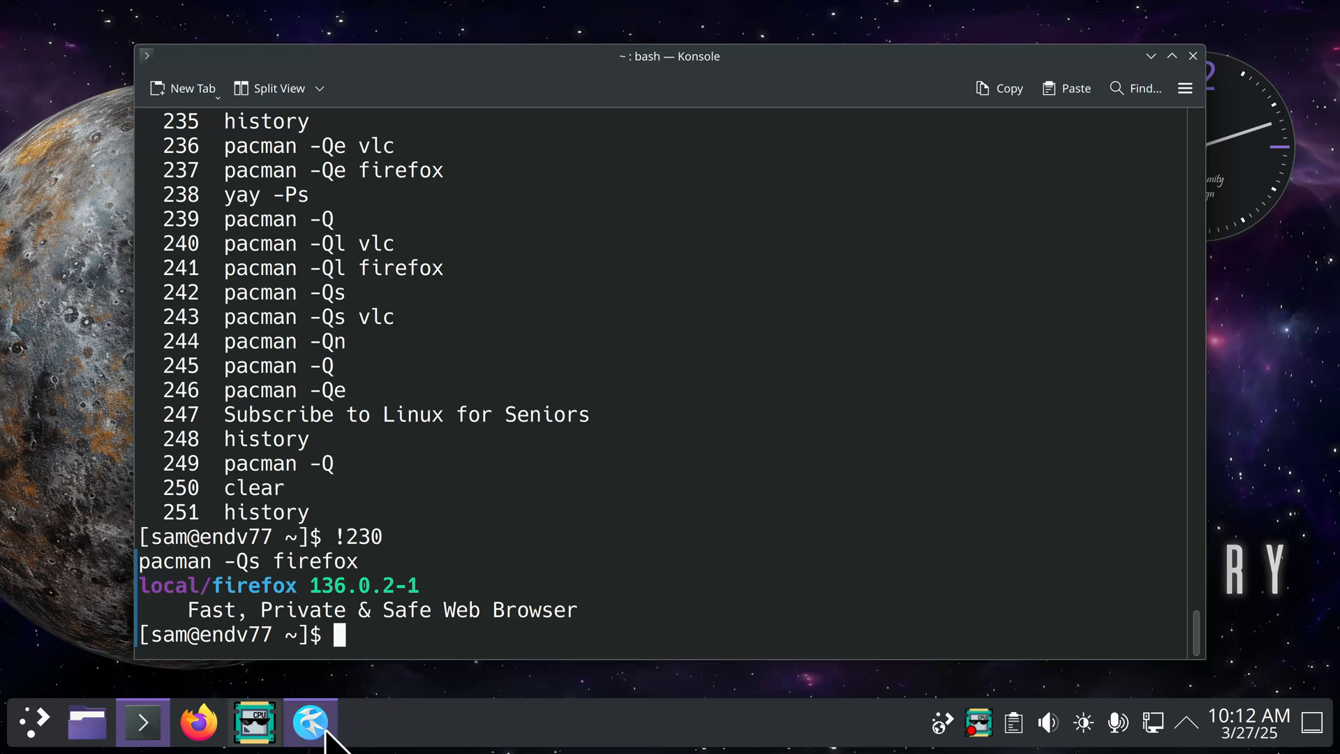
left_click(309, 723)
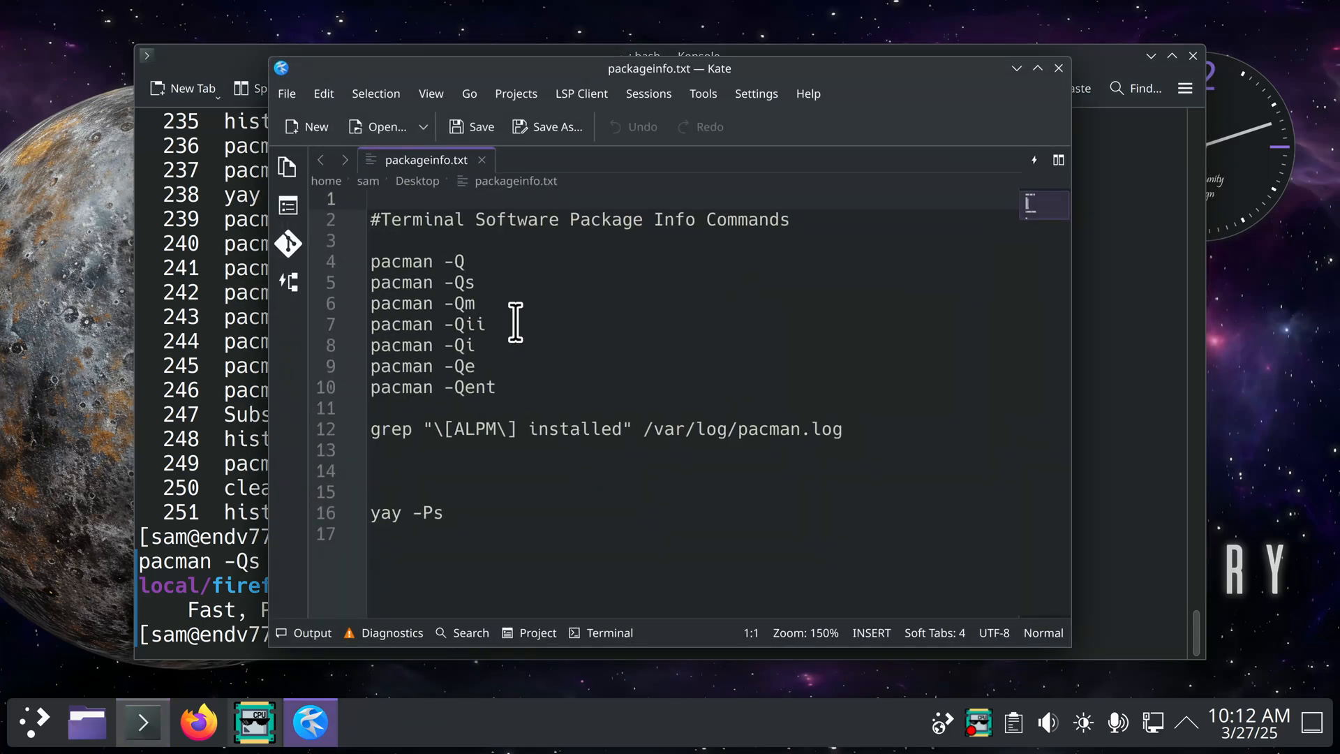
mouse_move(483, 304)
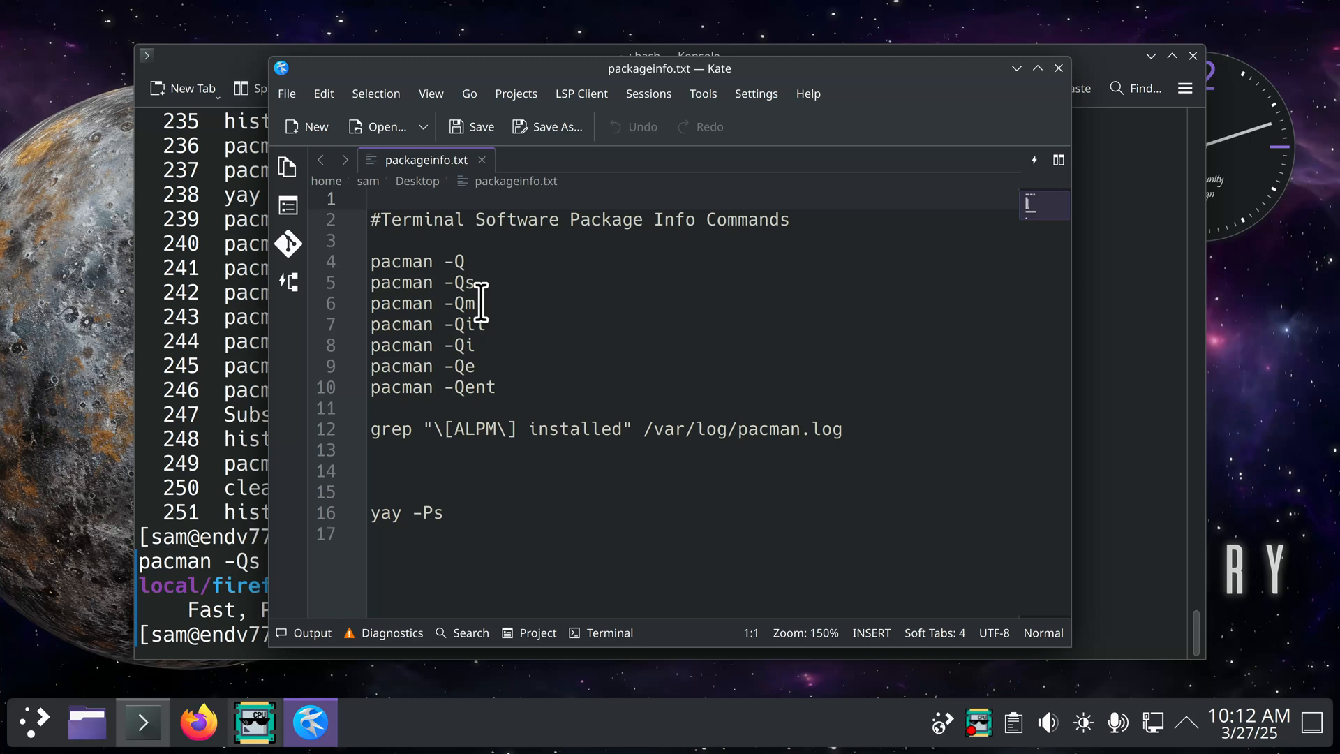
mouse_move(613, 456)
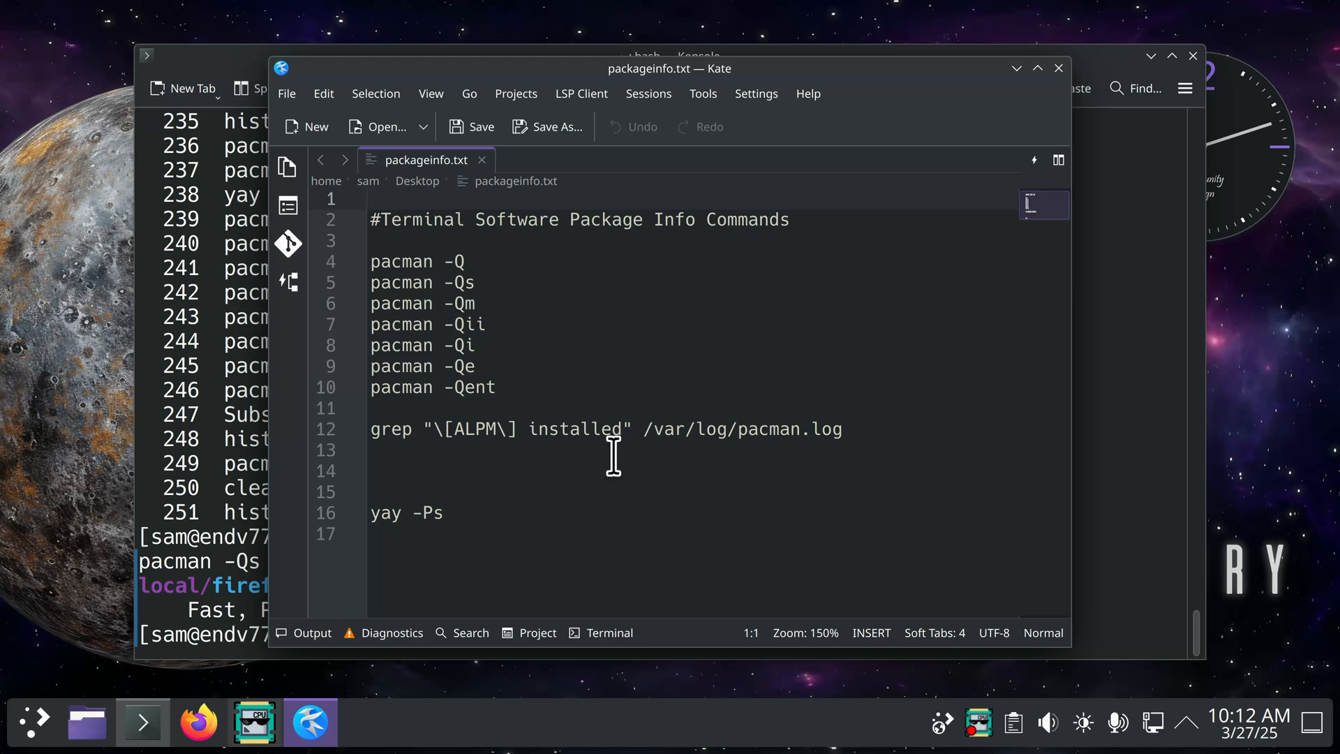
mouse_move(473, 530)
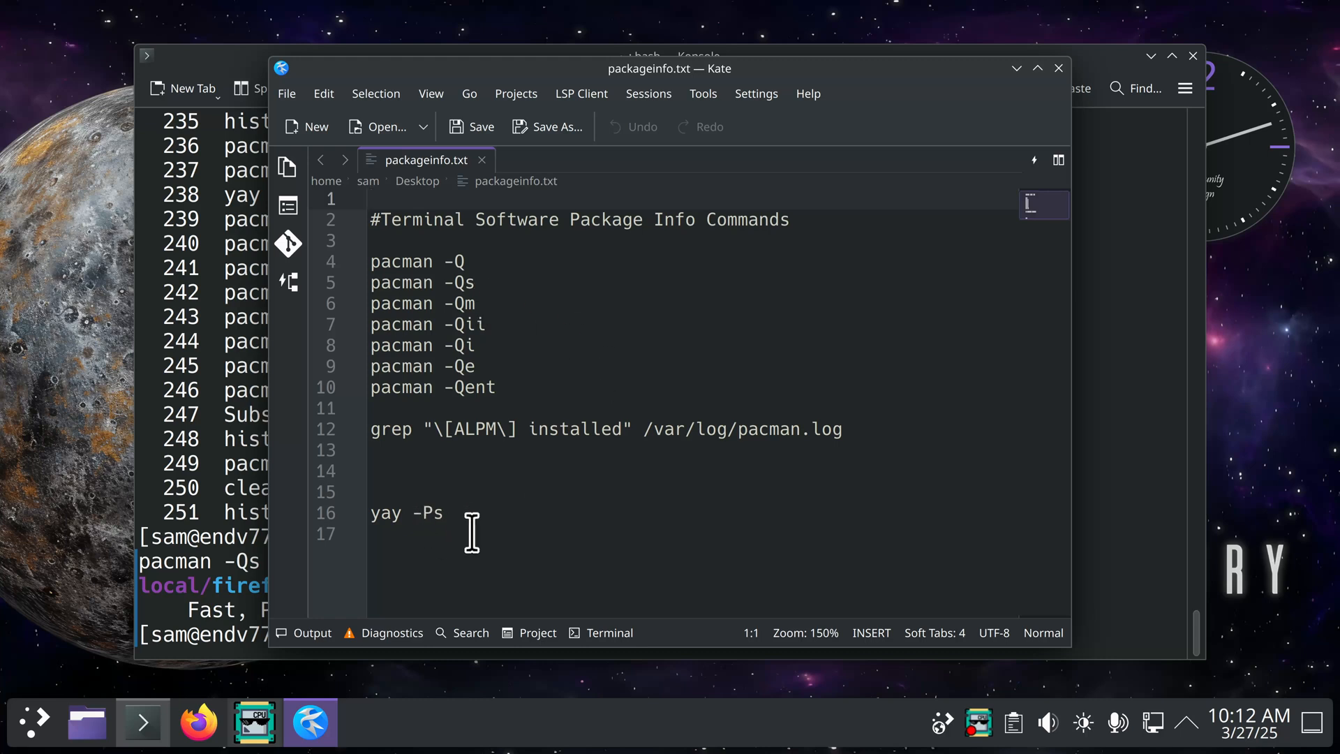
mouse_move(1037, 68)
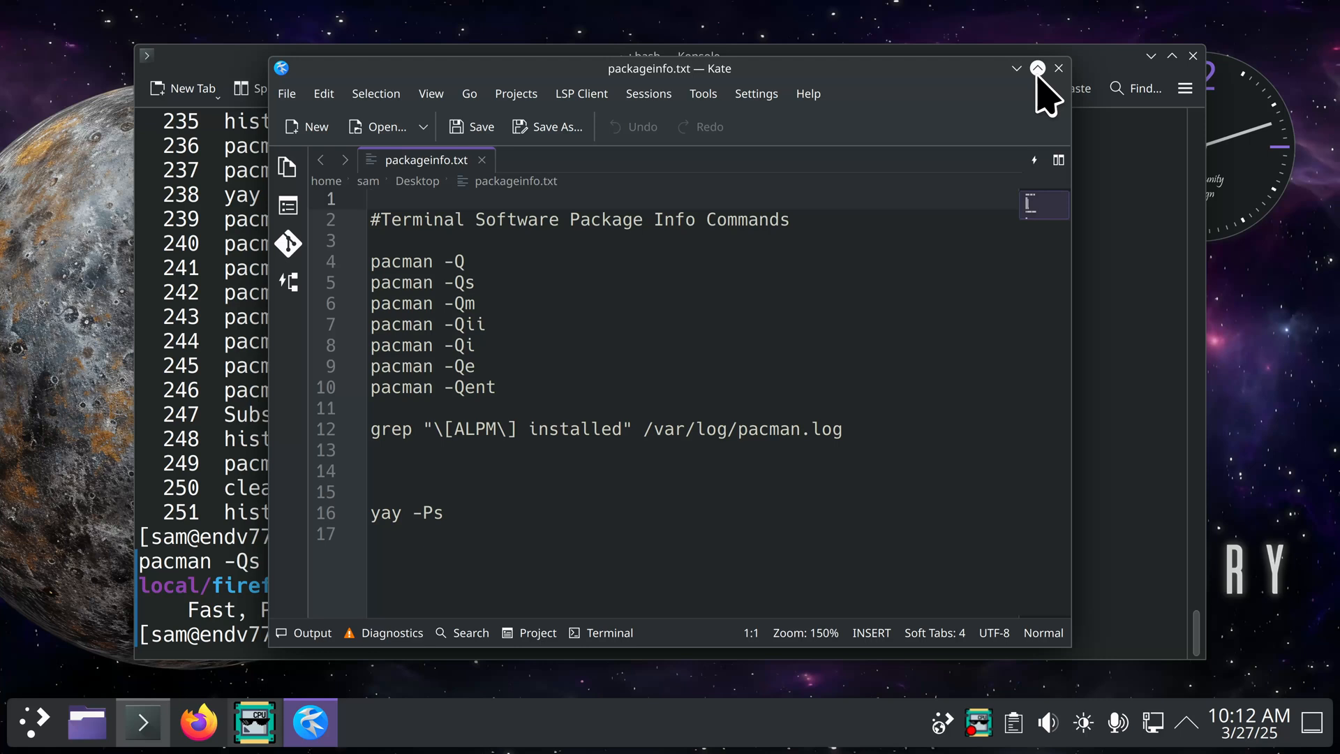
left_click(1036, 69)
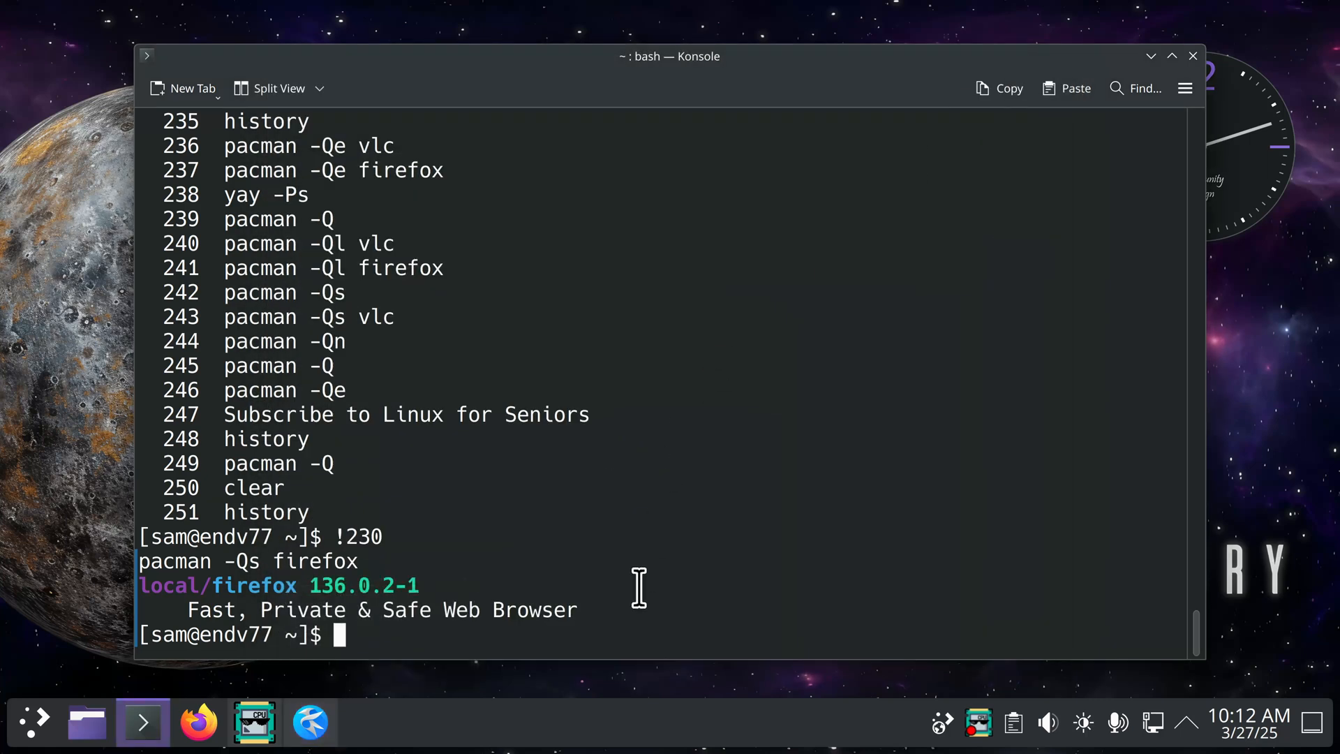
Clear the screen and run yay -Ps: 1030 packages, 6.3 GiB, ten biggest listed.
type("clear")
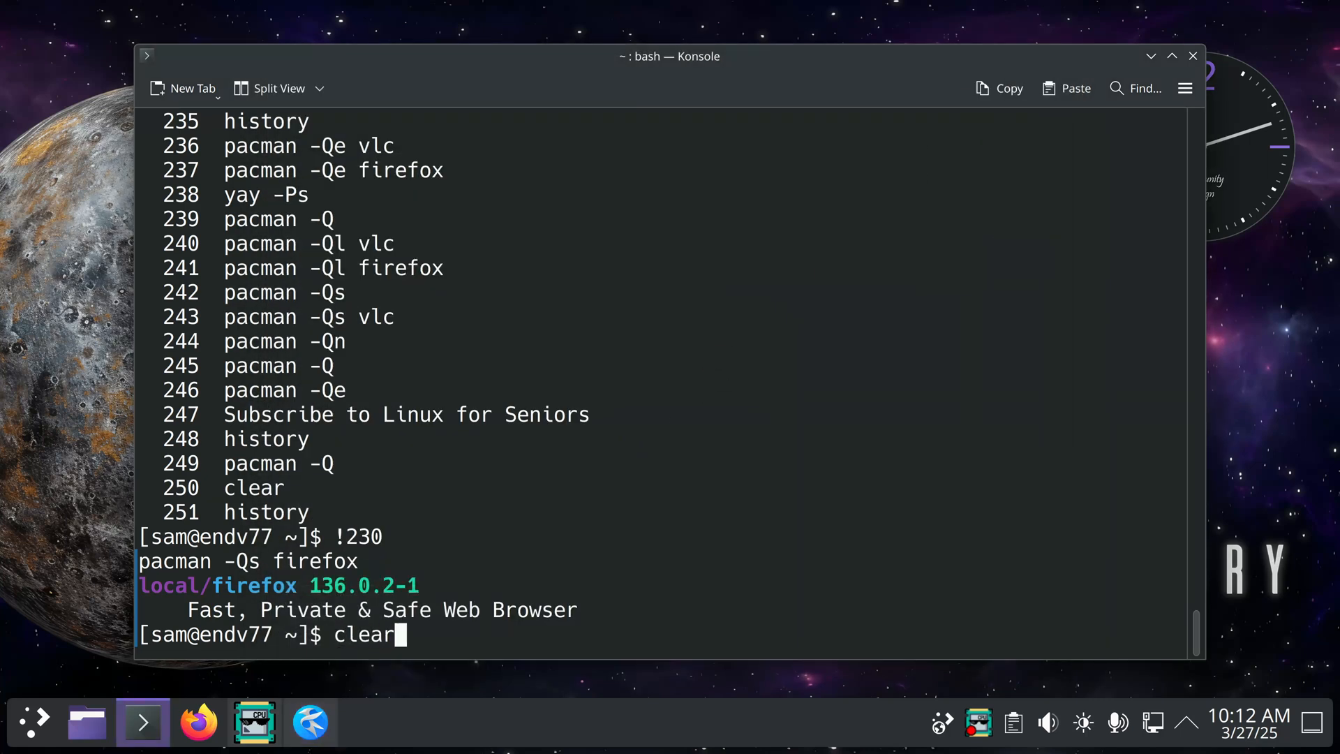
key("Return")
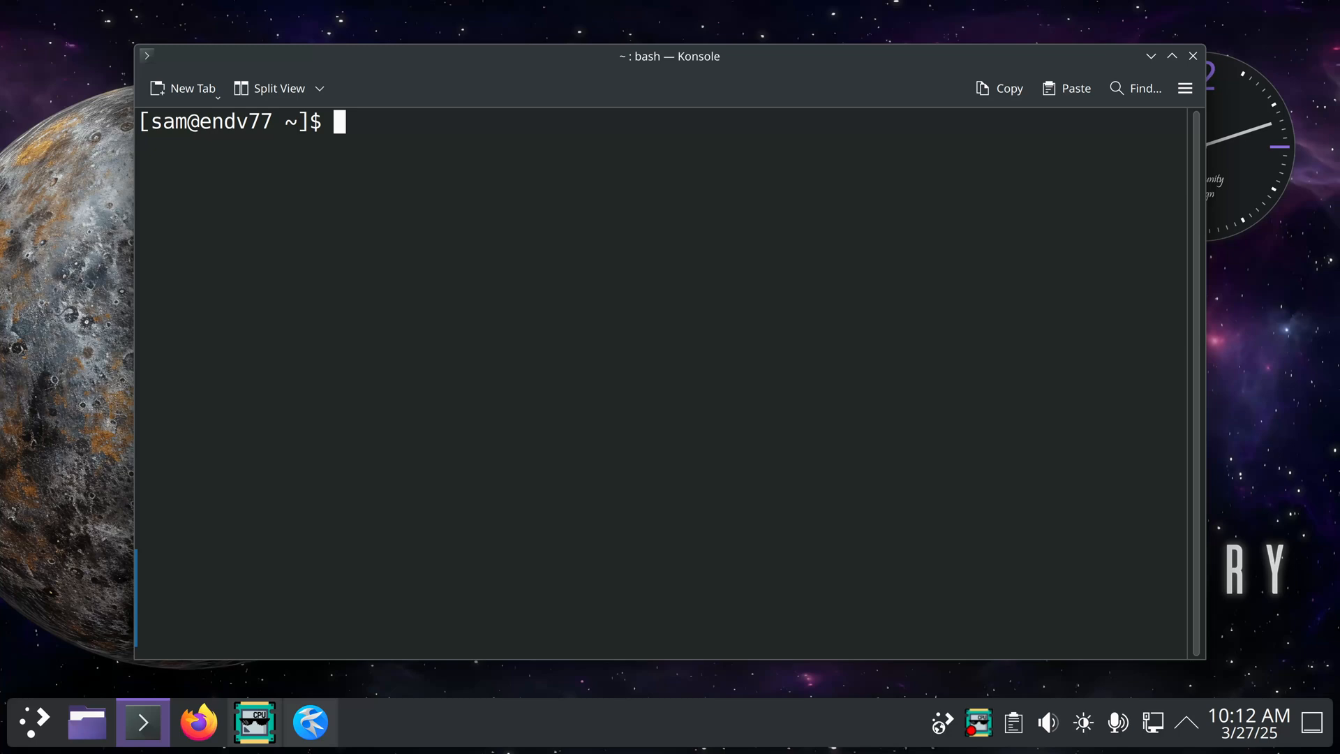
type("yay -")
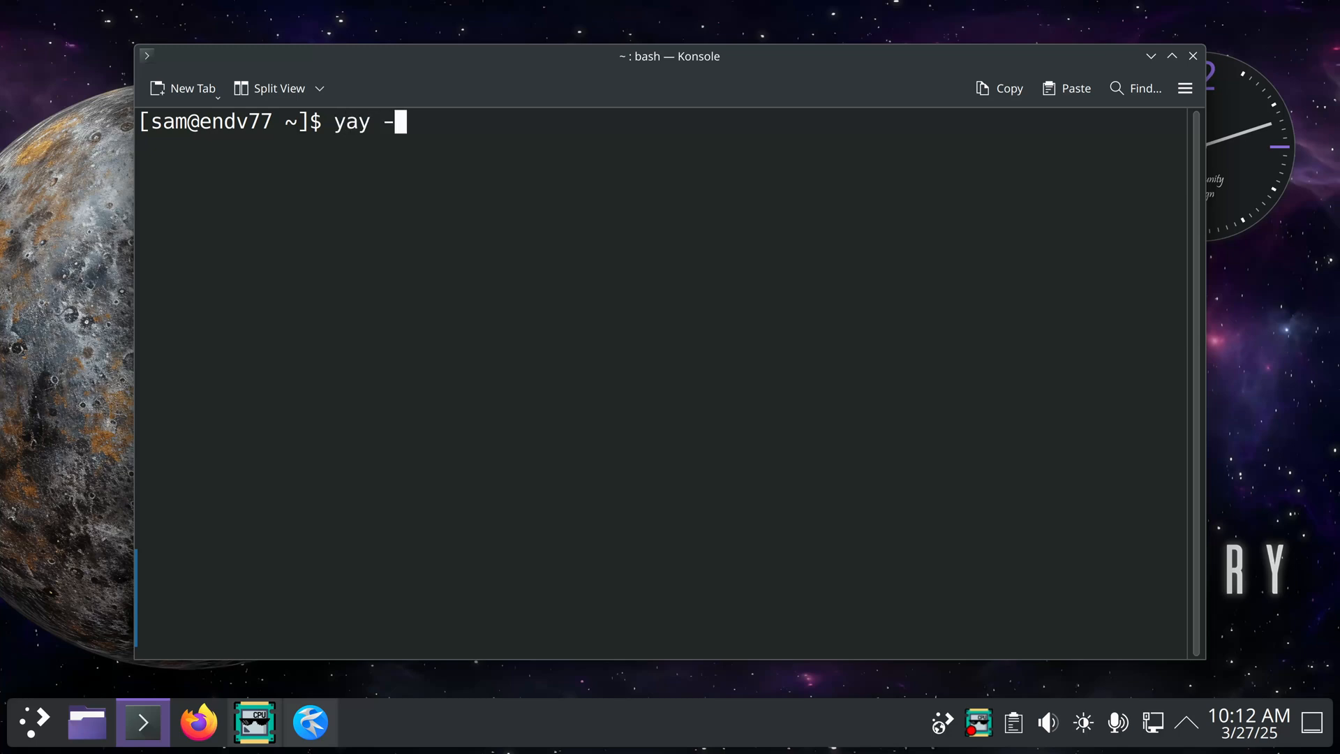
type("Ps")
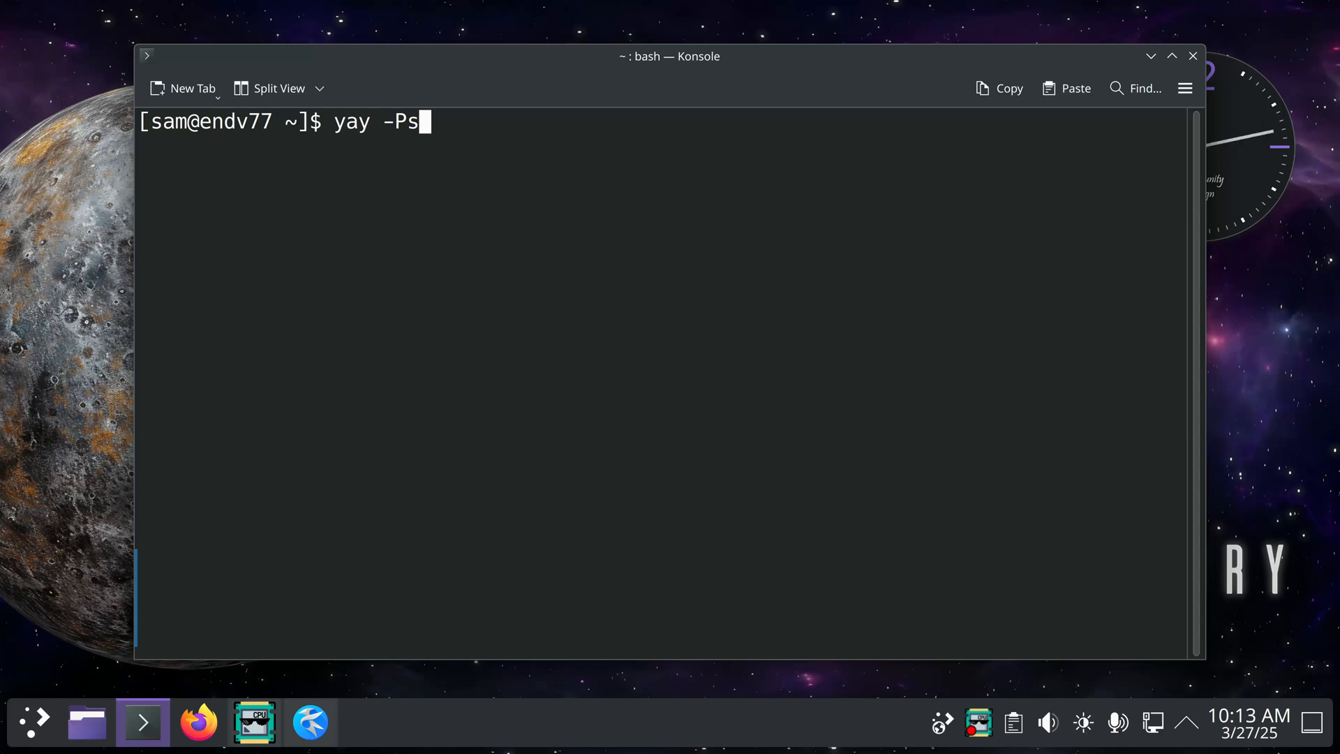
key("Return")
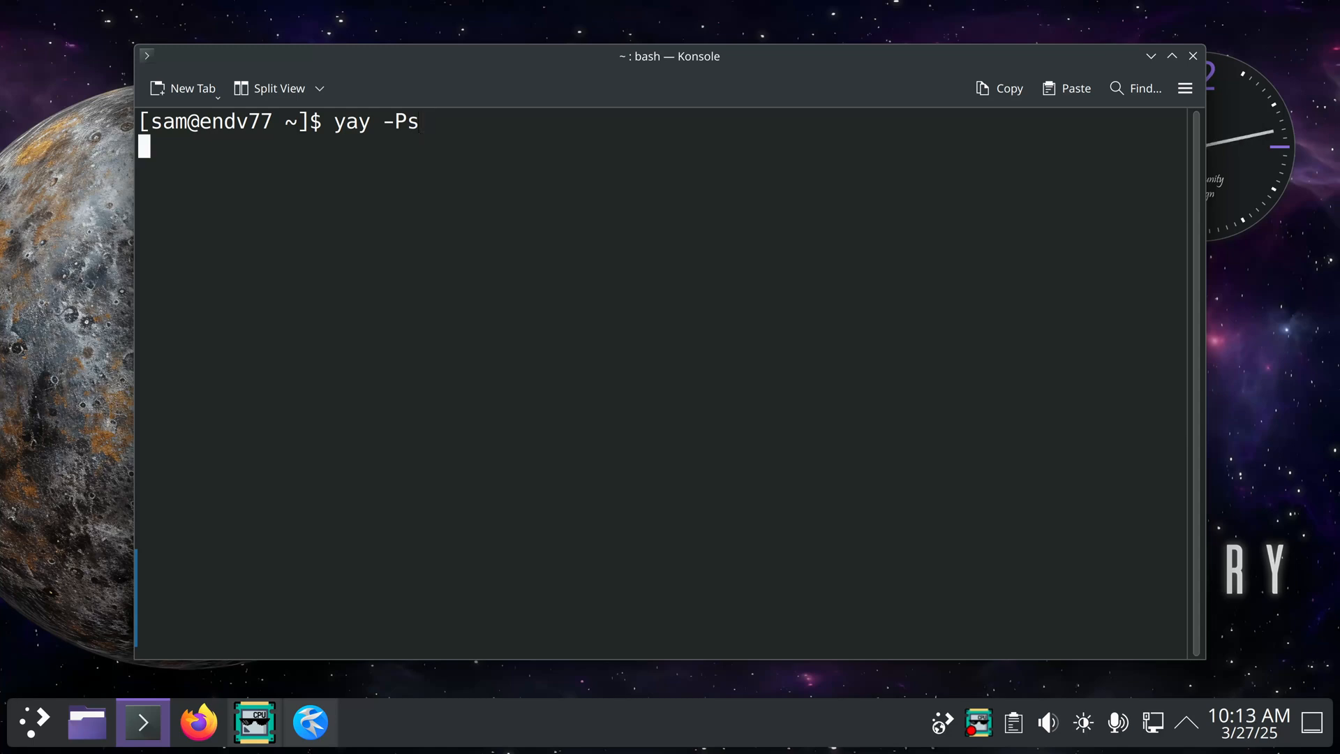
key("Return")
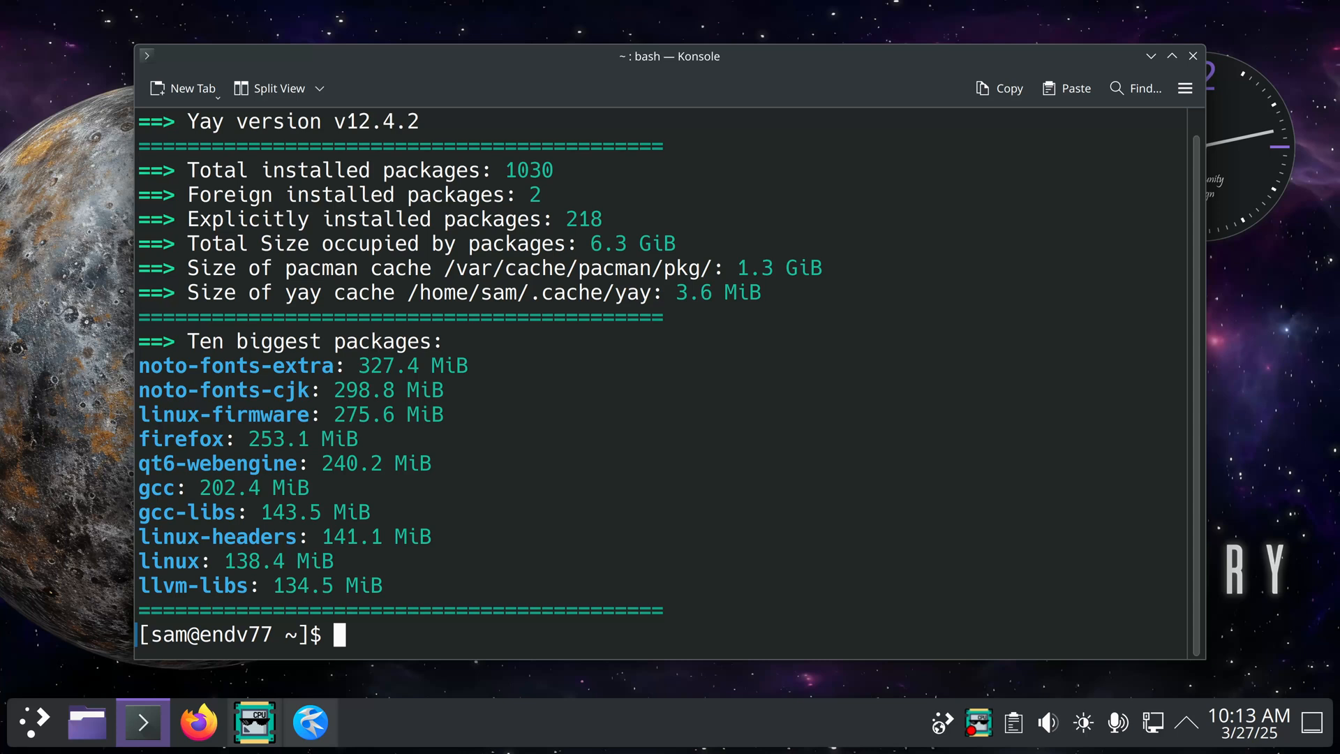
mouse_move(528, 185)
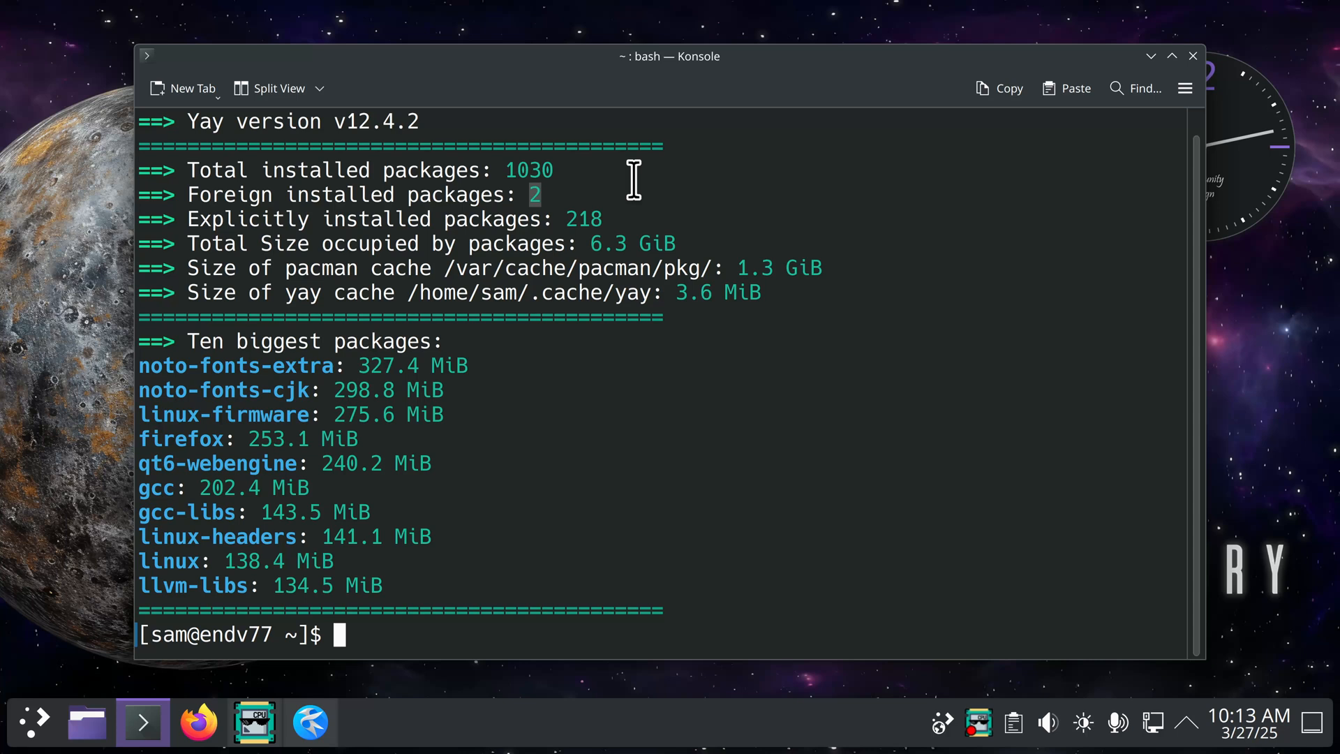
mouse_move(692, 402)
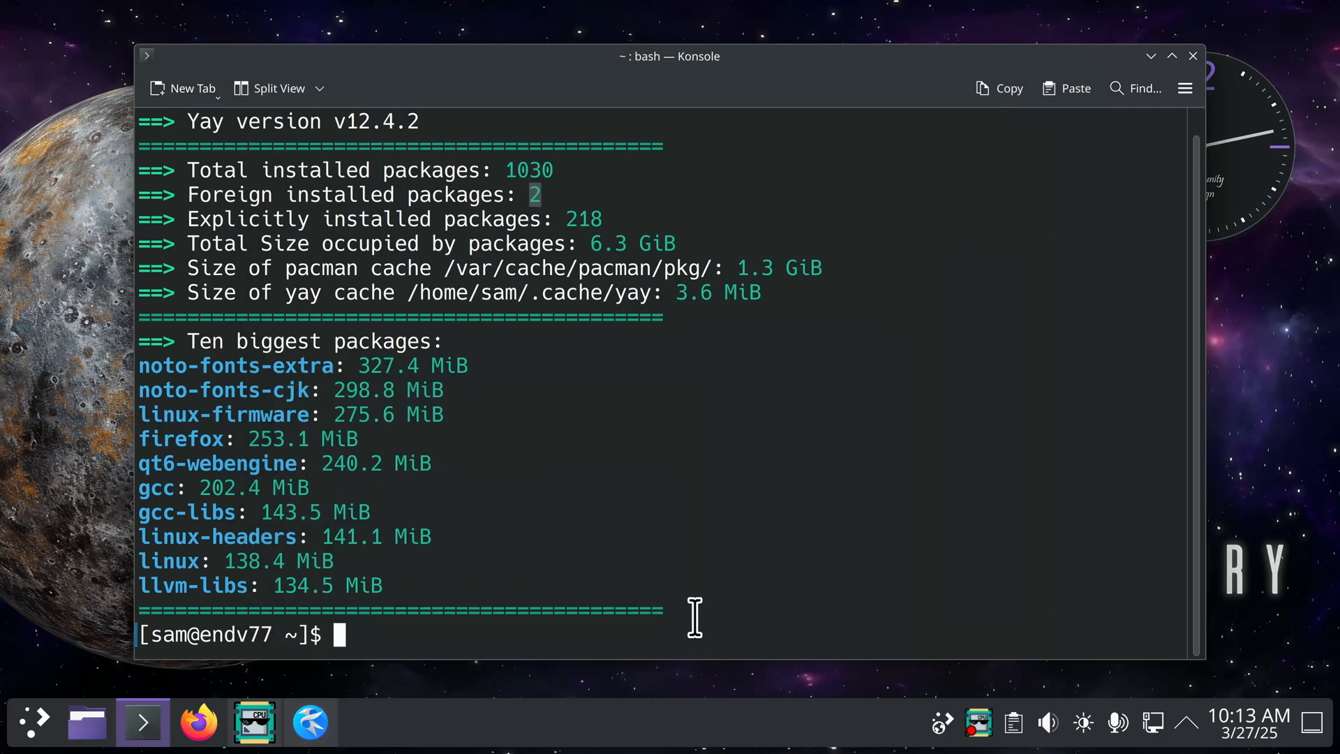
Run pacman -Qm, listing gpu-screen-recorder r1019 and gpu-screen-recorder-gtk r480.
type("pacman")
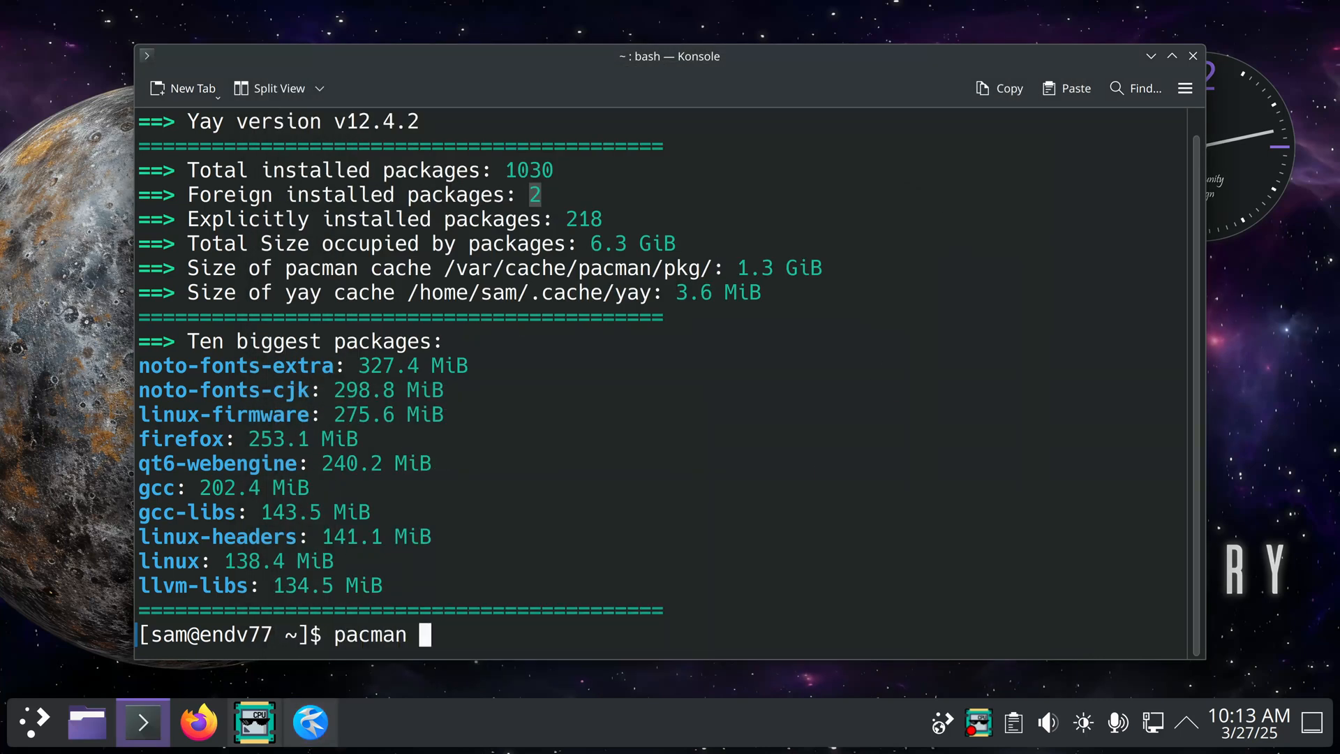
type("-")
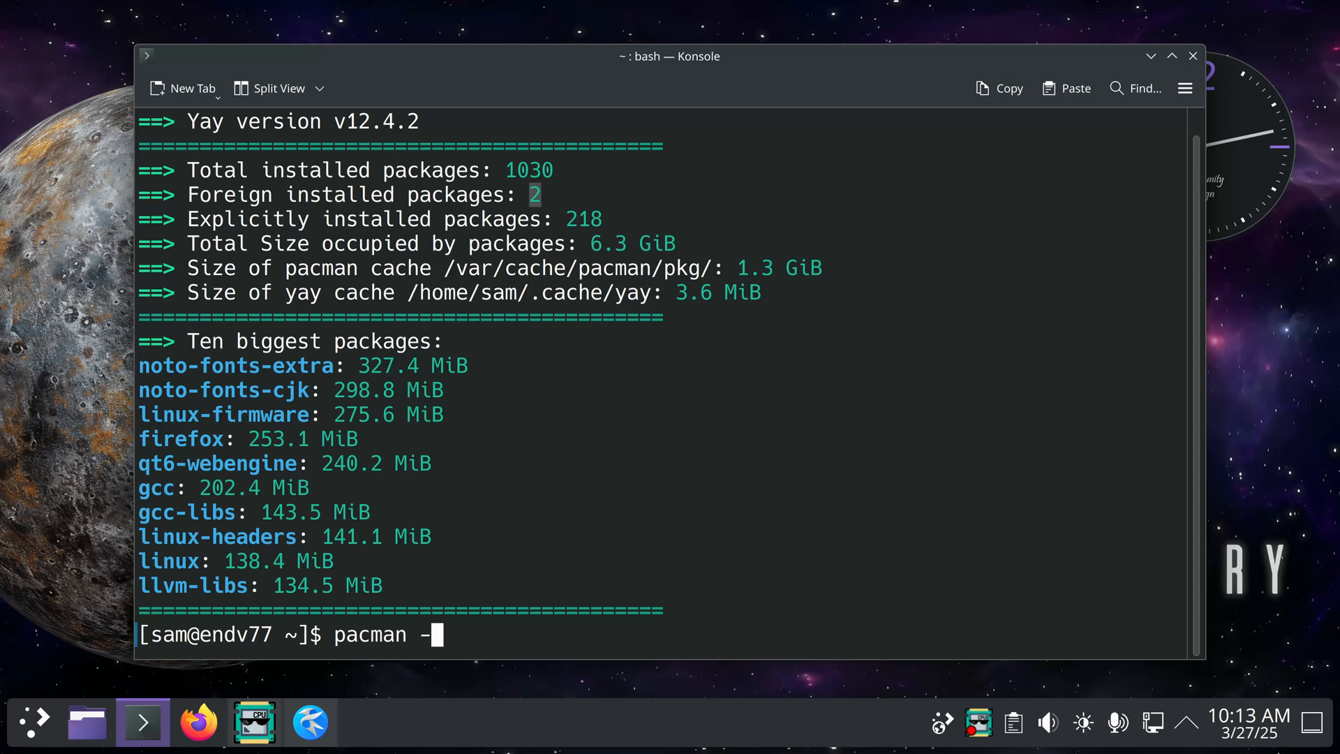
type("Qm")
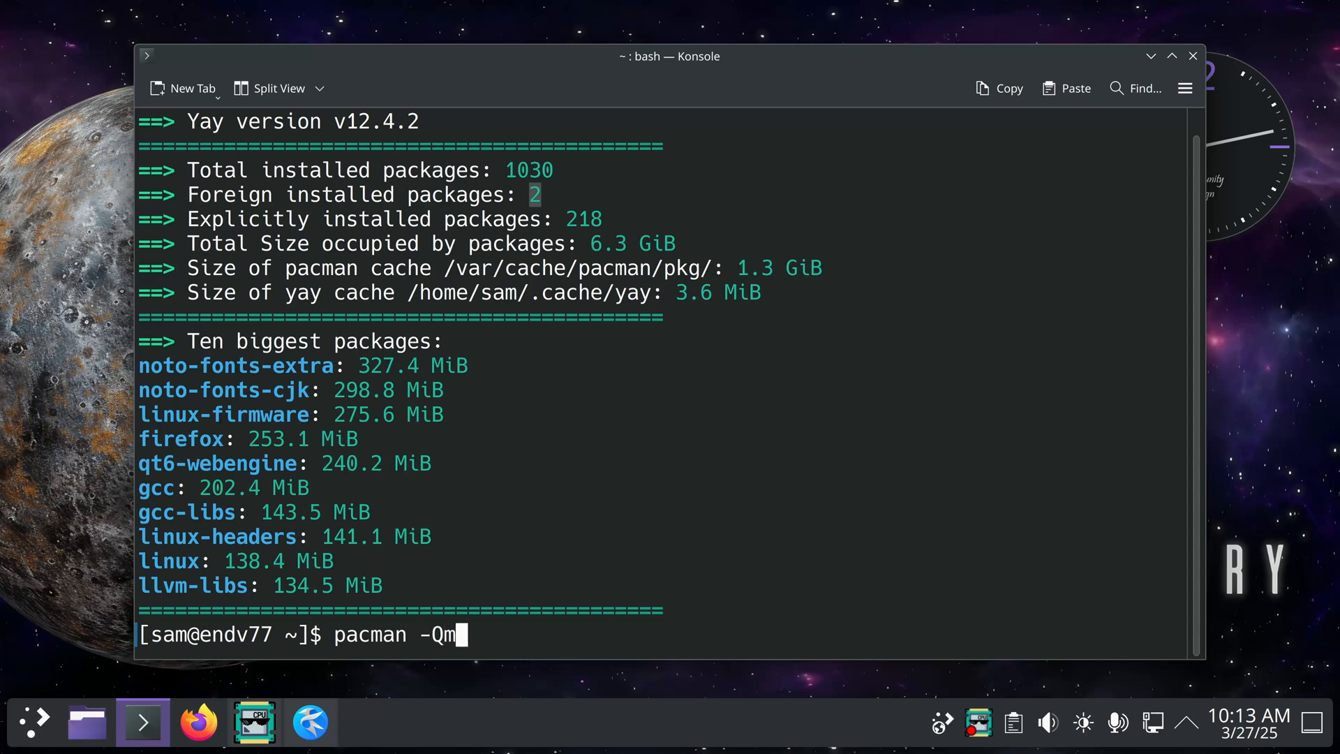
key("Return")
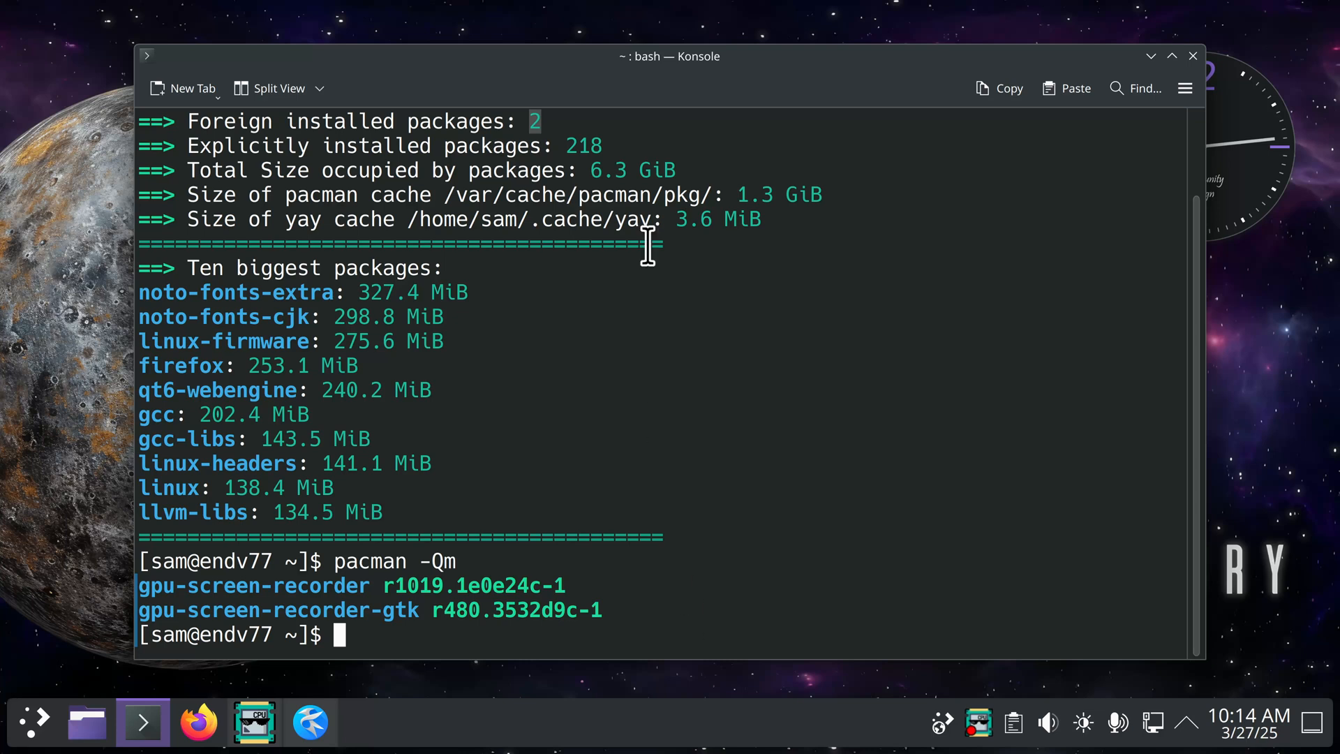
mouse_move(141, 722)
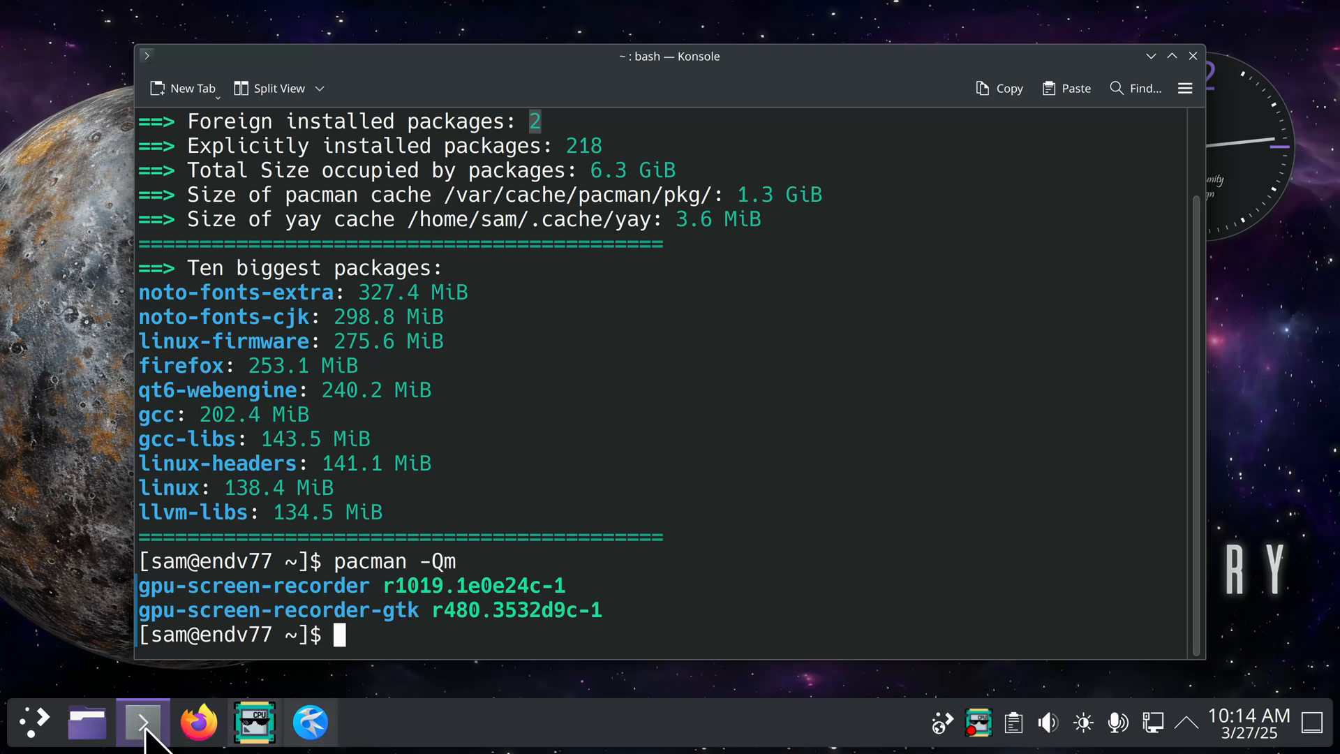
mouse_move(309, 723)
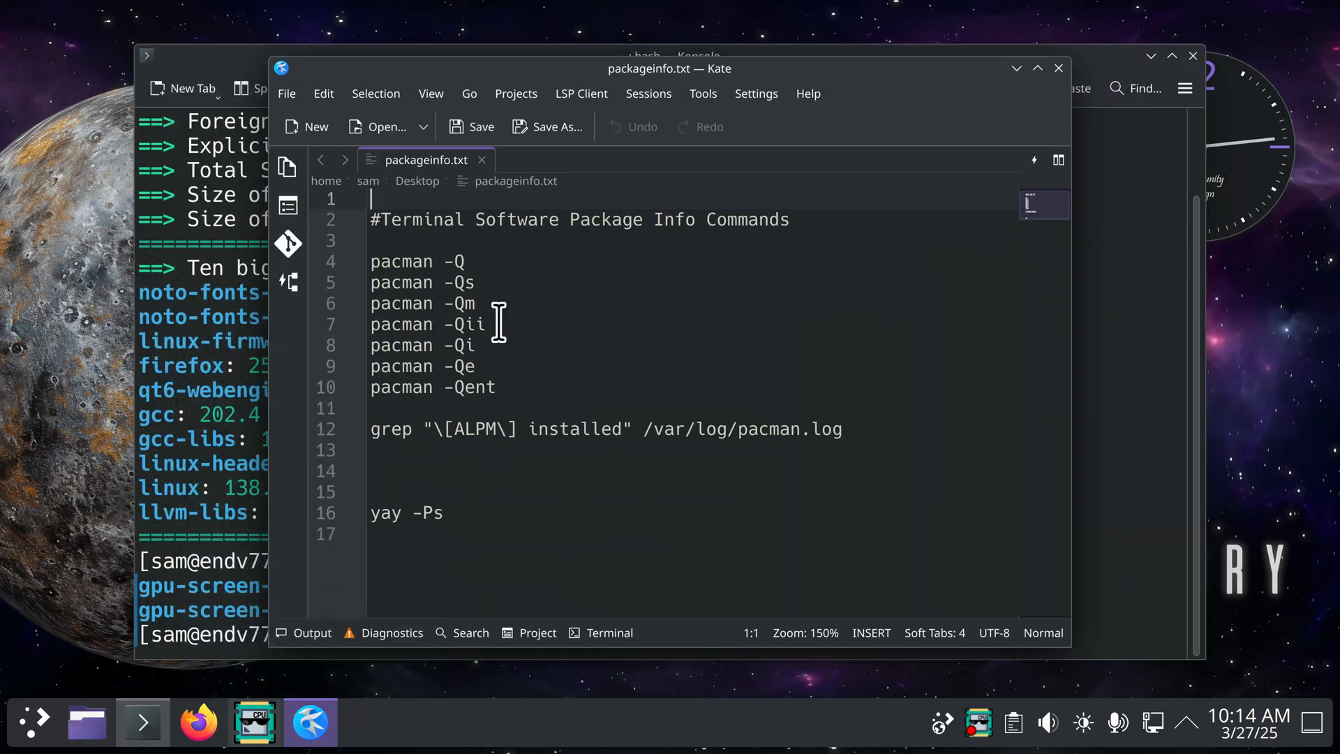
Point out the pacman -Qii line in packageinfo.txt, then minimize Kate.
left_click(599, 324)
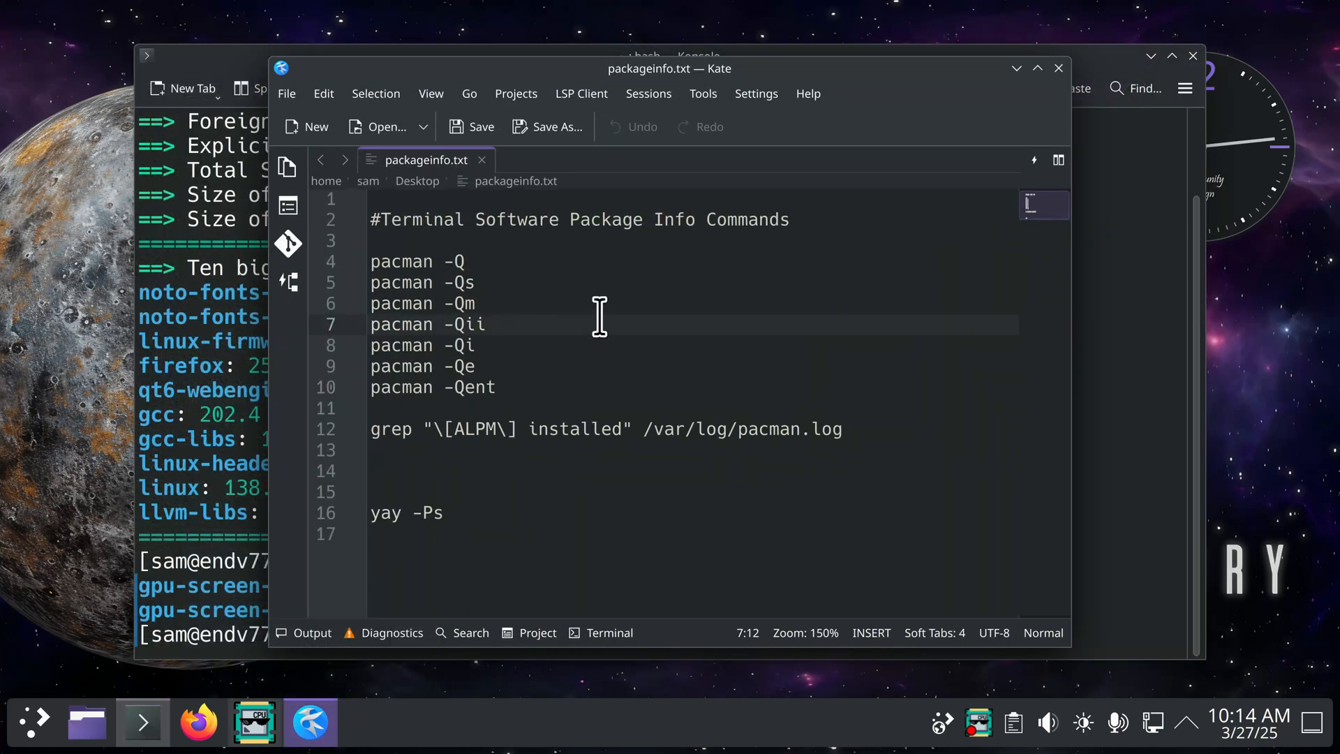
left_click(488, 346)
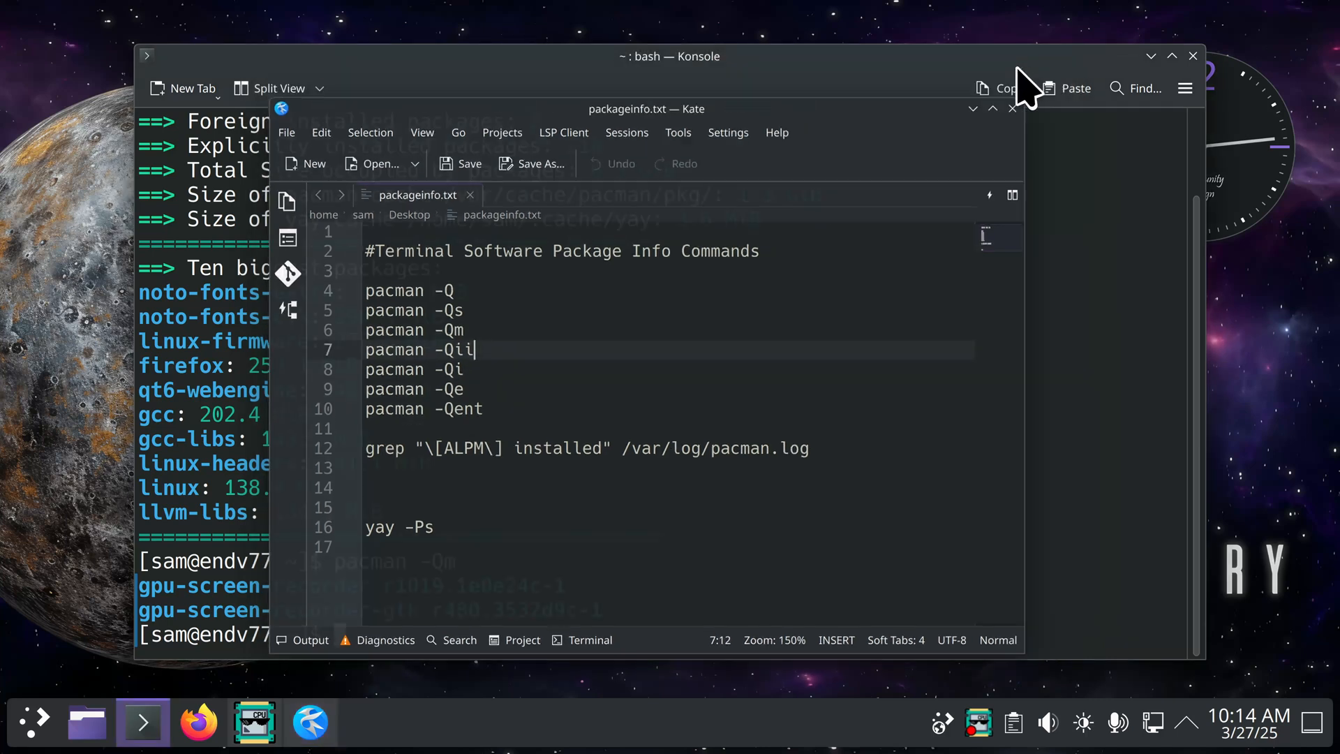
left_click(1012, 109)
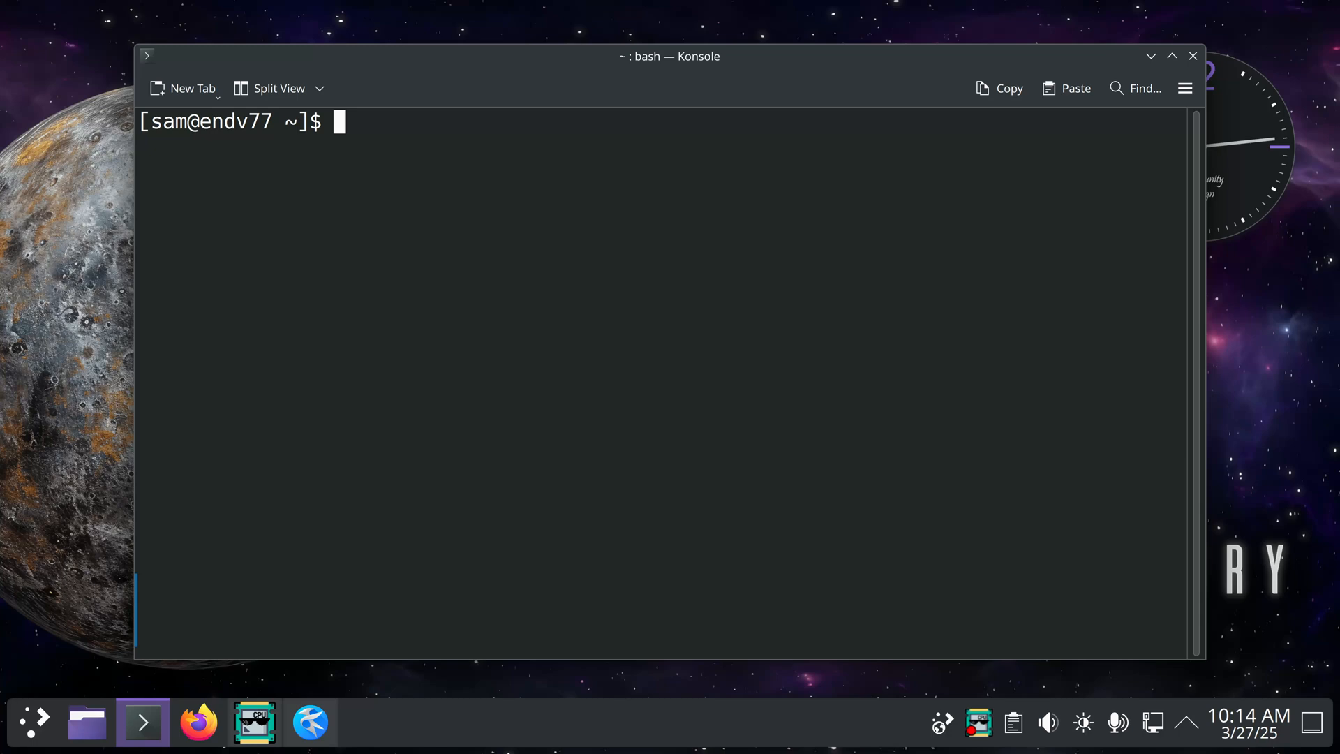
Run pacman -Qii firefox to show detailed info for firefox 136.0.2-1.
type("pacman")
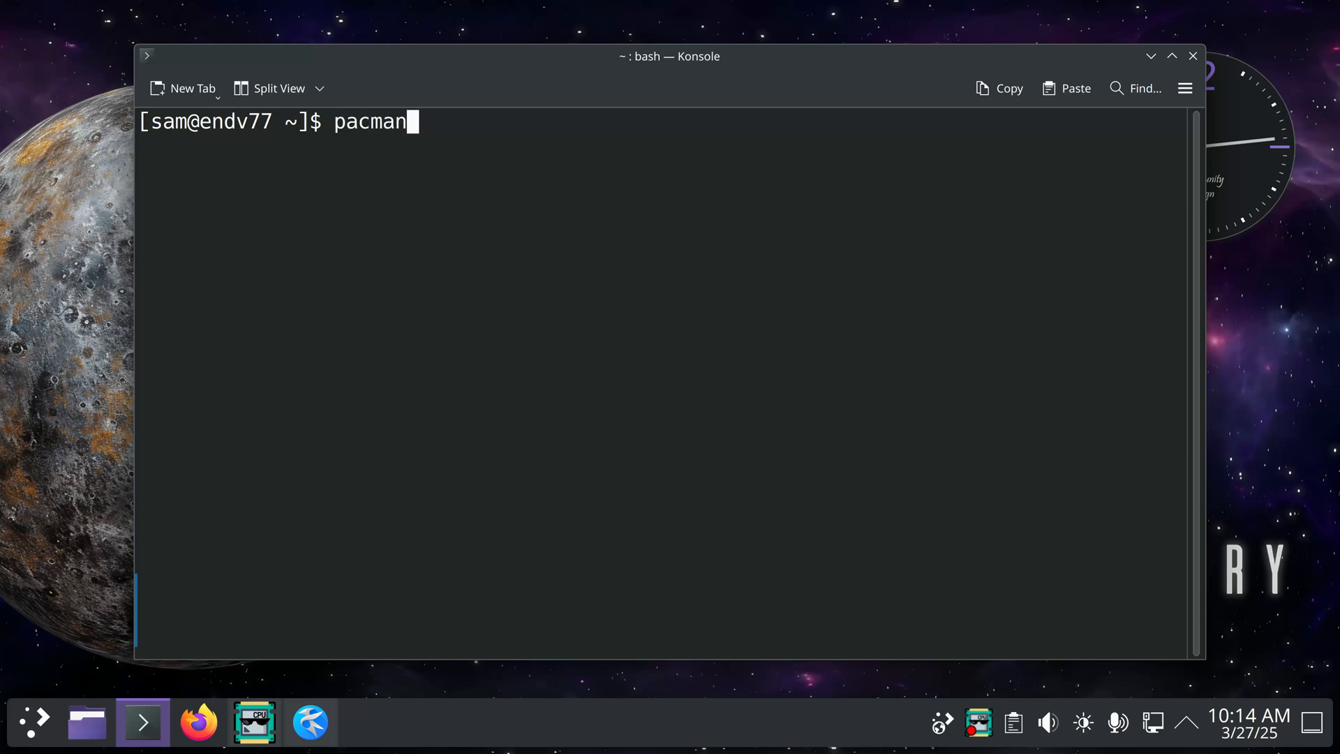
type("-")
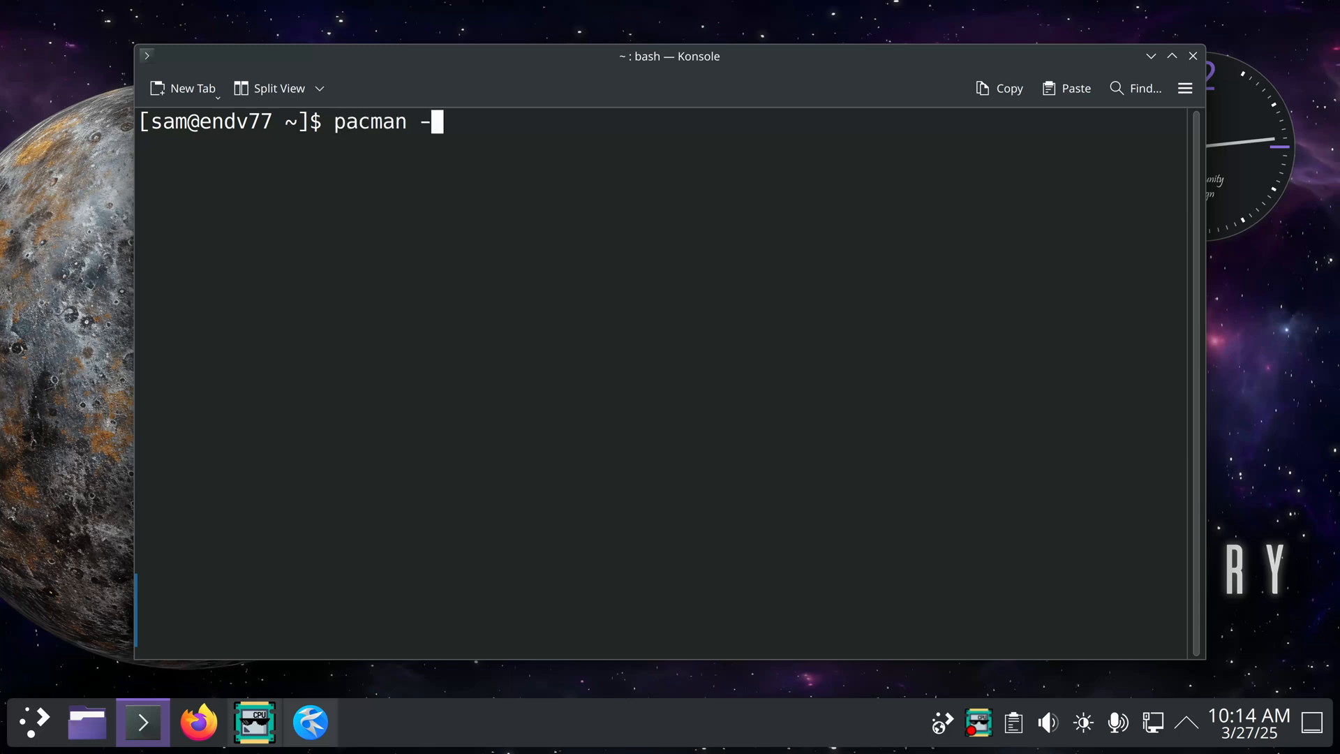
type("Qii")
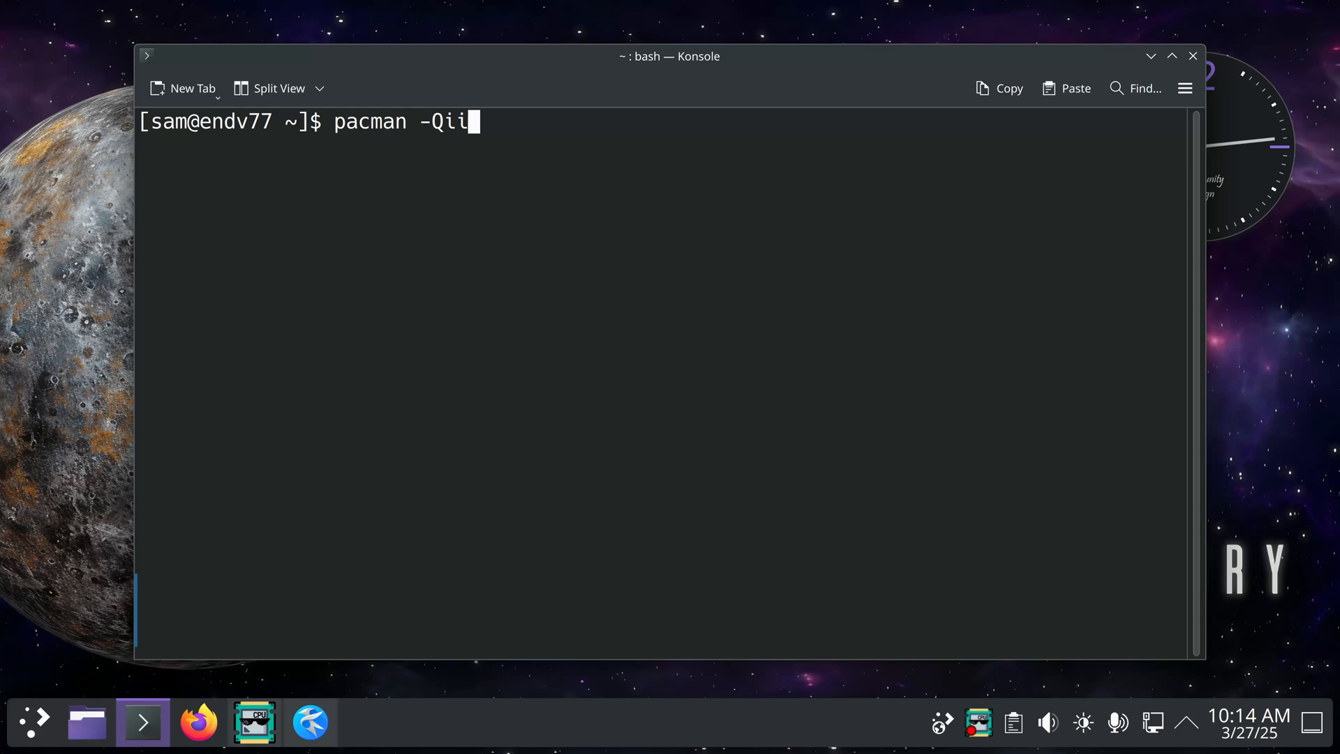
type("fir")
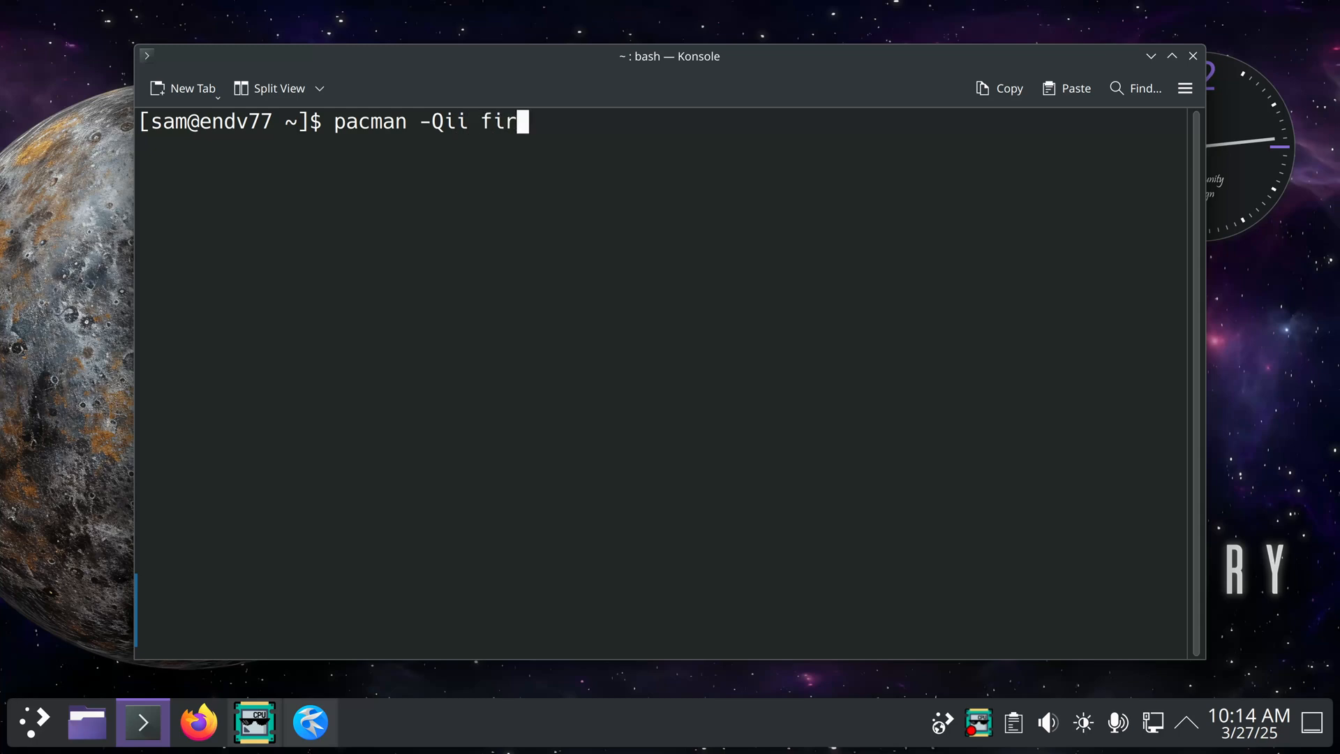
type("efox")
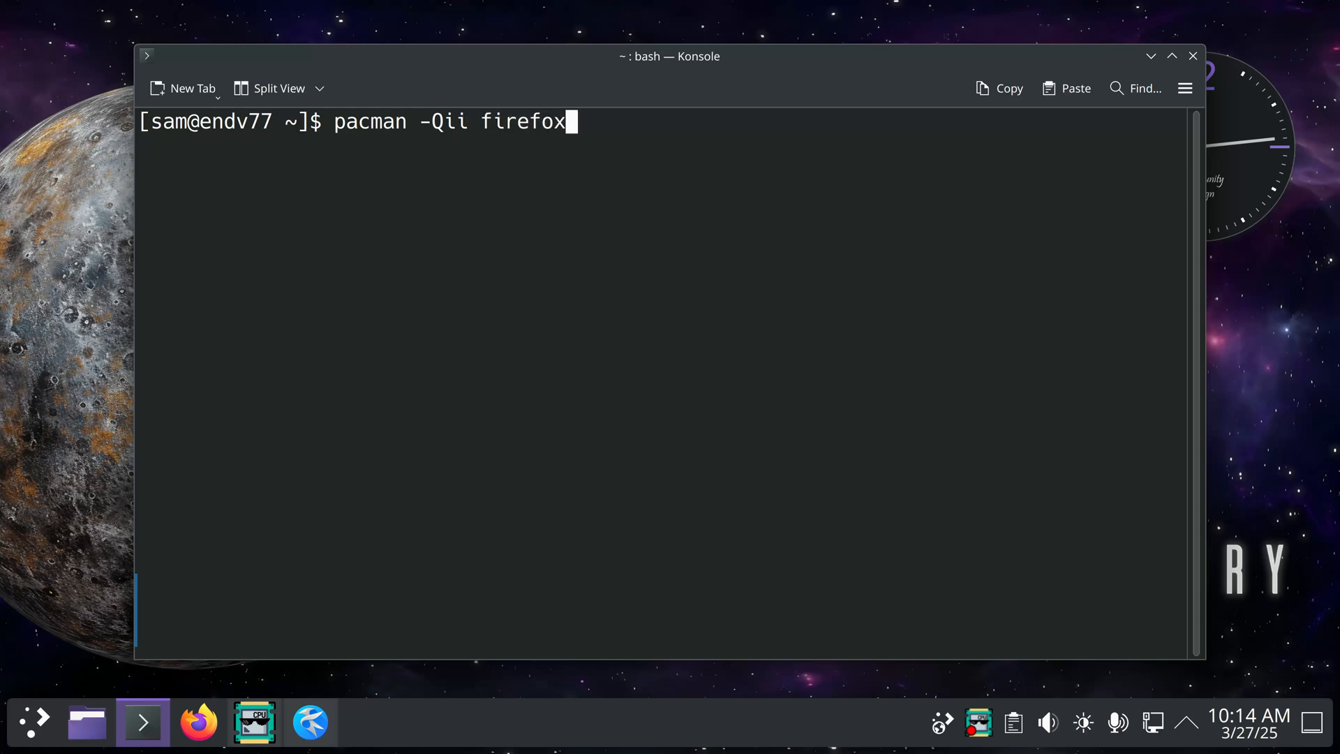
key("Return")
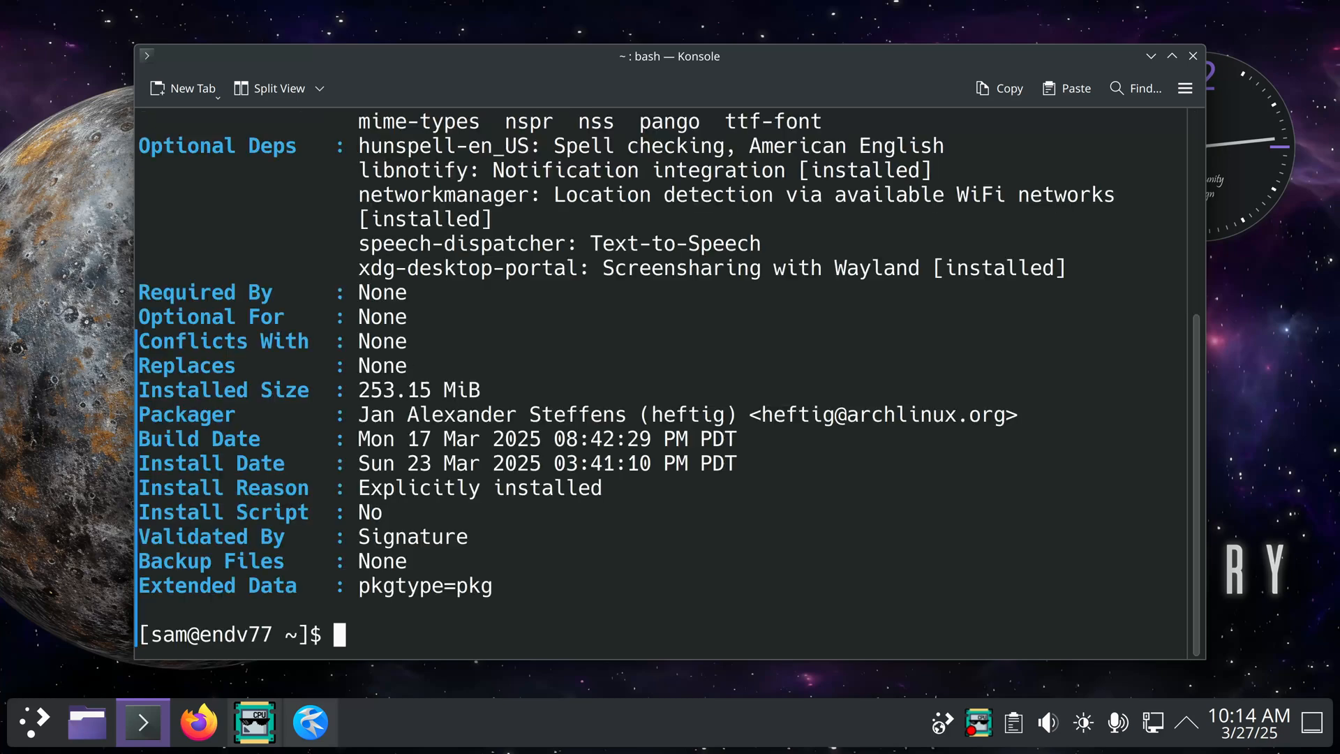
mouse_move(602, 438)
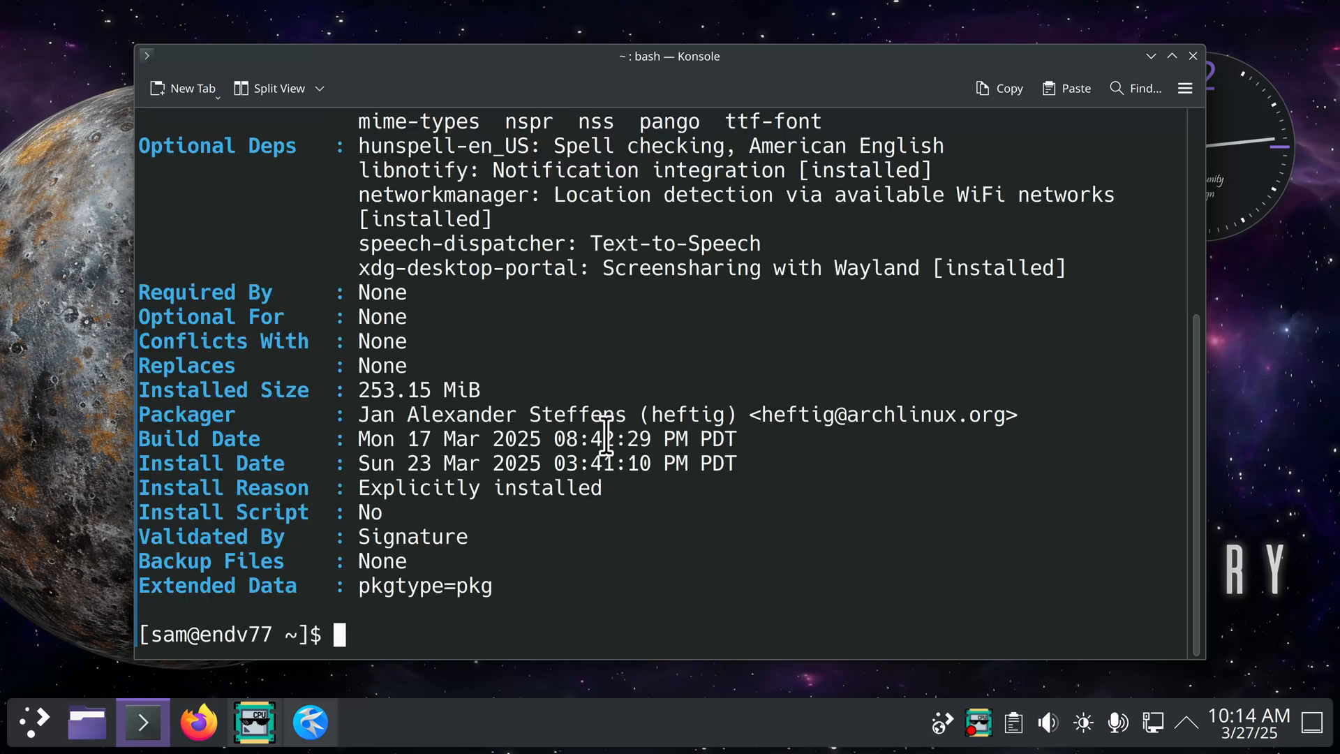
Scroll through the details (253.15 MiB, explicitly installed) and recall pacman -Qii firefox.
scroll("up", 3)
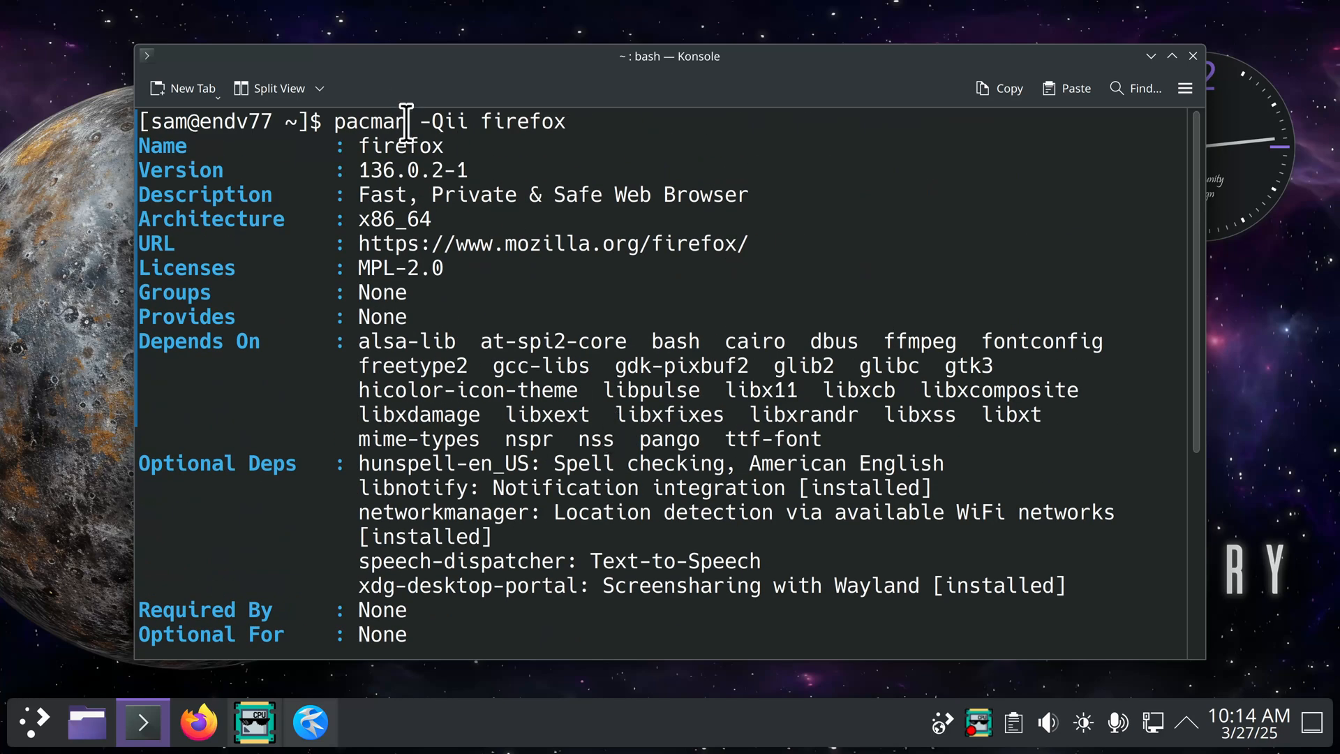
mouse_move(453, 194)
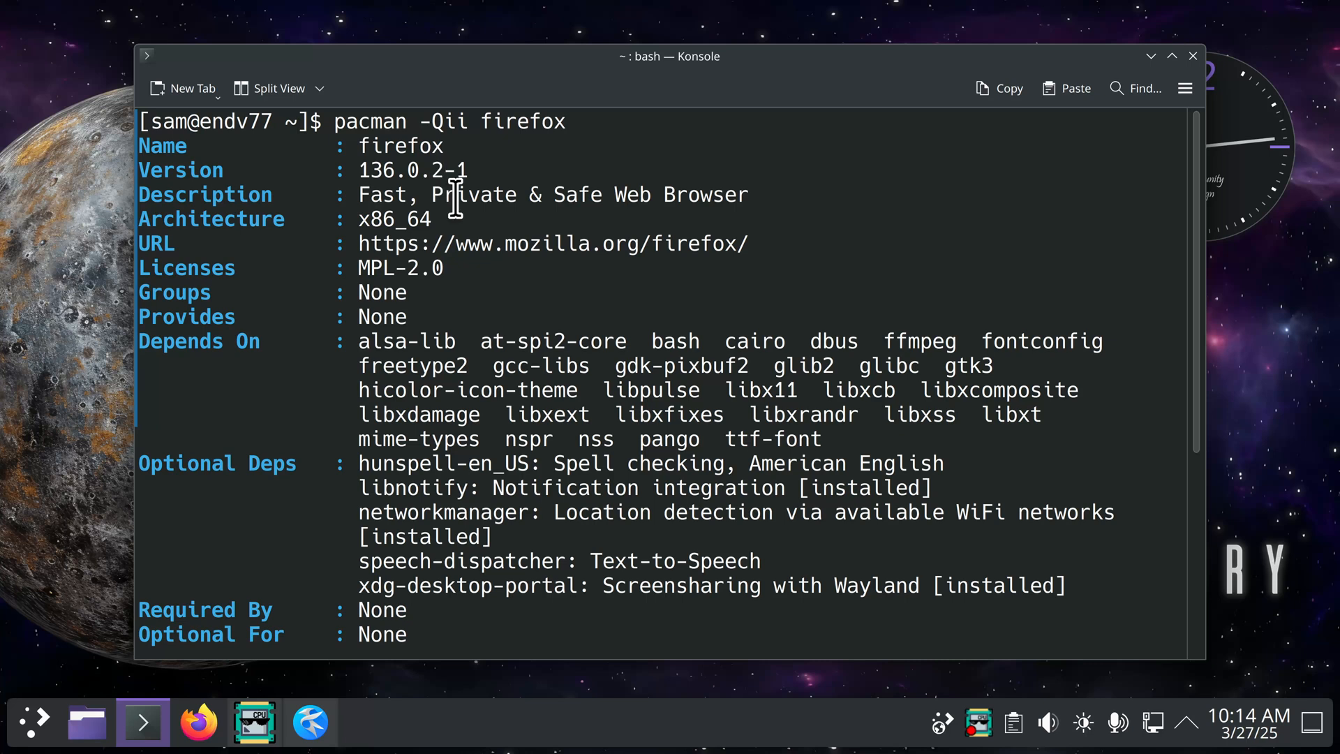
mouse_move(397, 385)
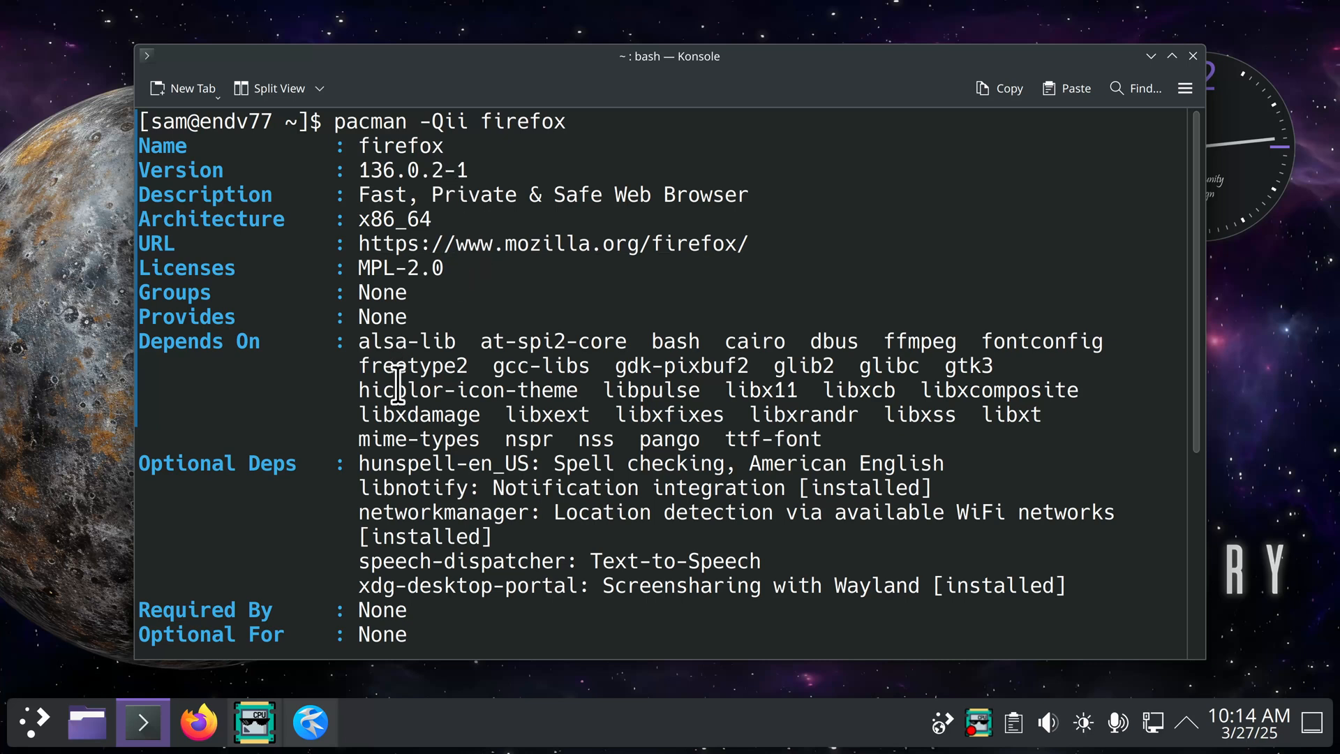
scroll("down", 3)
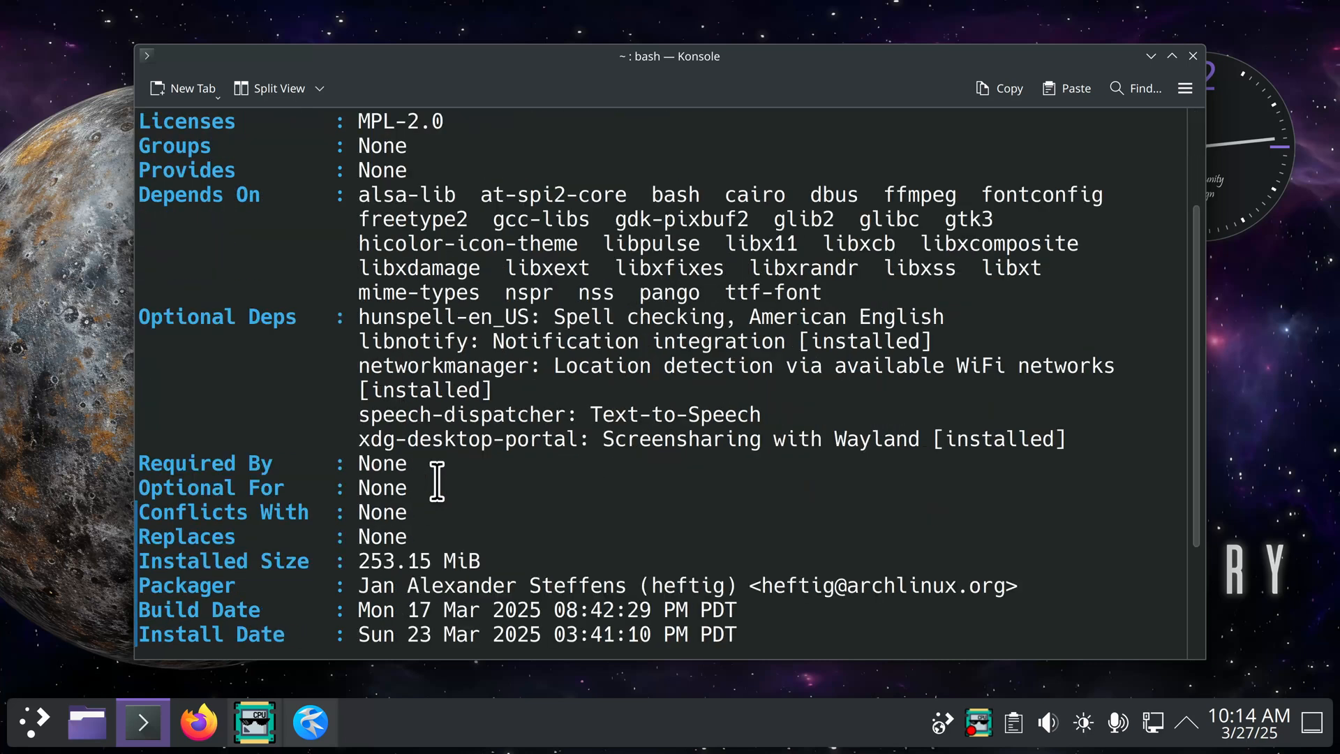
scroll("down", 3)
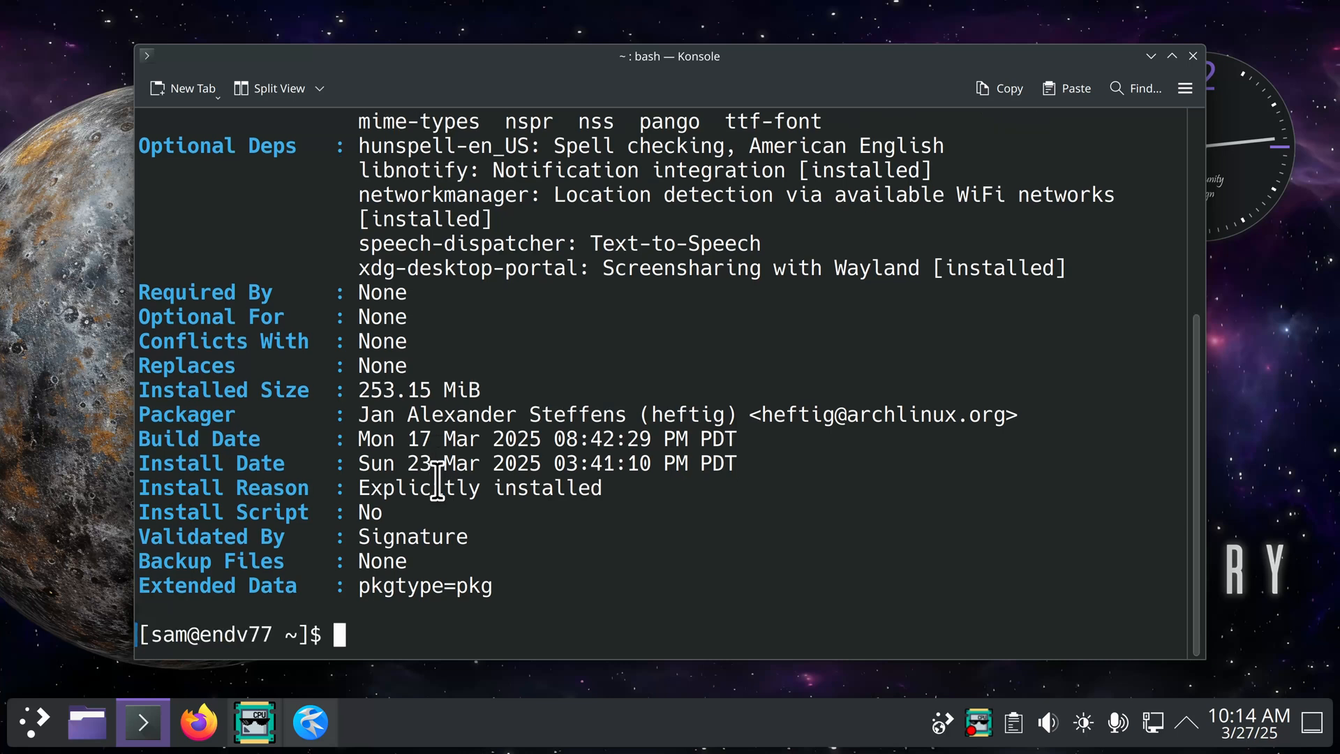
type("pacman -Qii firefox")
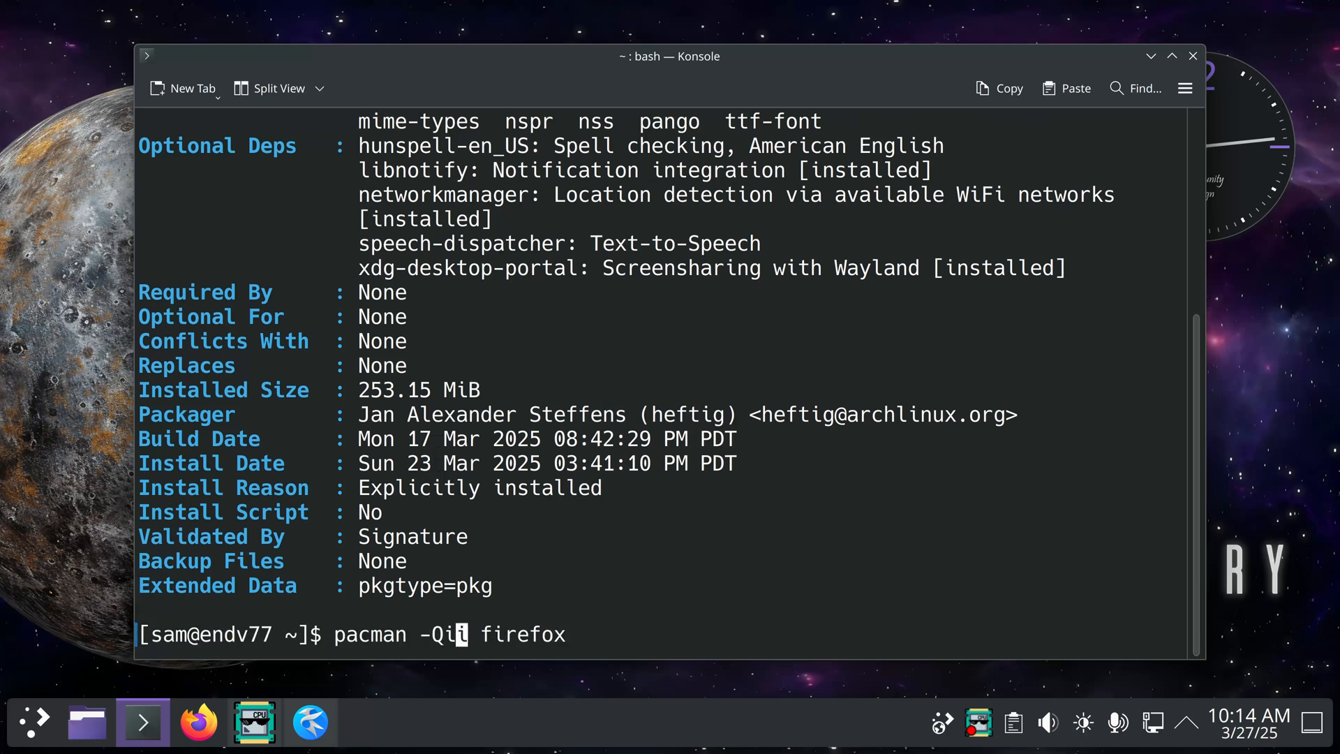
Run pacman -Qi firefox, compare its shorter output, then clear the screen.
key("Return")
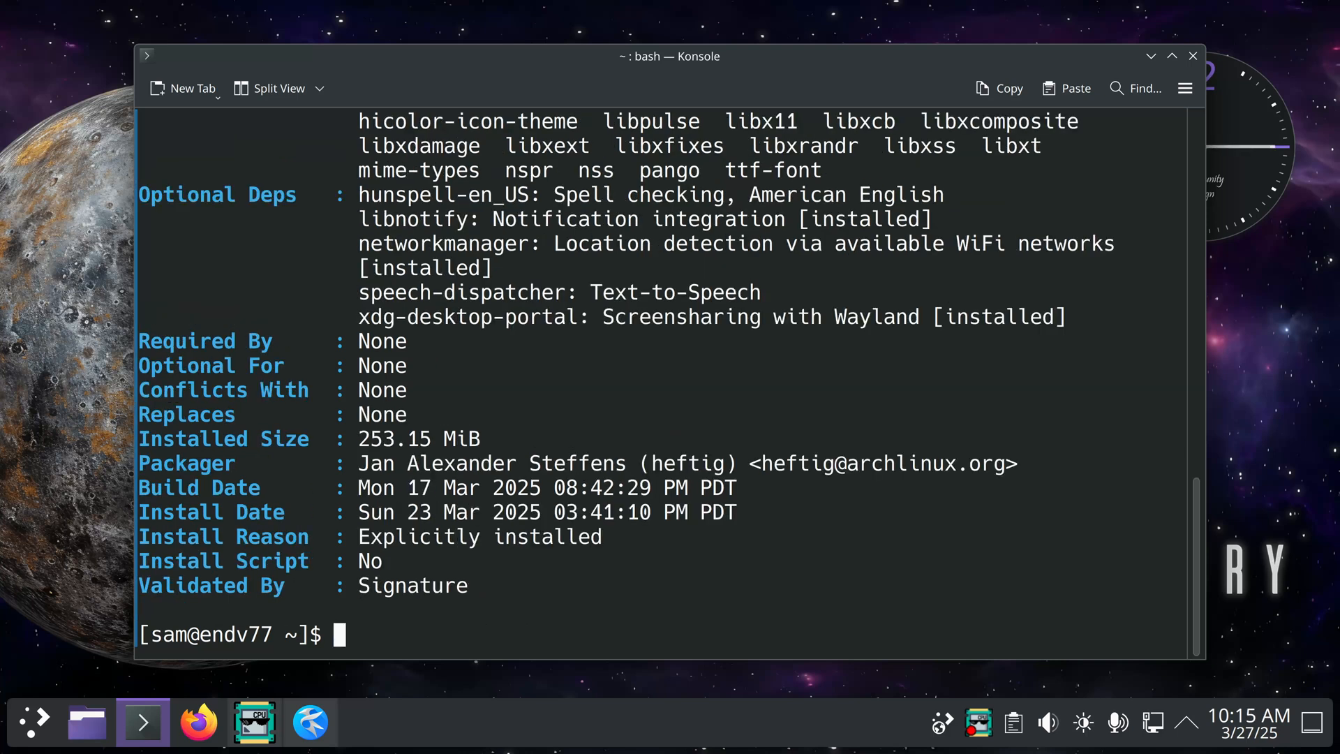
mouse_move(278, 590)
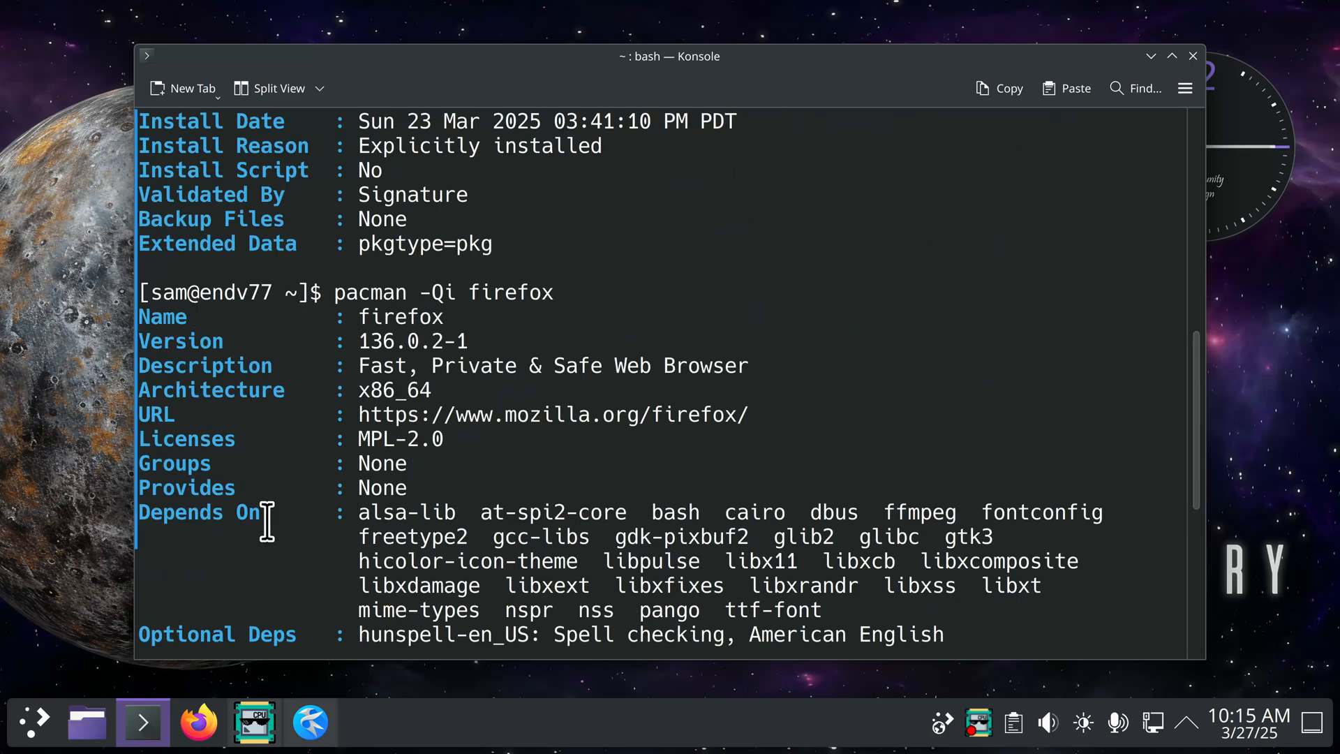
mouse_move(307, 244)
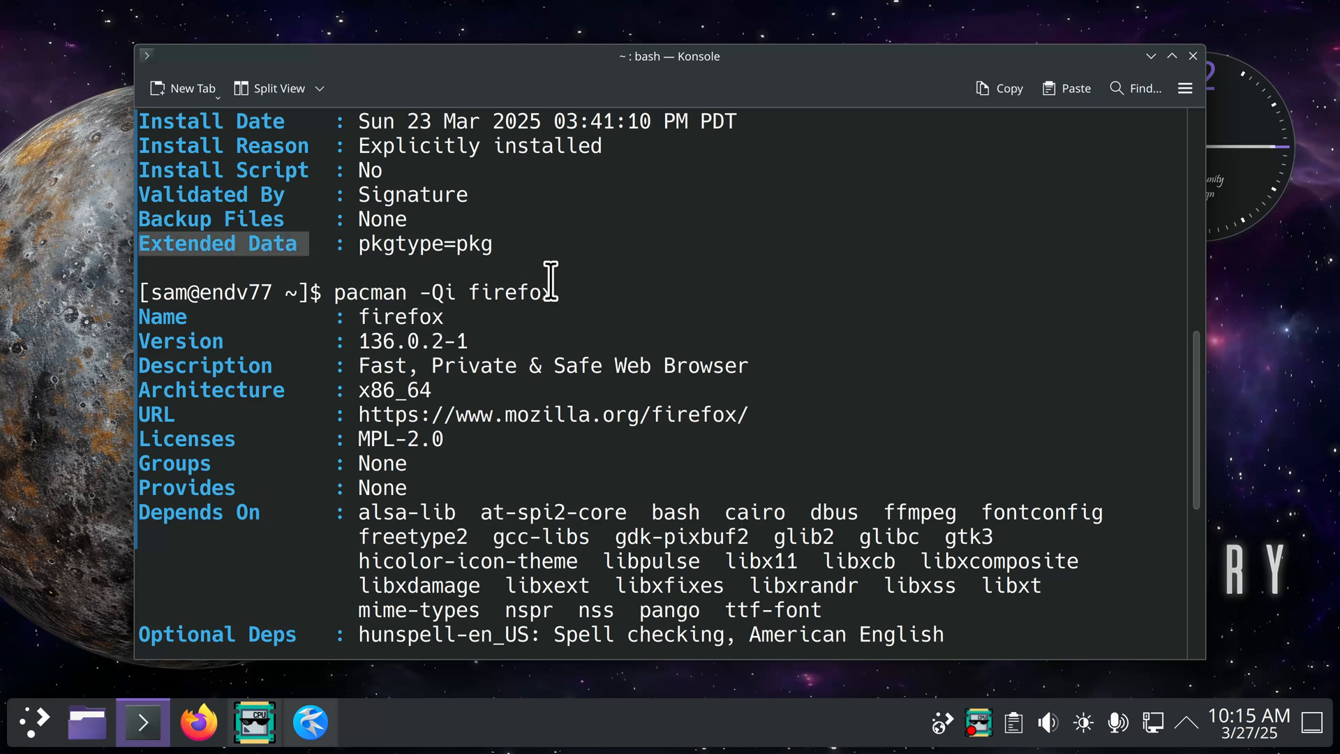
mouse_move(539, 266)
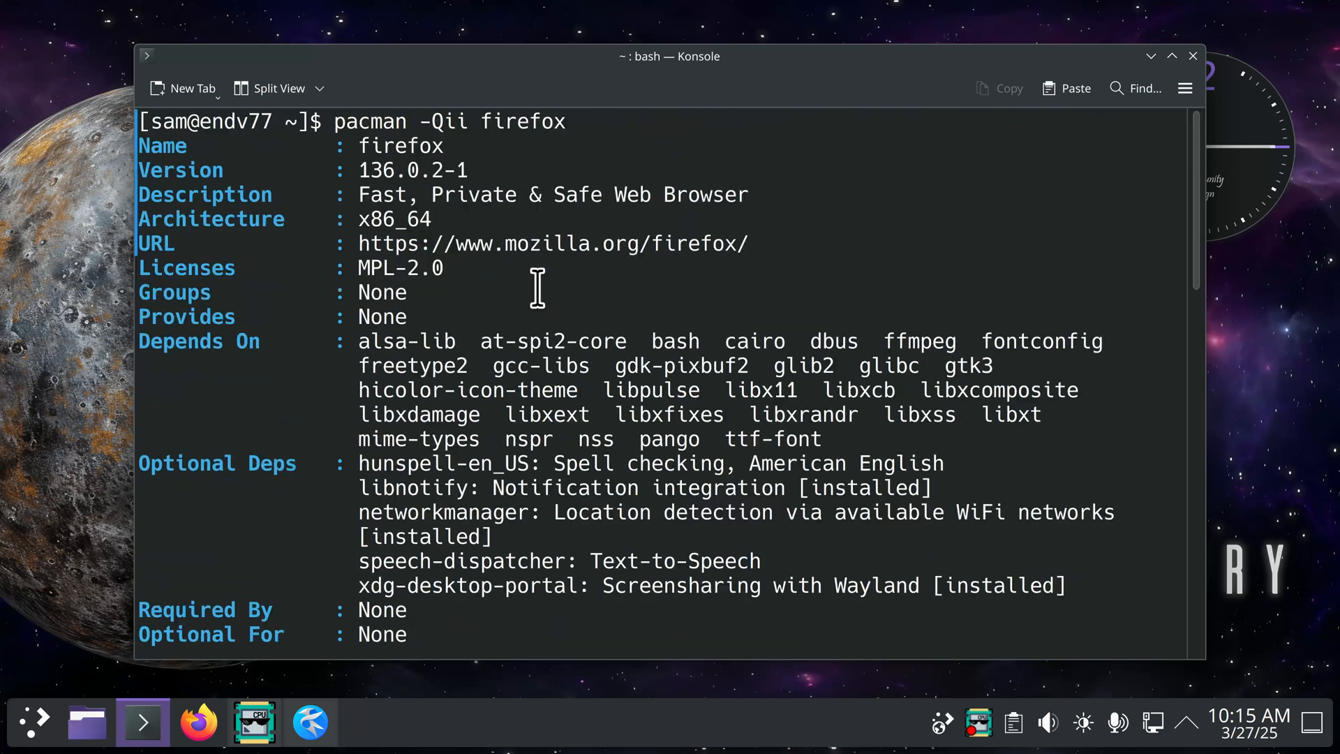
scroll("down", 3)
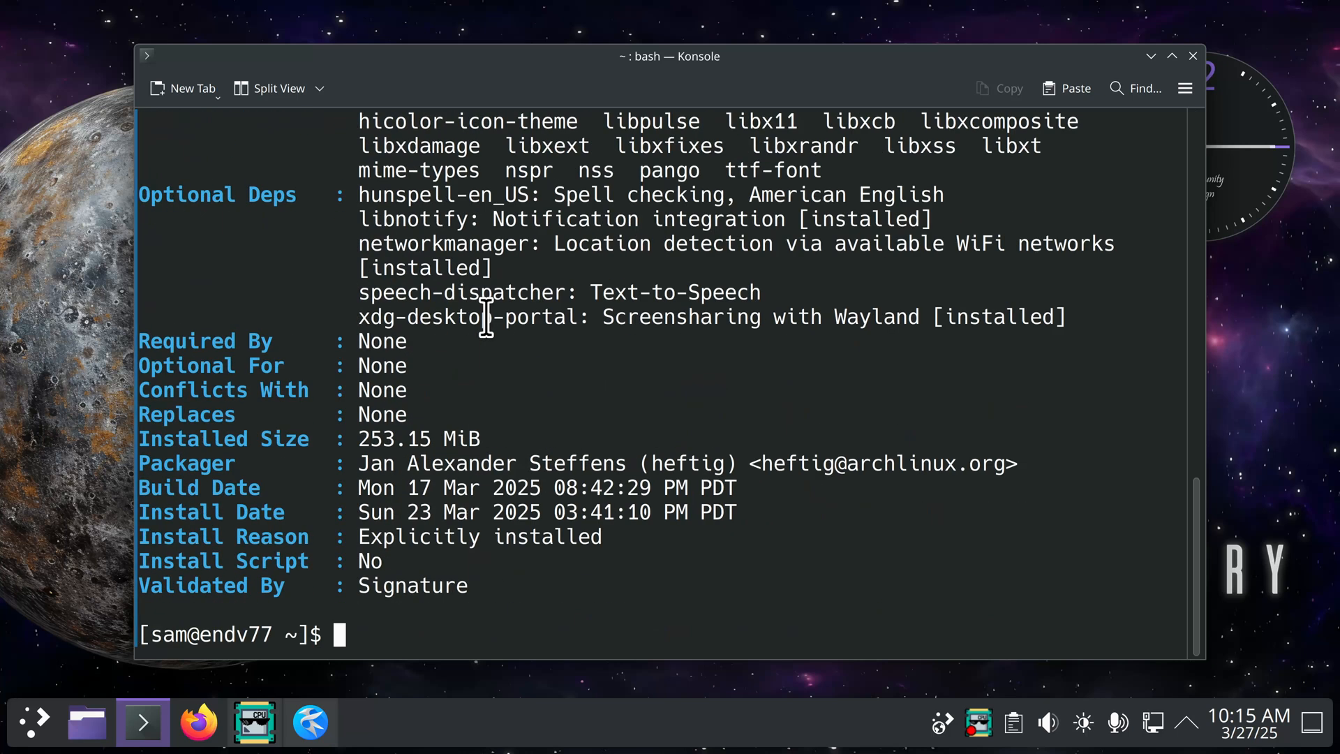
type("clear")
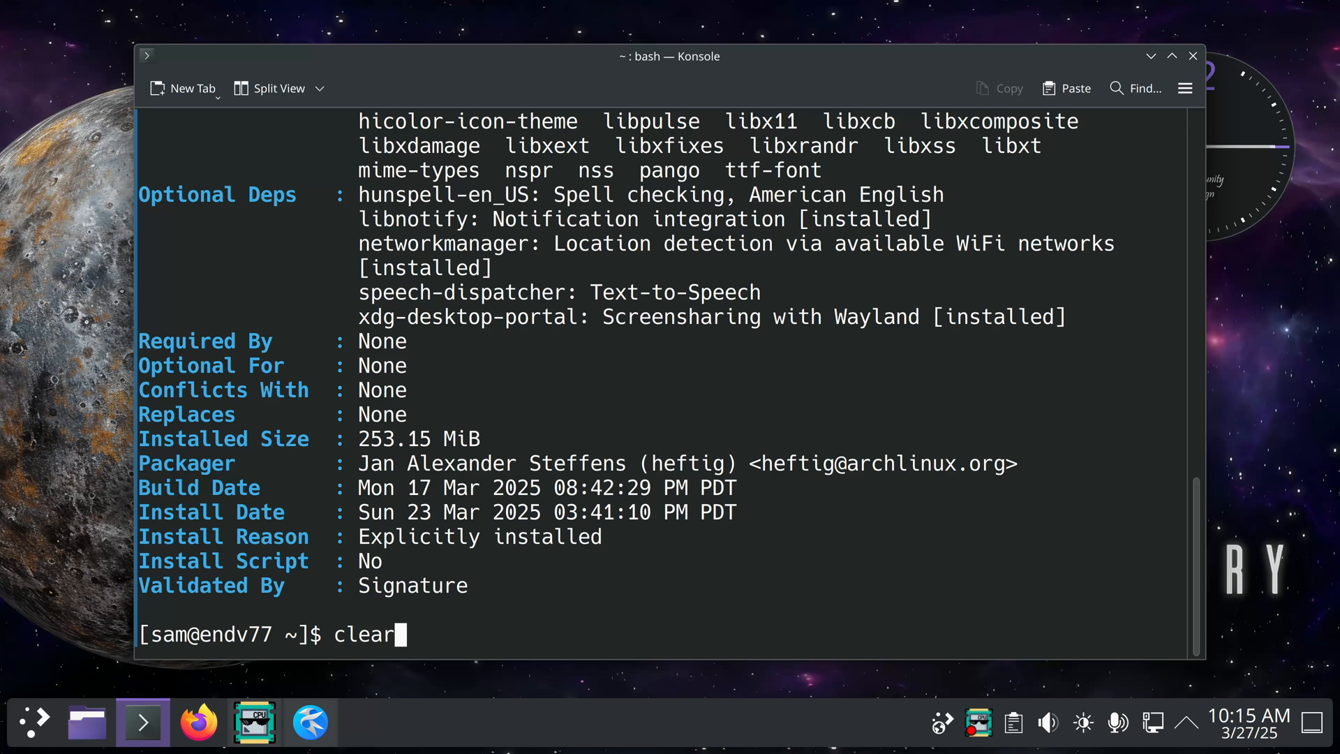
key("Return")
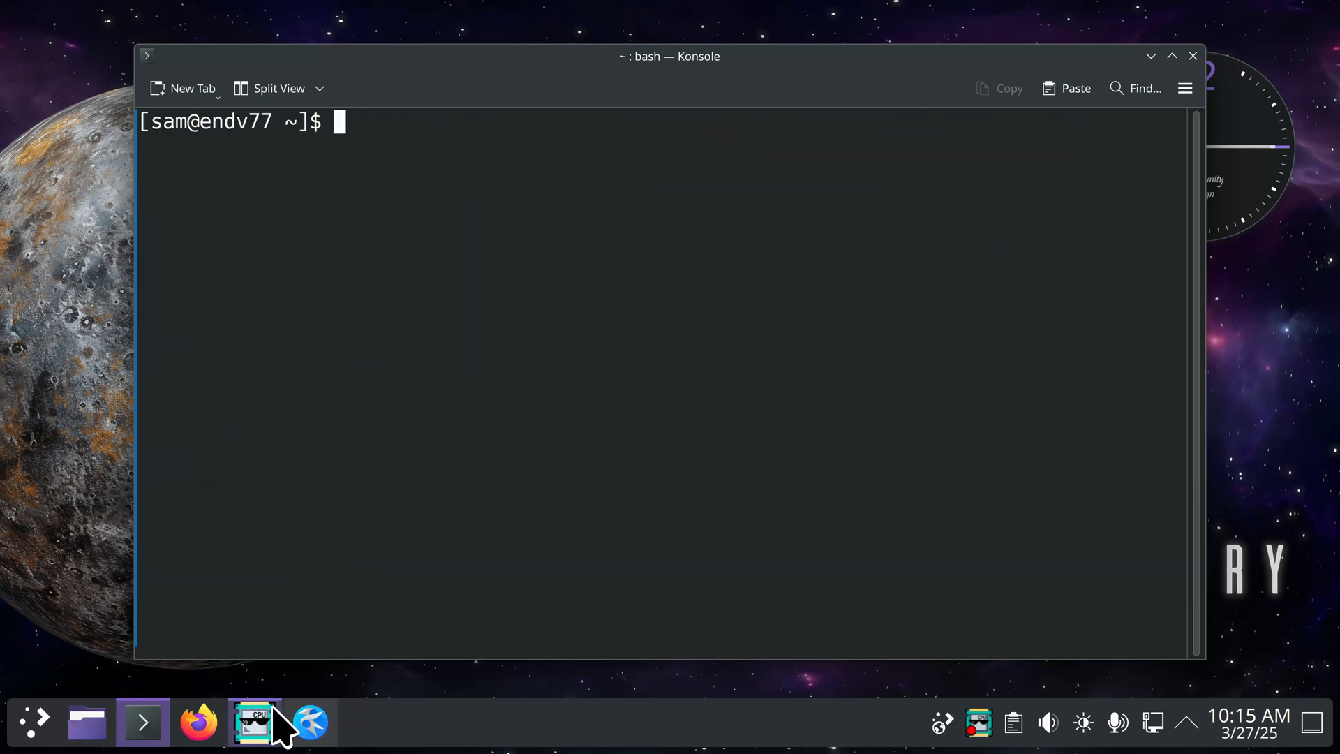
Bring Kate's packageinfo.txt notes to the front and place the cursor on the pacman -Qe line.
left_click(309, 723)
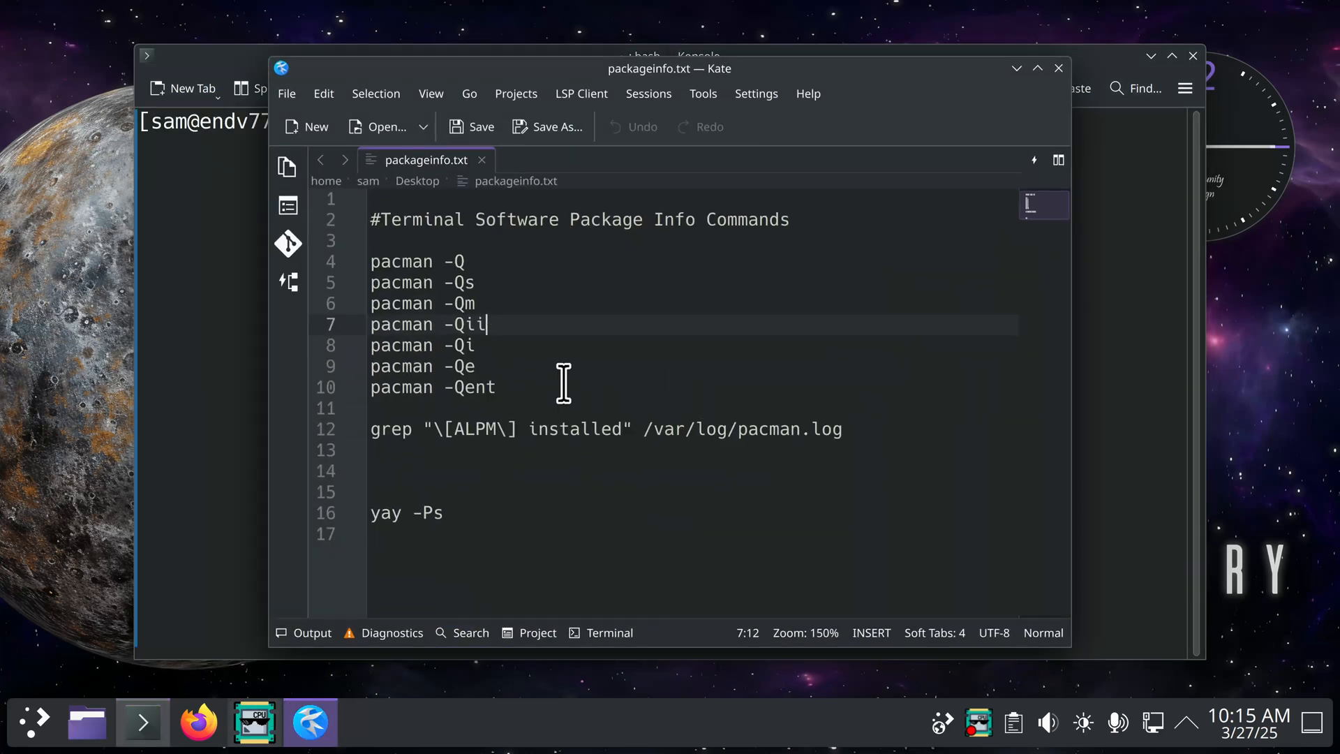
left_click(479, 366)
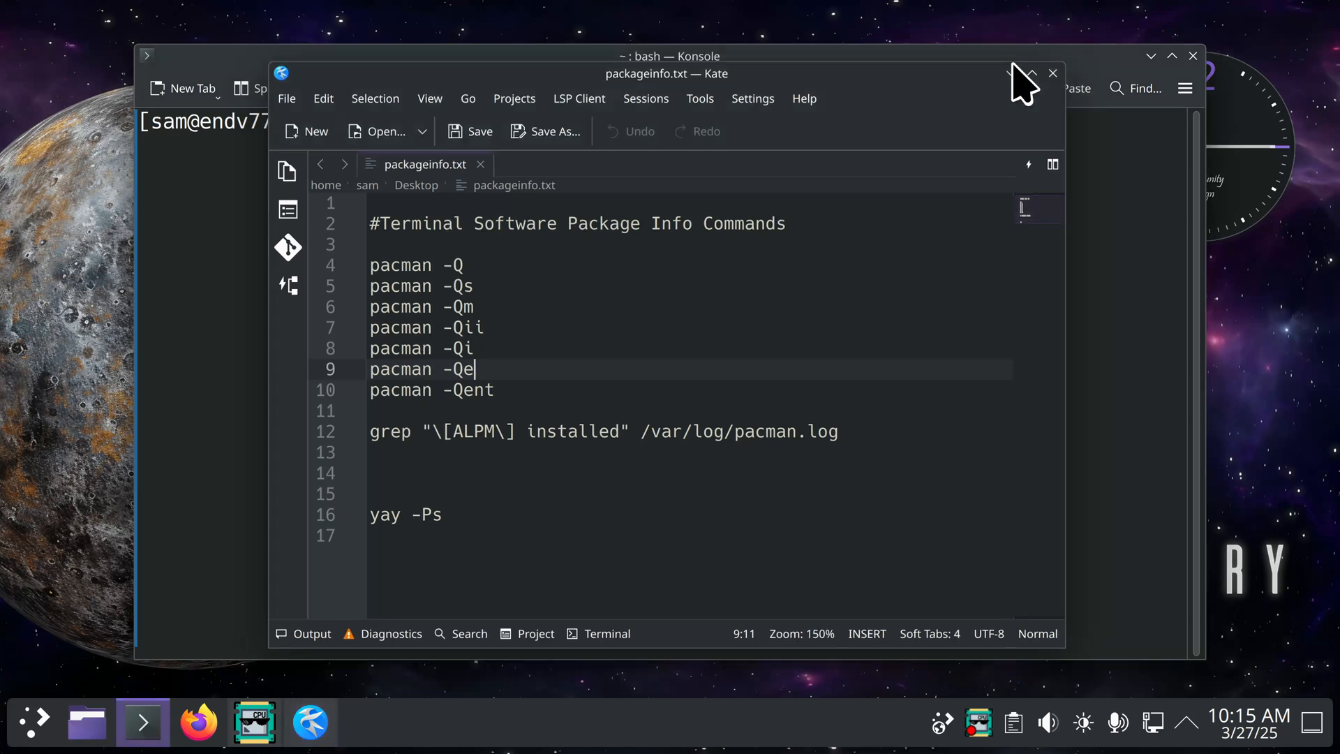
In Konsole, run pacman -Qe to list explicitly installed packages.
left_click(1054, 73)
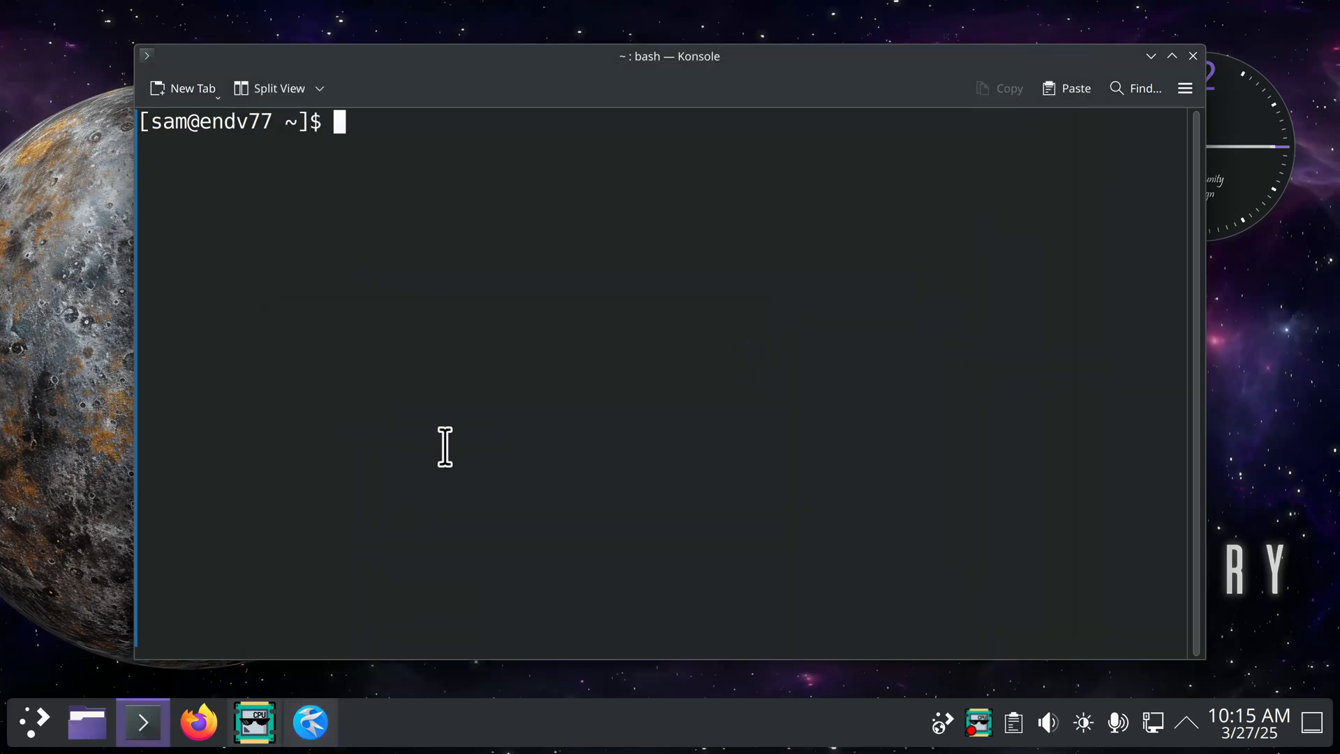
type("pacman")
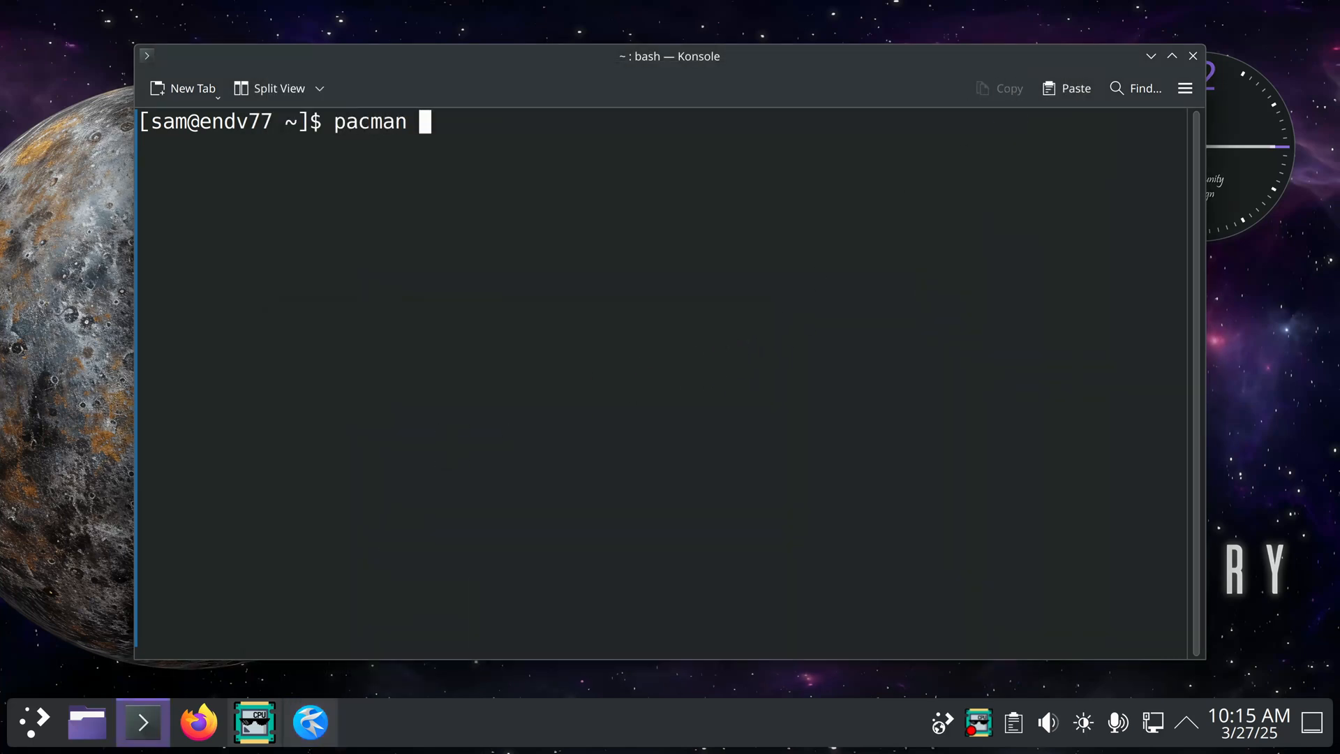
type("-Qe")
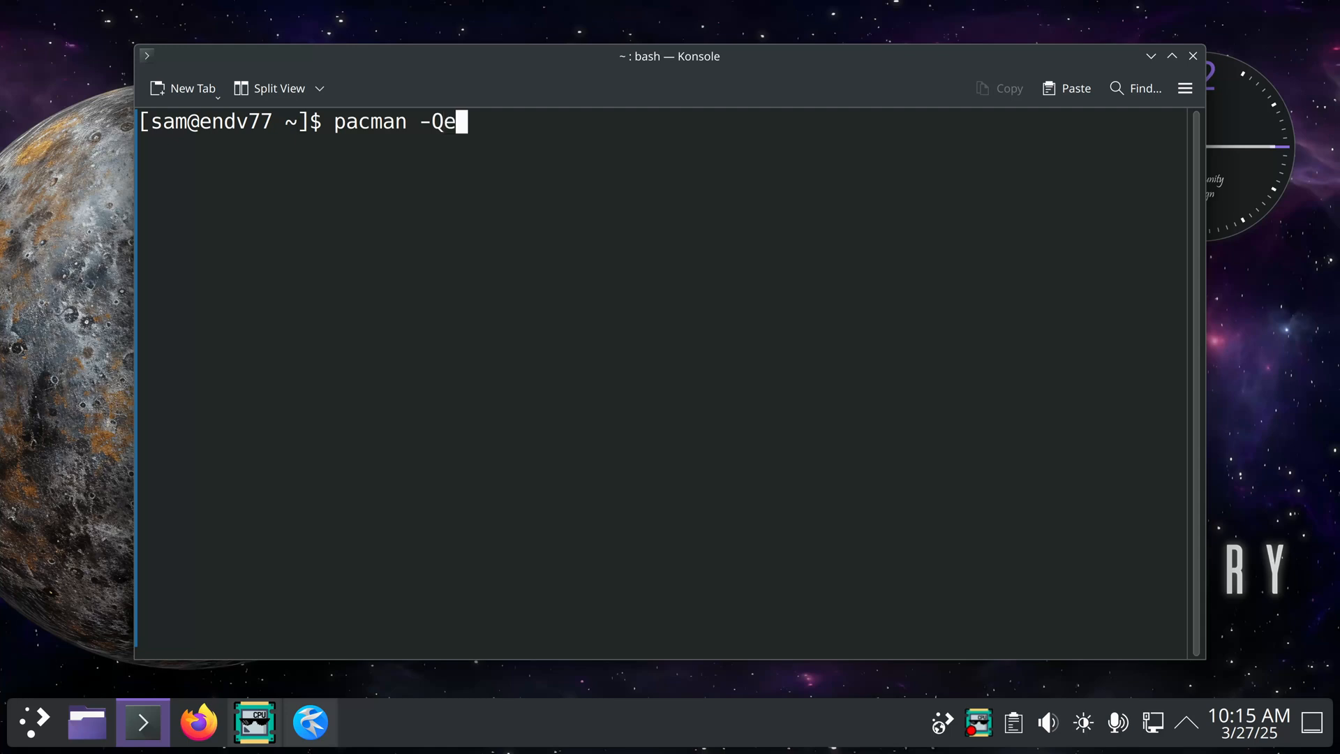
key("Return")
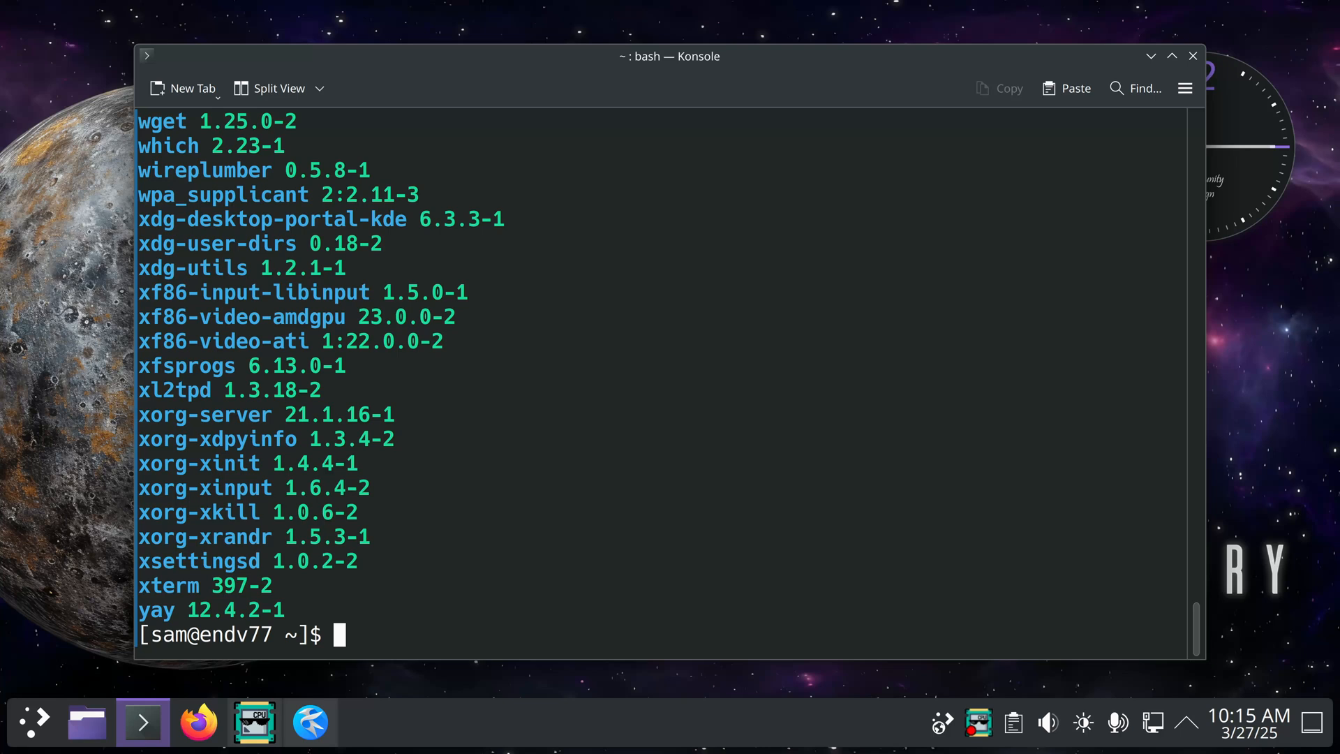
Run pacman -Qent to list explicit native packages not required by others.
type("pacman -Qe")
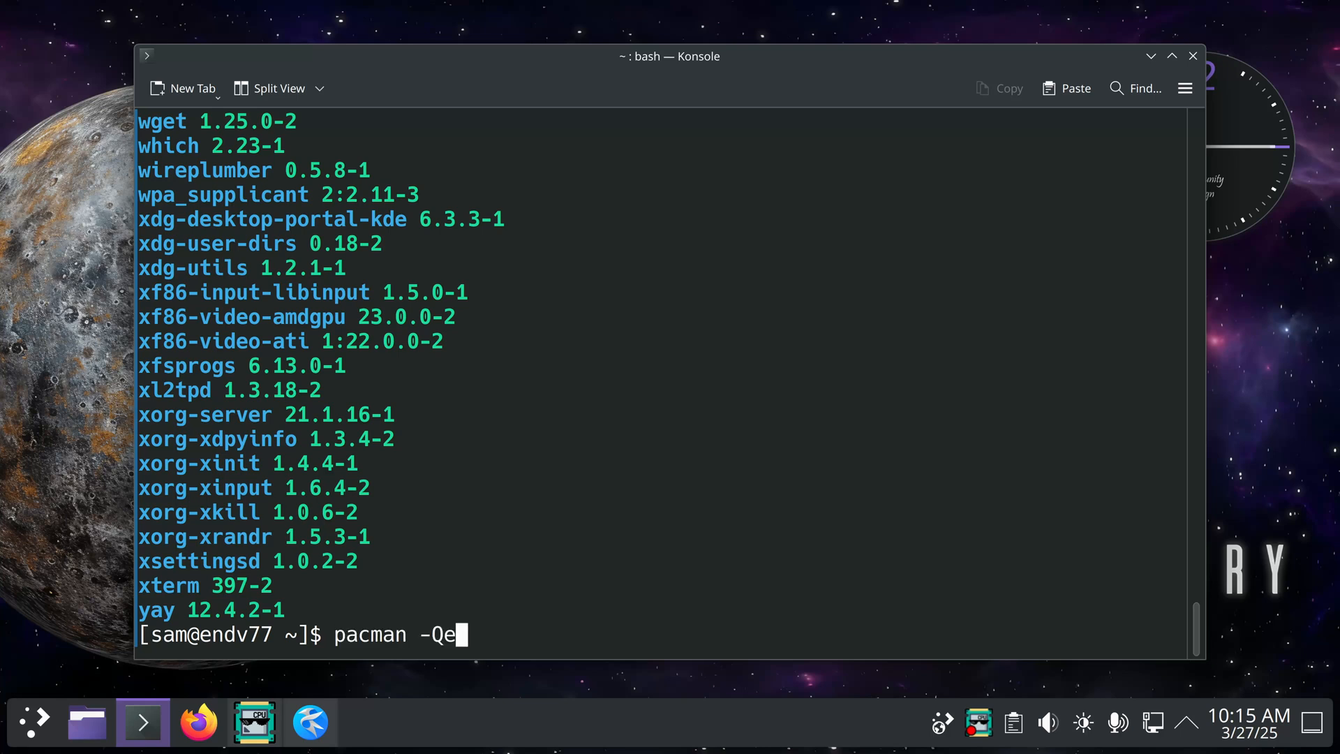
type("nt")
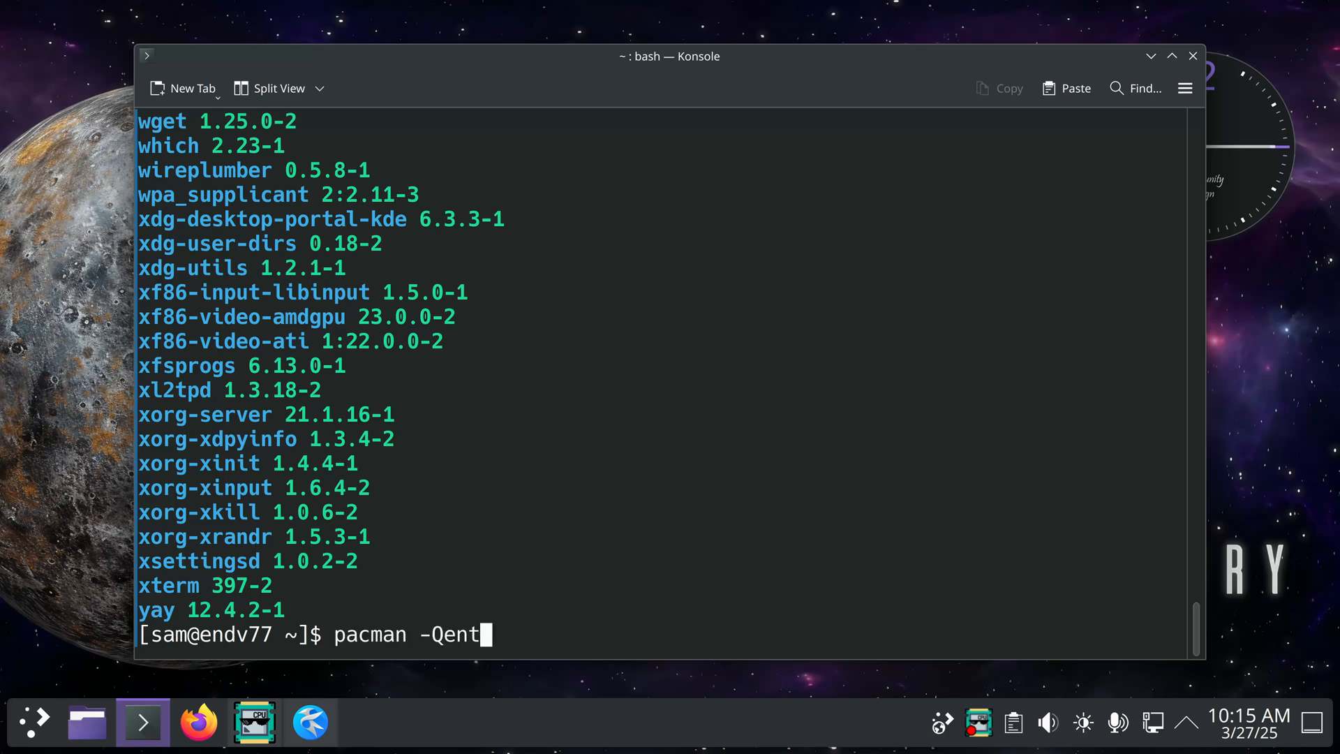
key("Return")
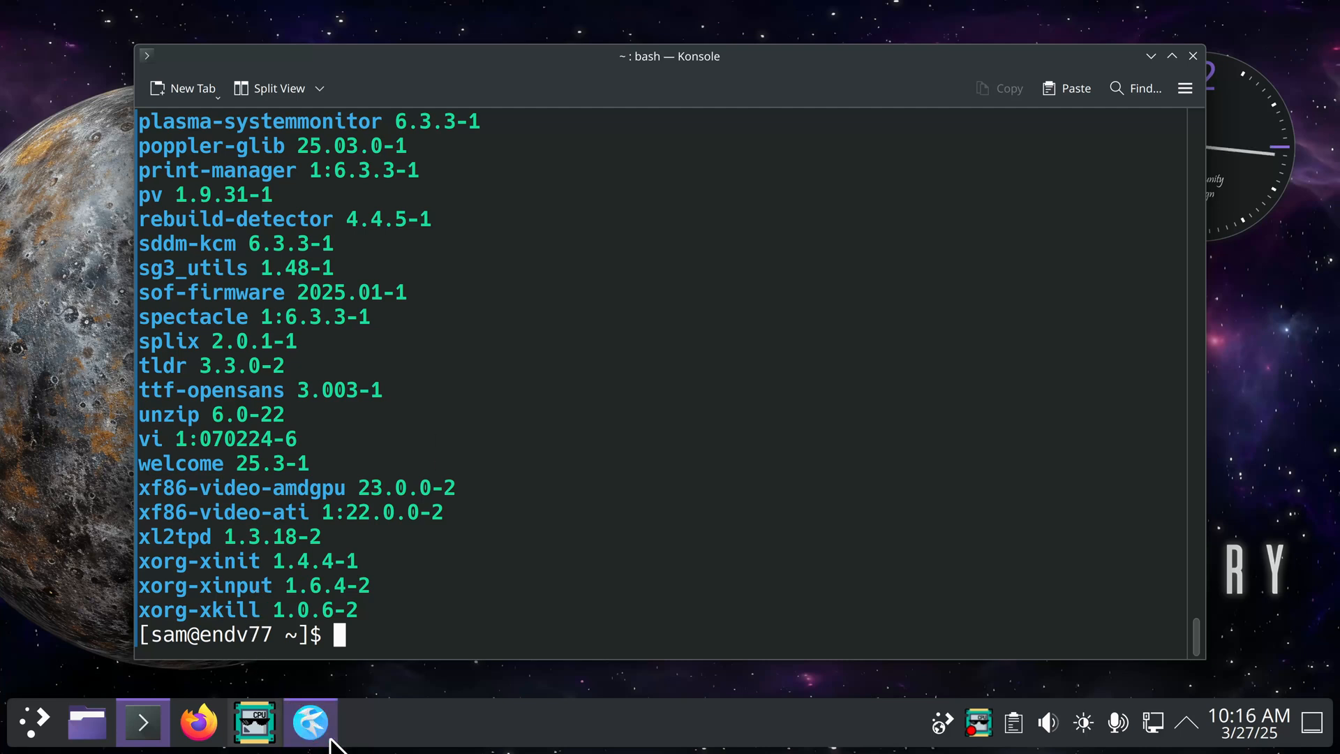
Bring Kate's packageinfo.txt notes back in front of the terminal.
left_click(309, 722)
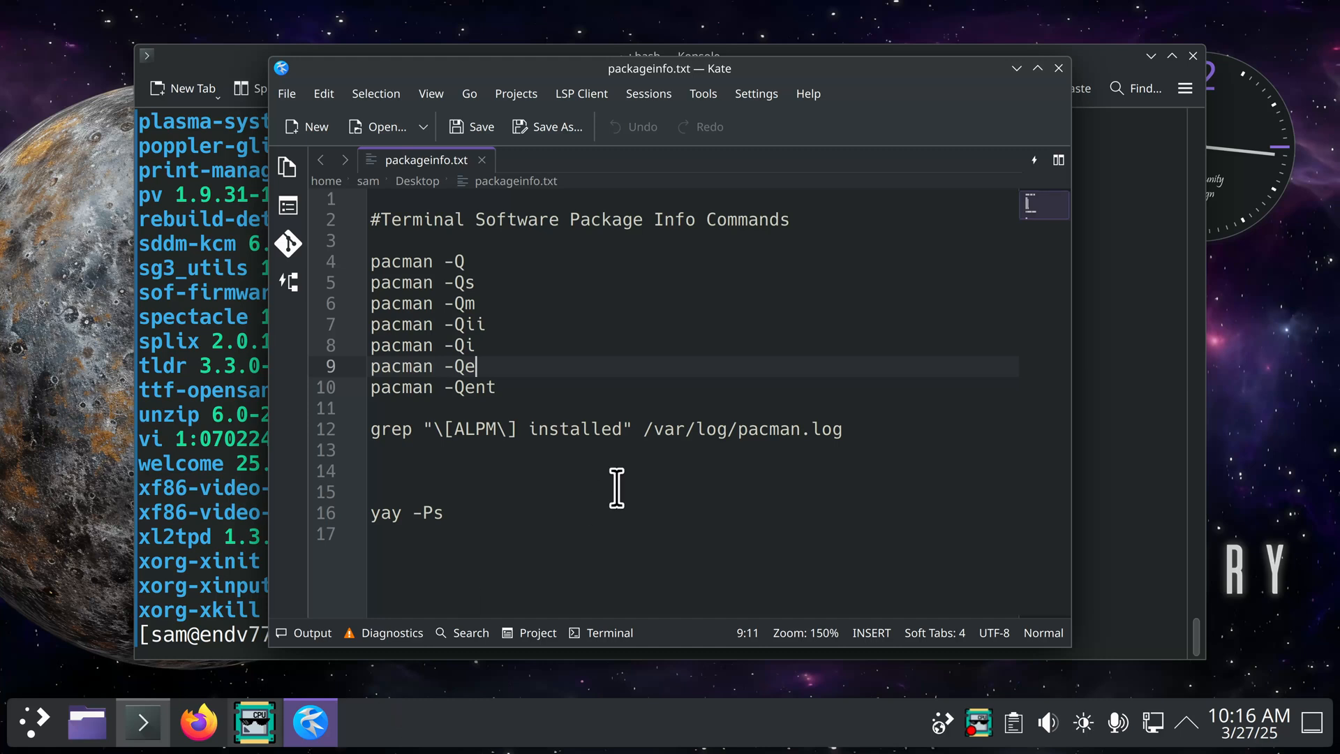
mouse_move(608, 493)
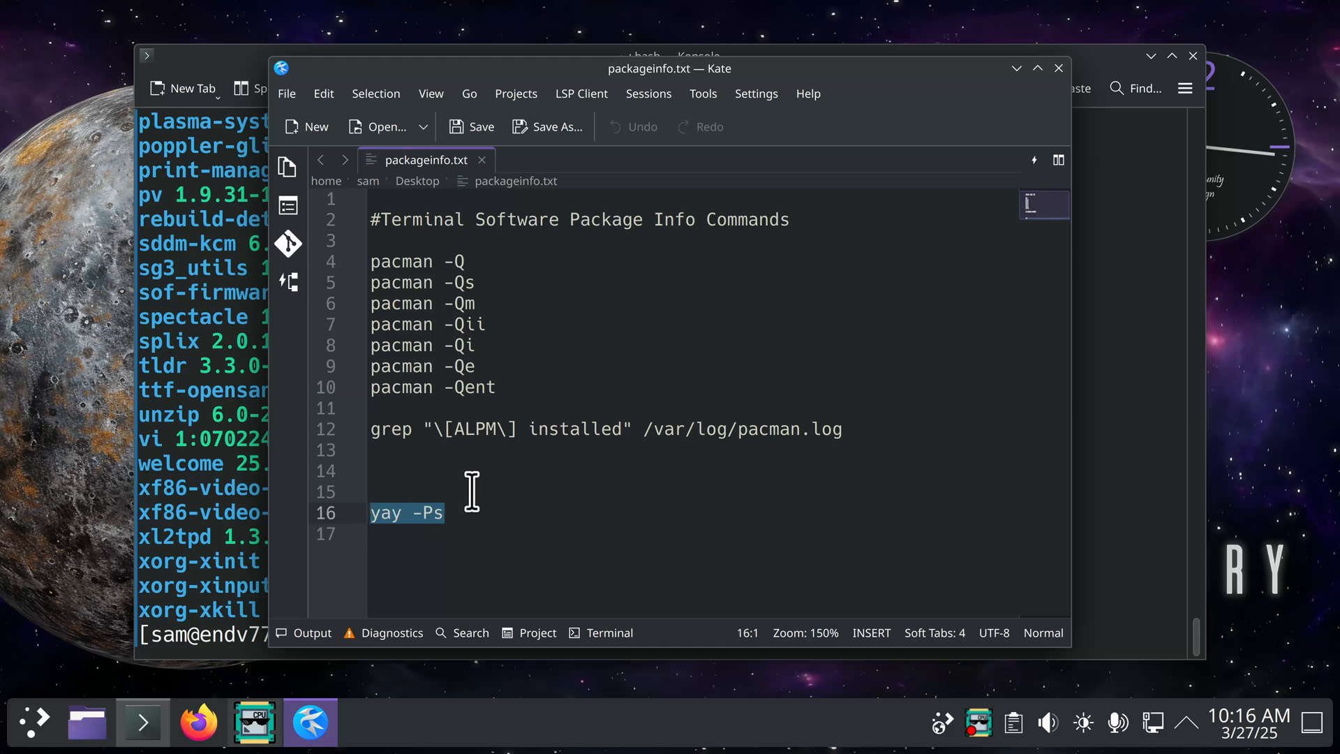
mouse_move(503, 524)
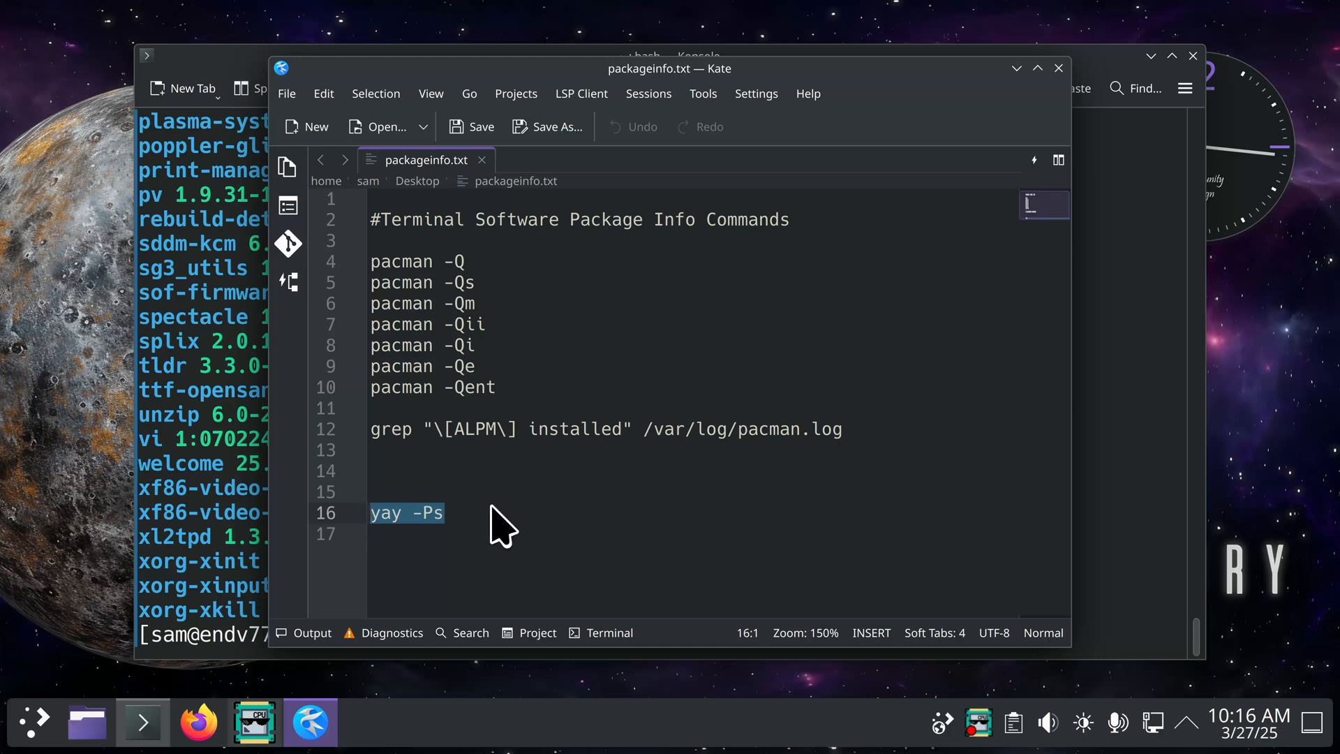
mouse_move(597, 440)
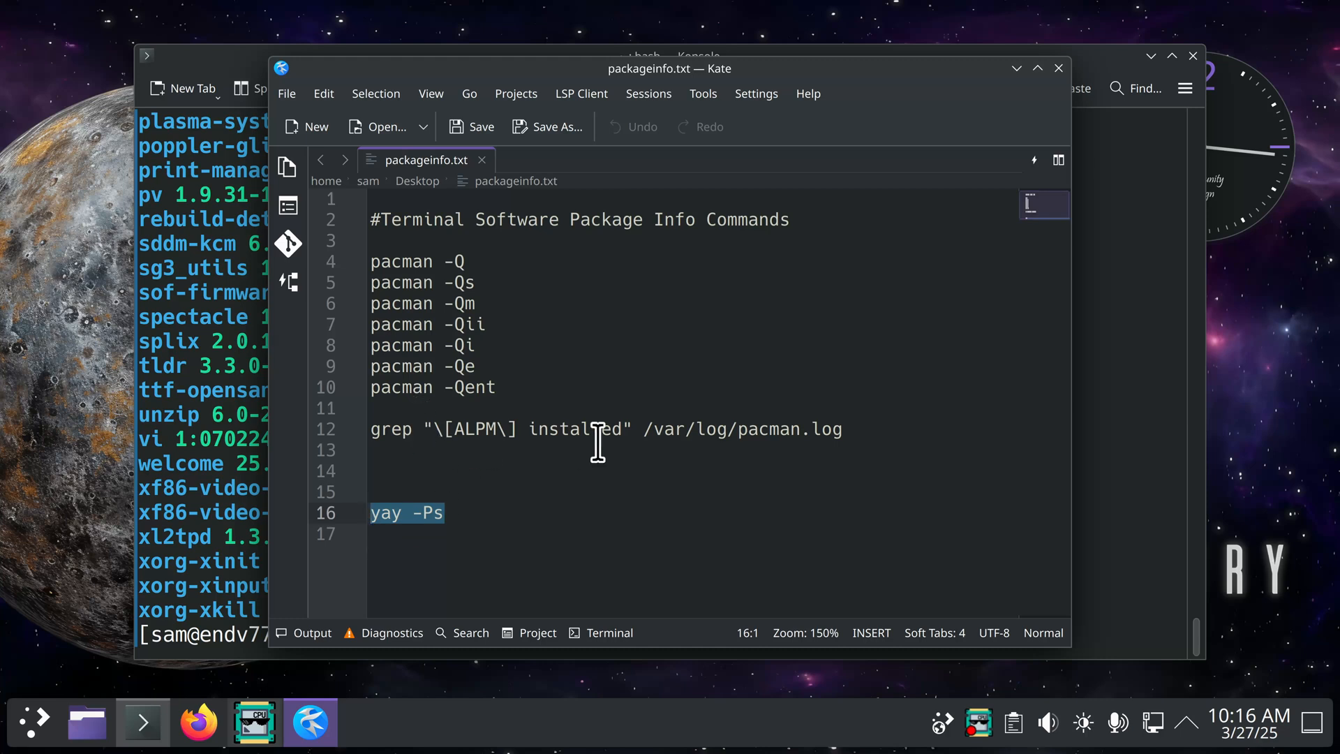
mouse_move(730, 442)
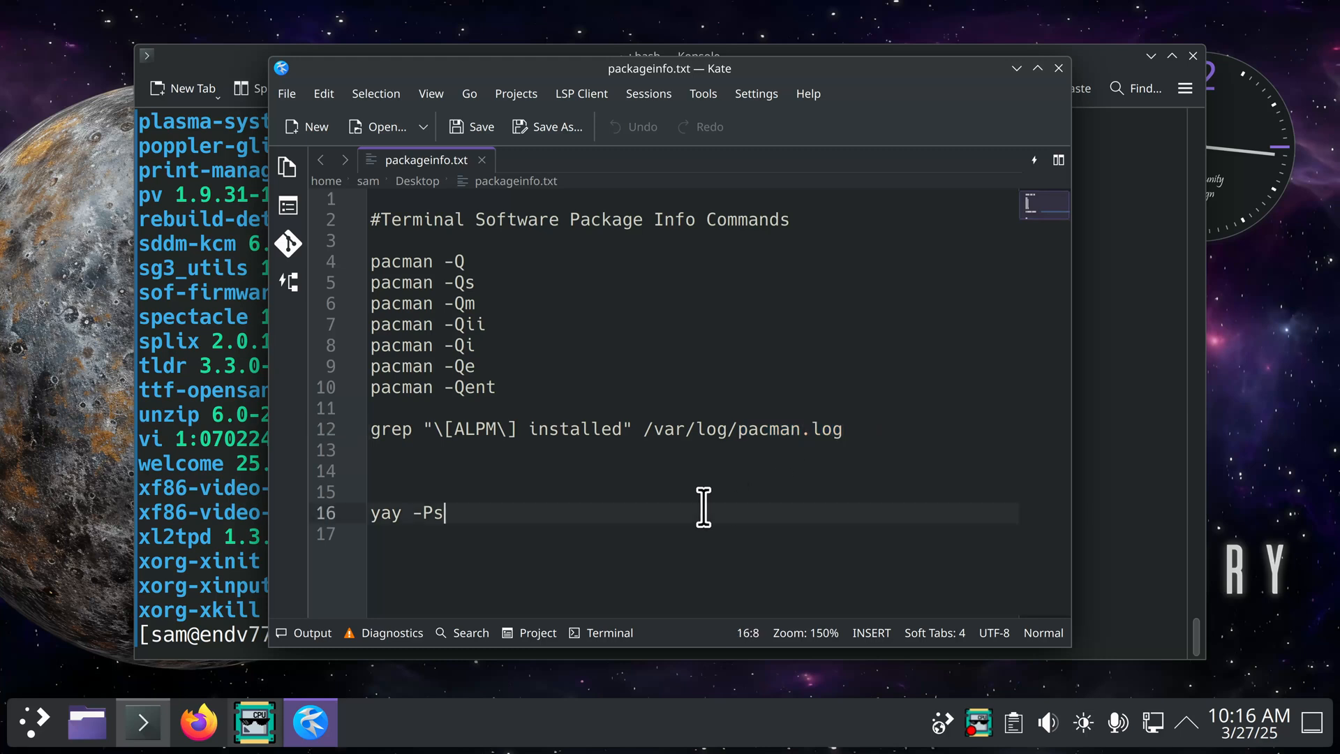
mouse_move(860, 528)
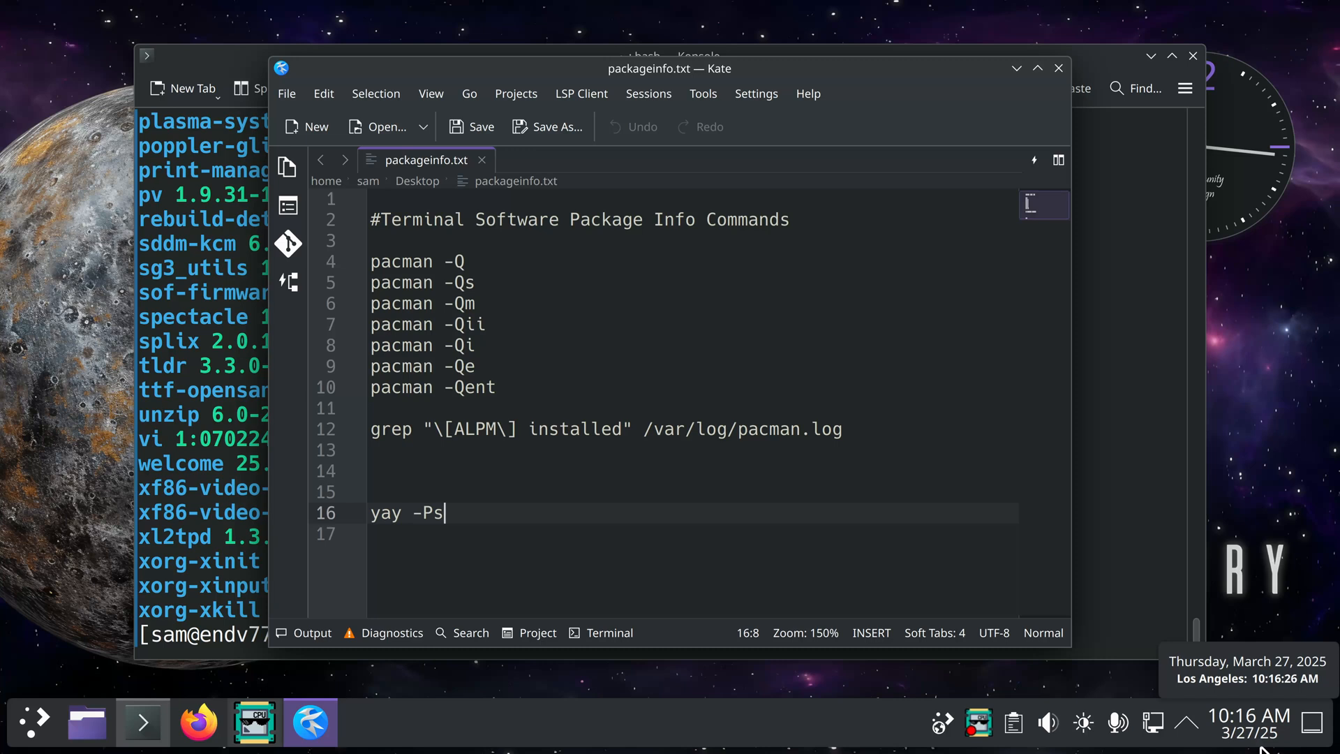
mouse_move(608, 538)
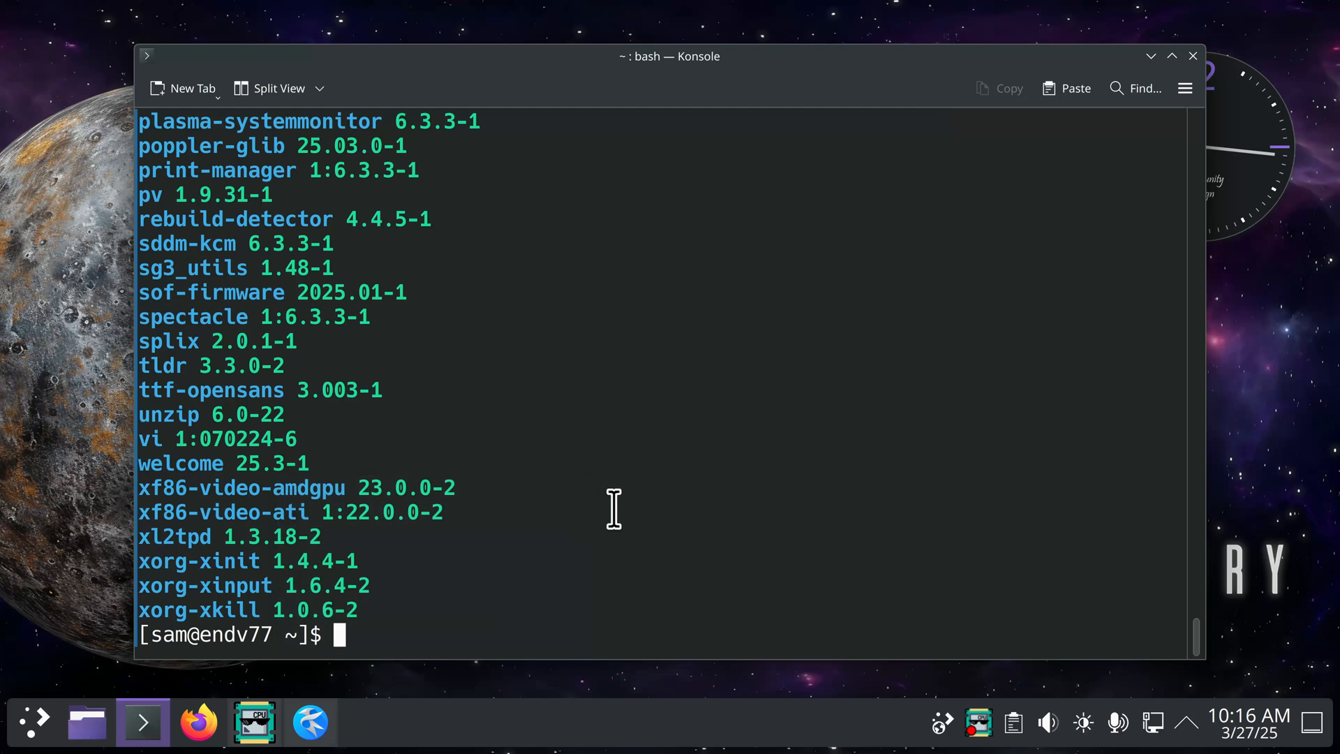
Clear the terminal, run history, and scroll back through the numbered entries.
type("cle")
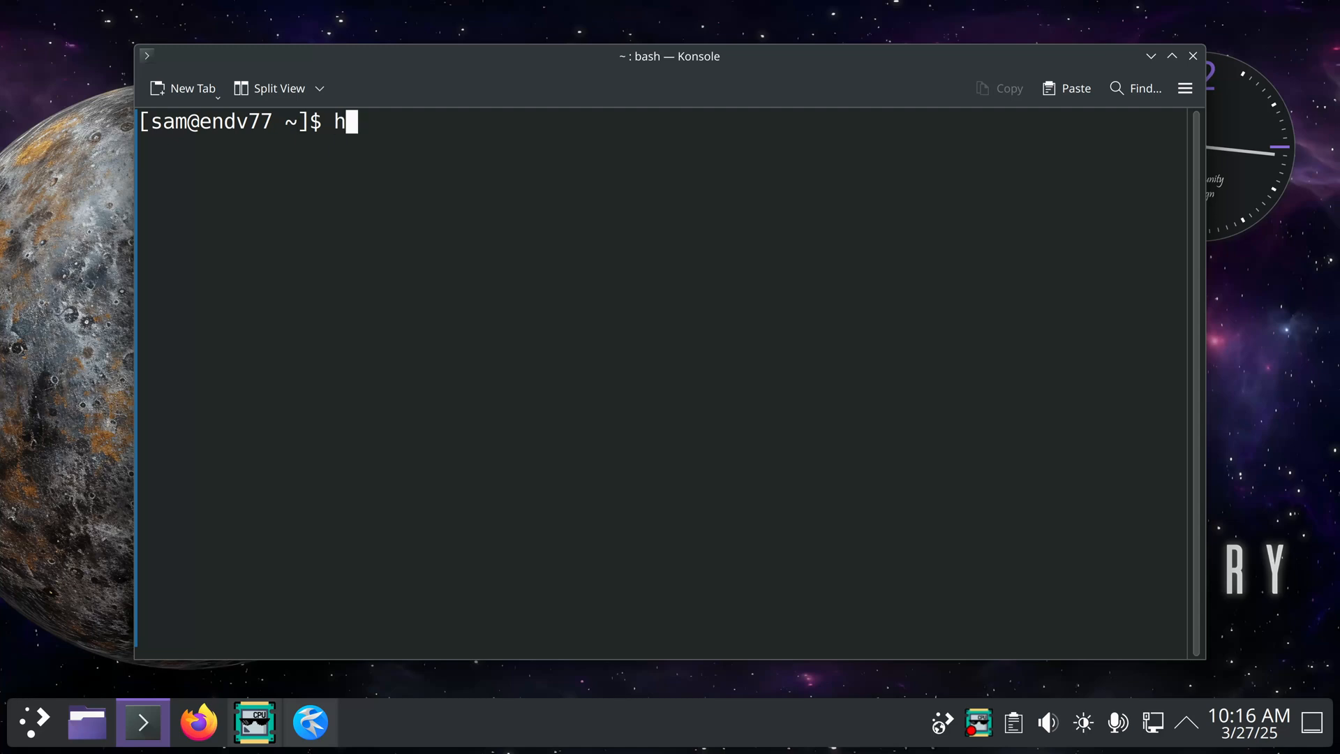
type("istory")
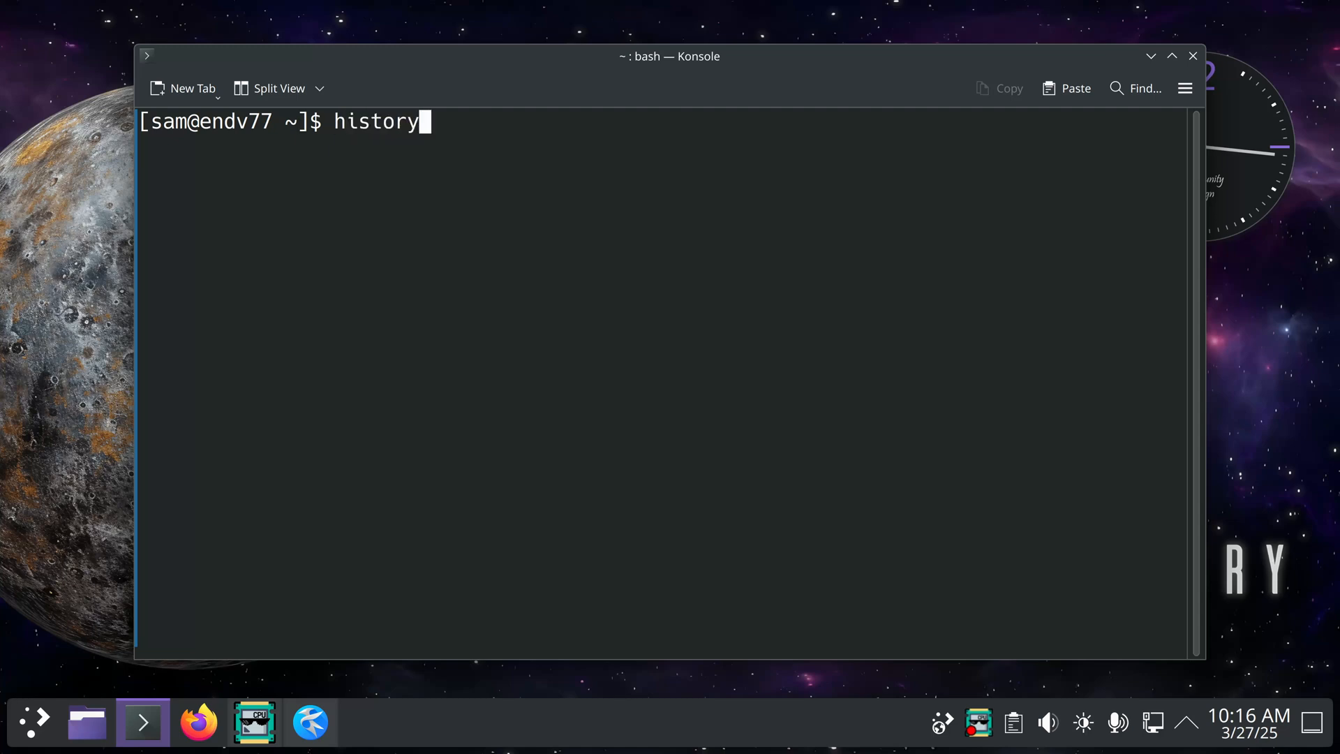
key("Return")
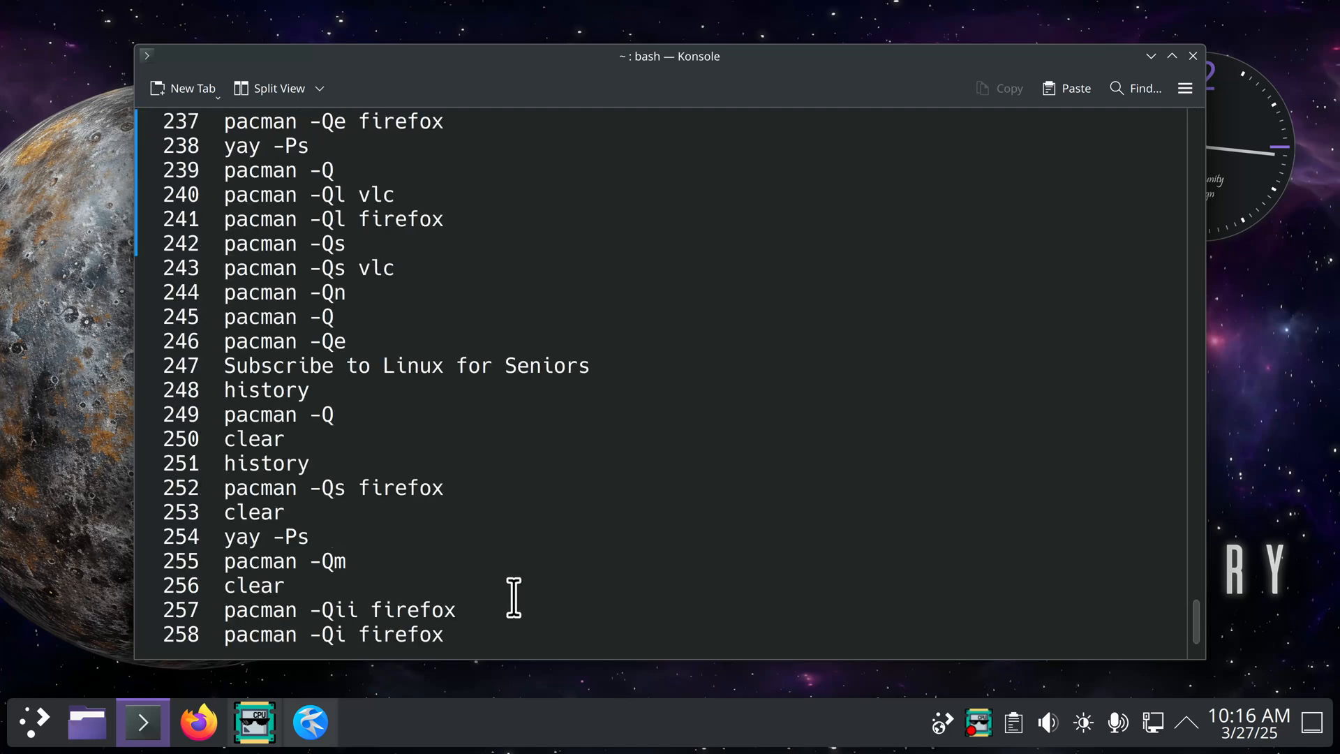
scroll("up", 3)
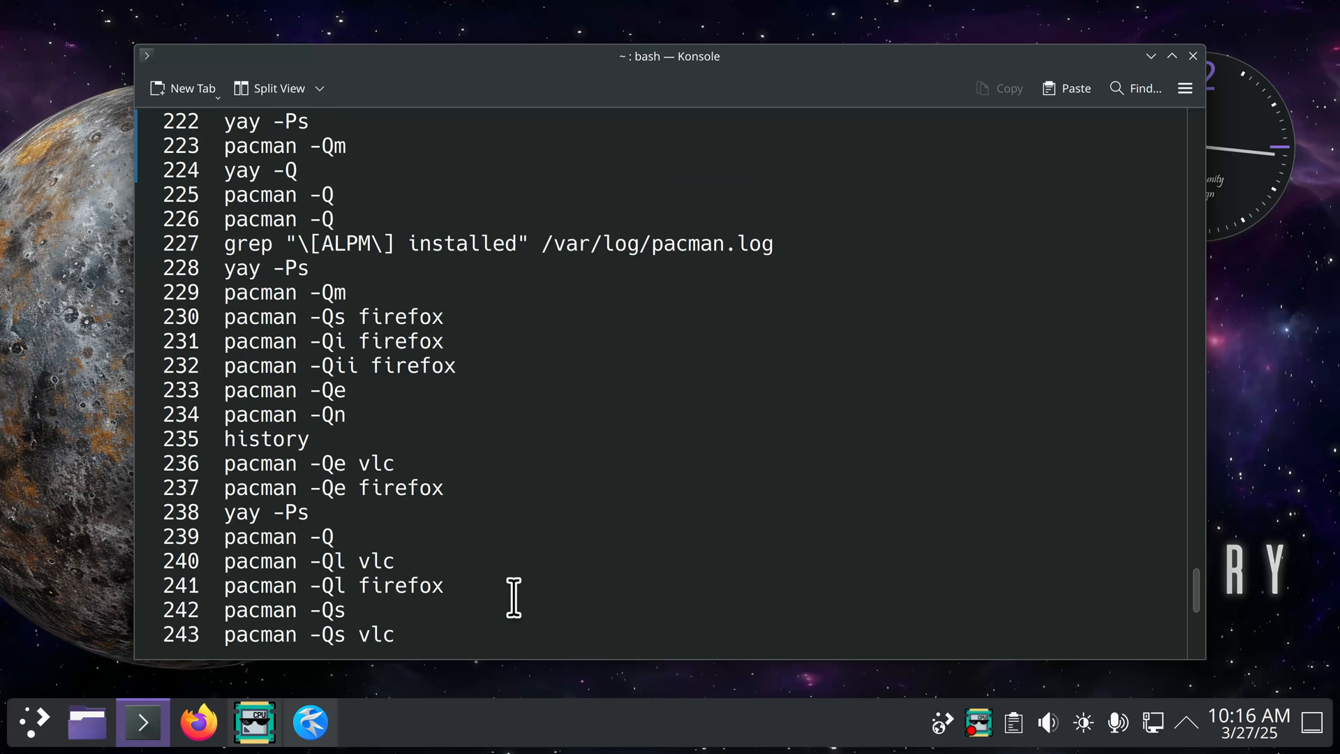
mouse_move(427, 408)
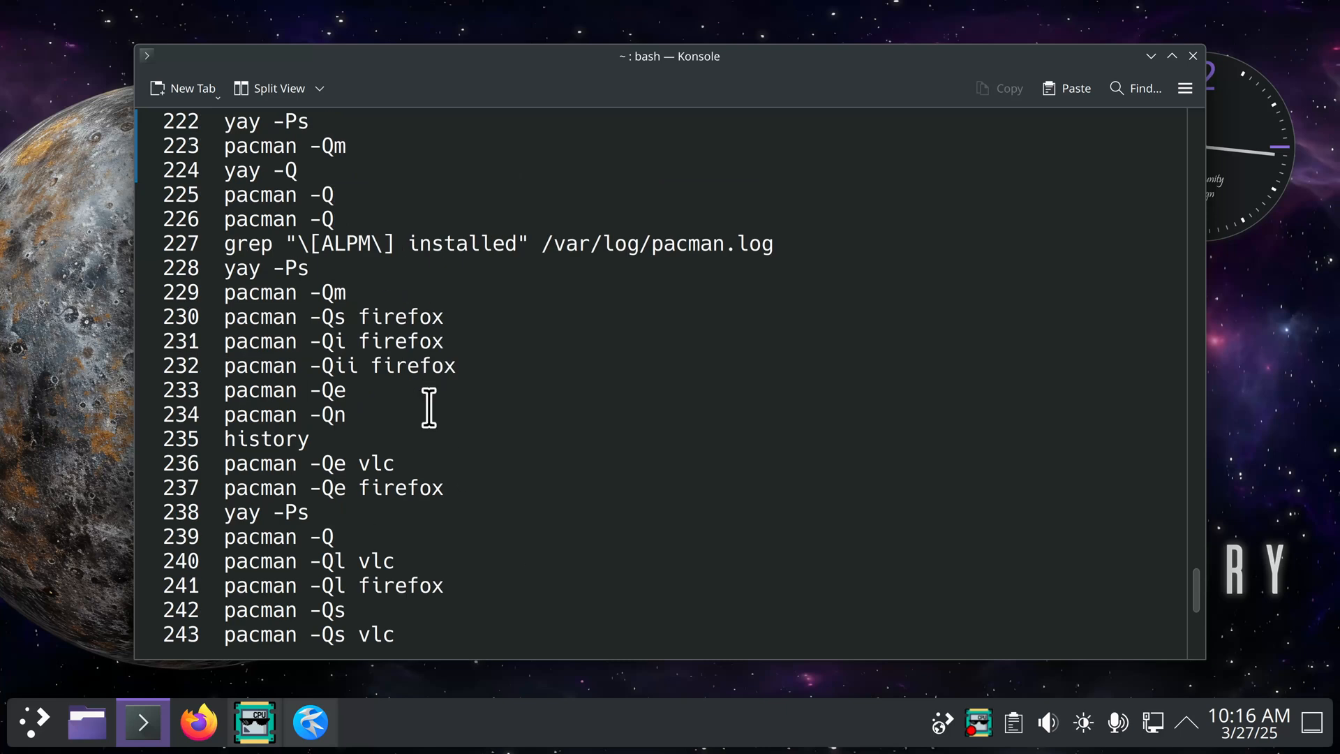
mouse_move(432, 255)
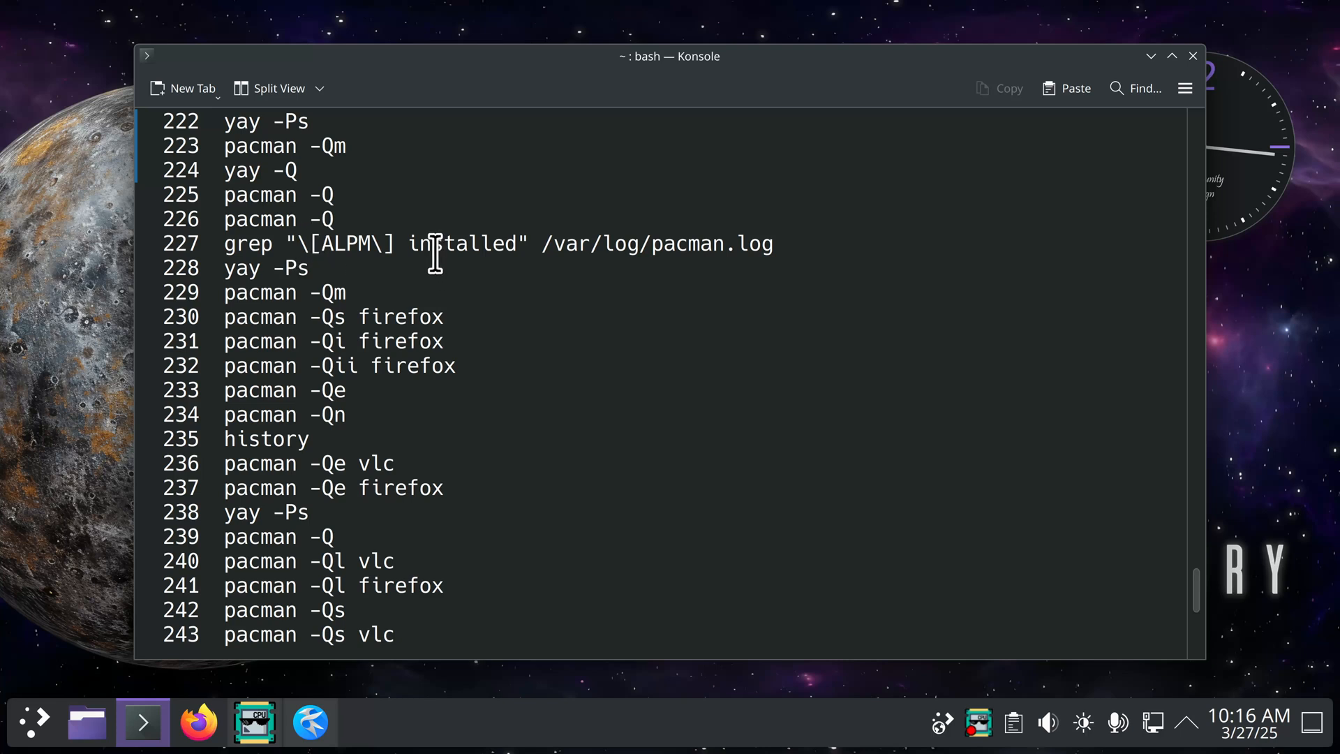
mouse_move(682, 274)
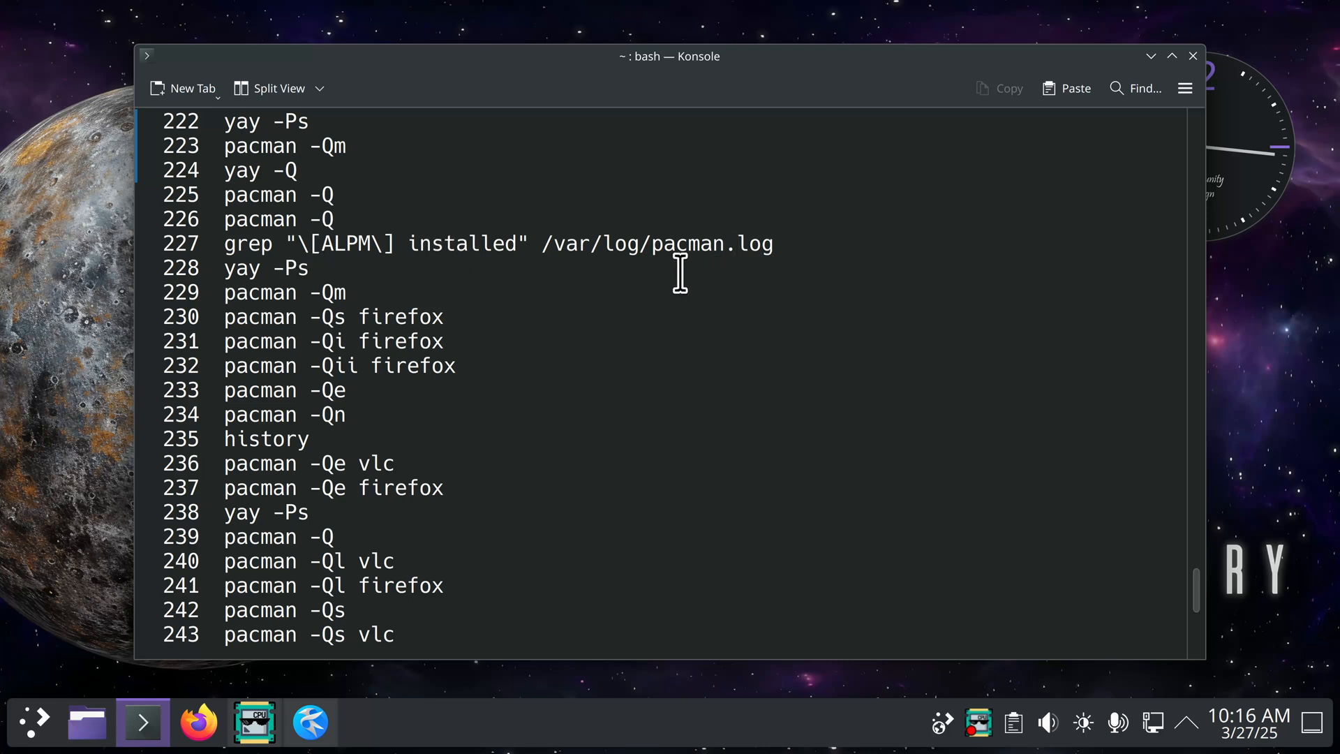
mouse_move(587, 468)
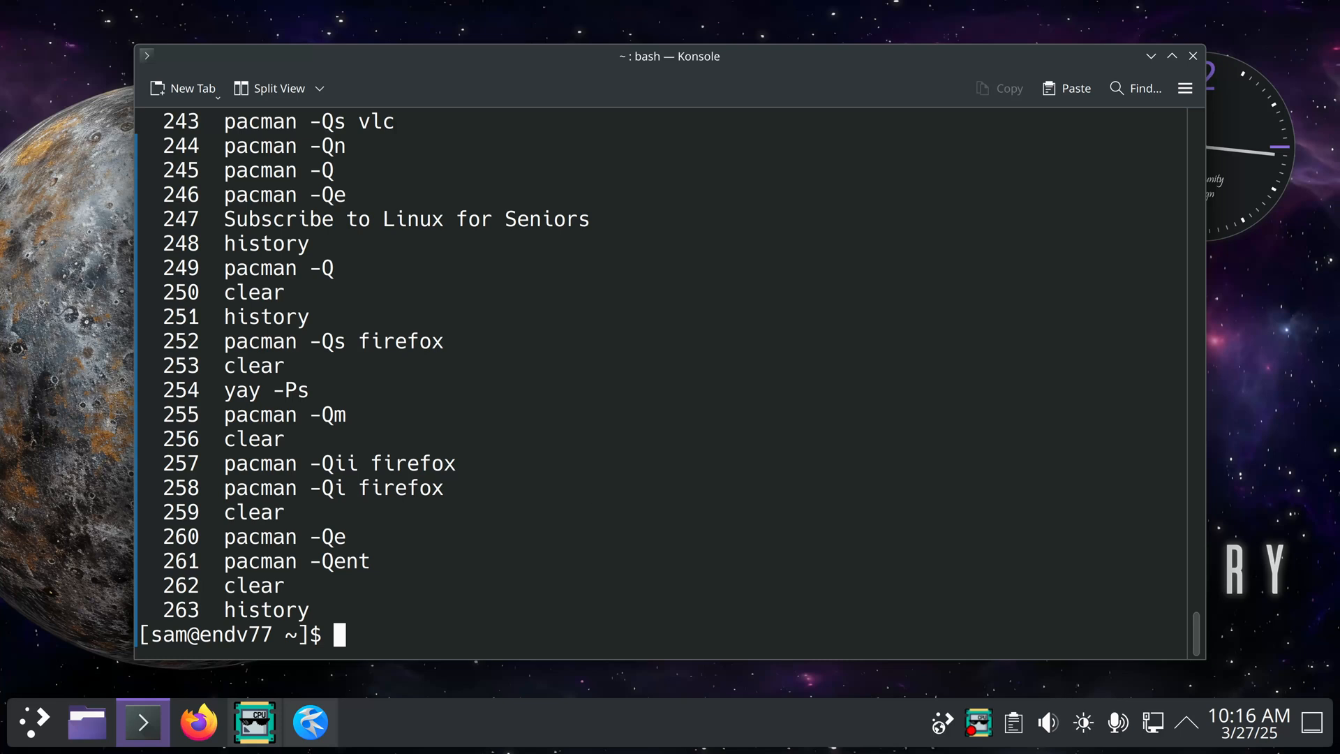
Rerun !227 for pacman.log install dates, list foreign packages, and highlight gpu-screen-recorder-gtk's version.
type("!227")
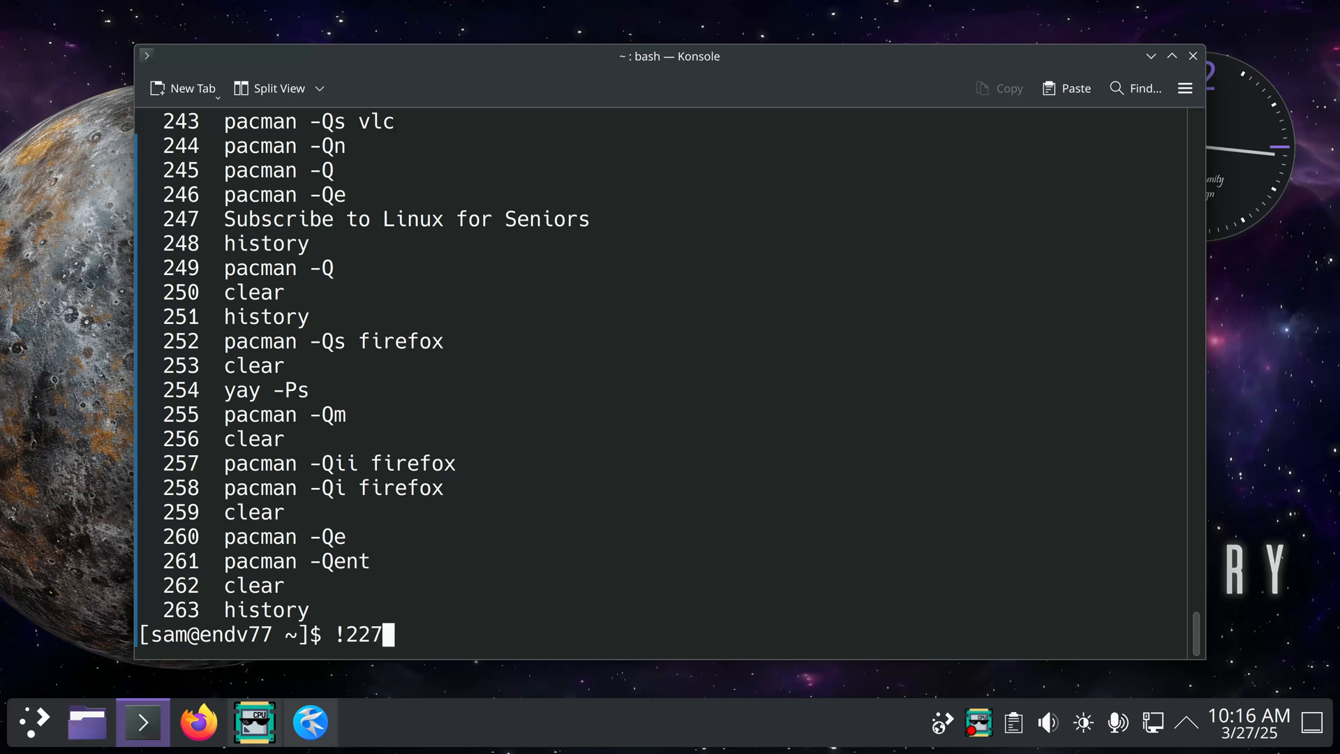
key("Return")
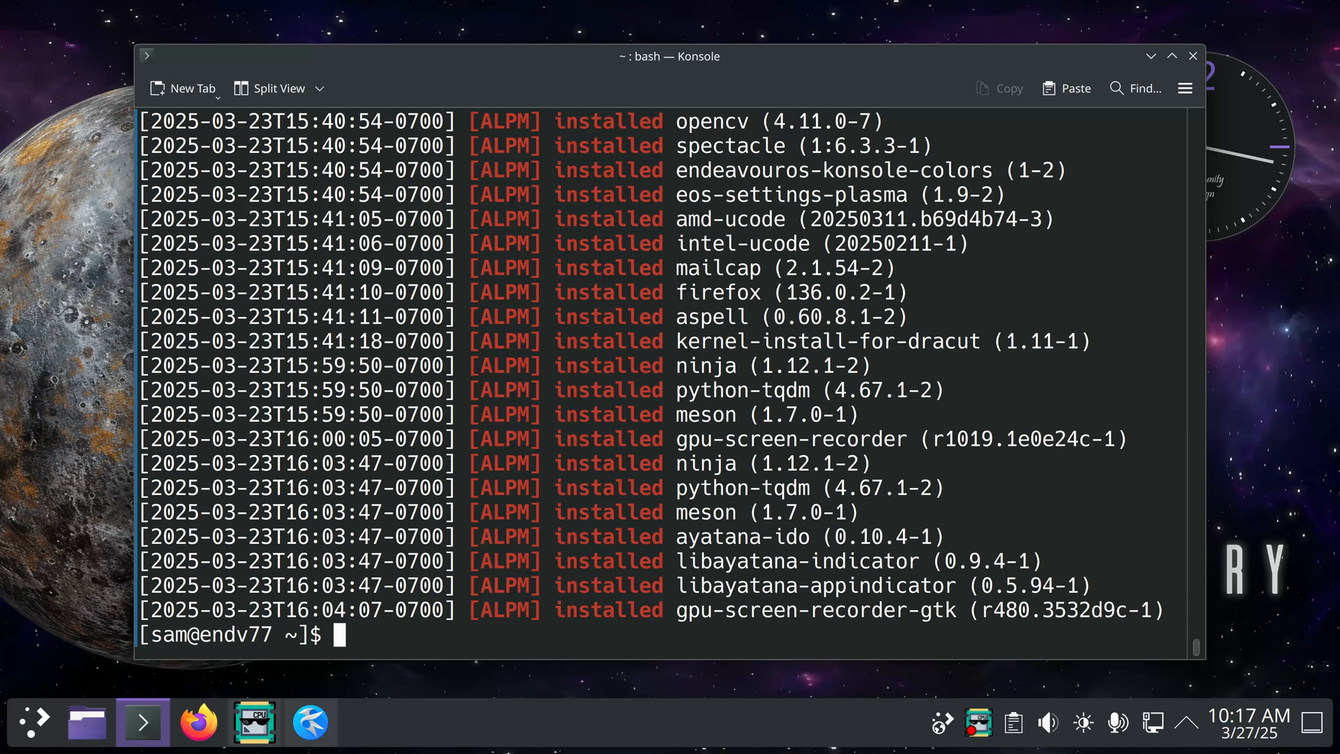
type("pa")
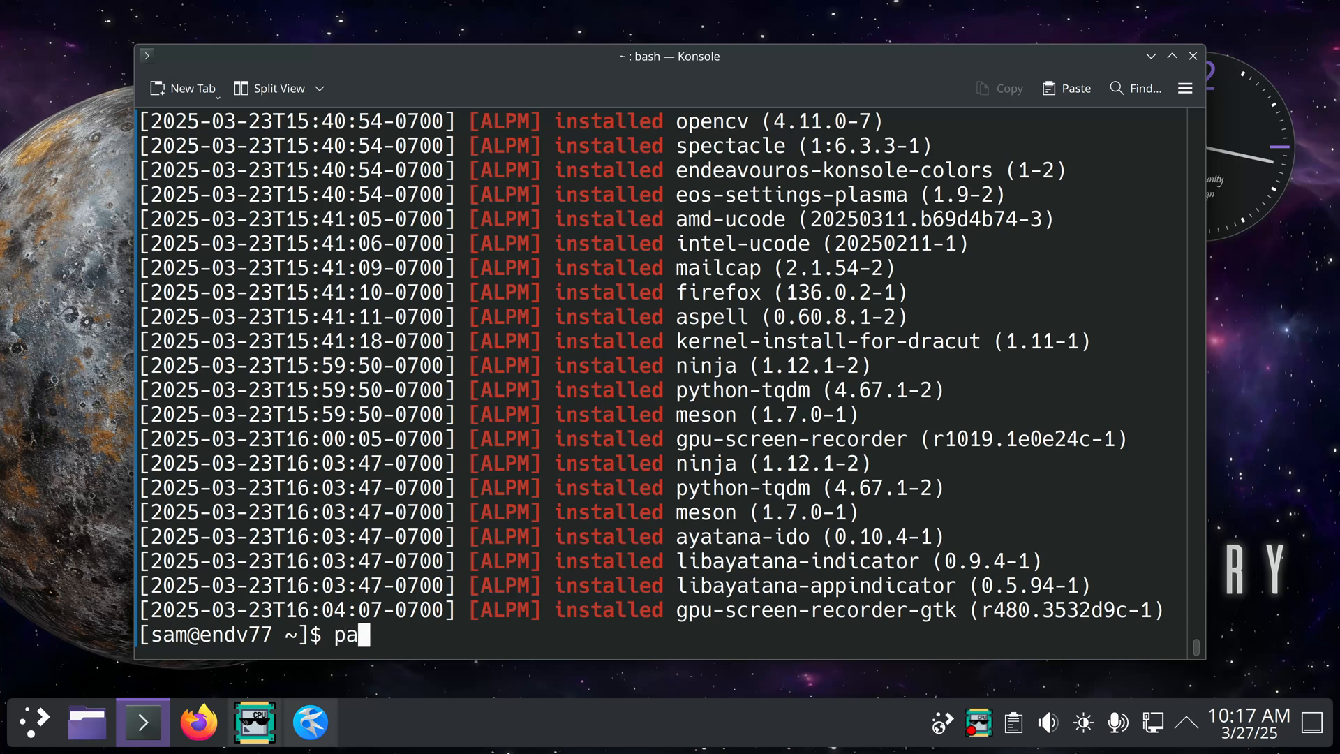
type("cman")
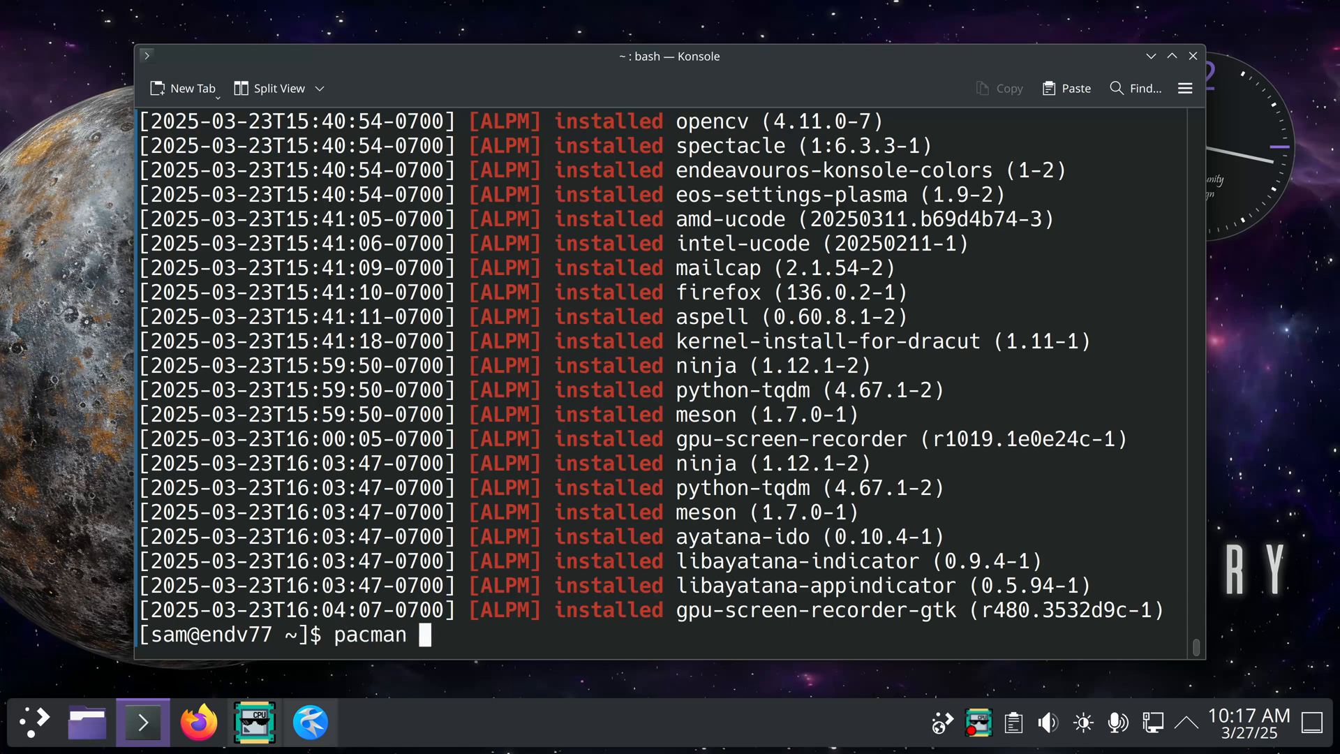
type("-Q")
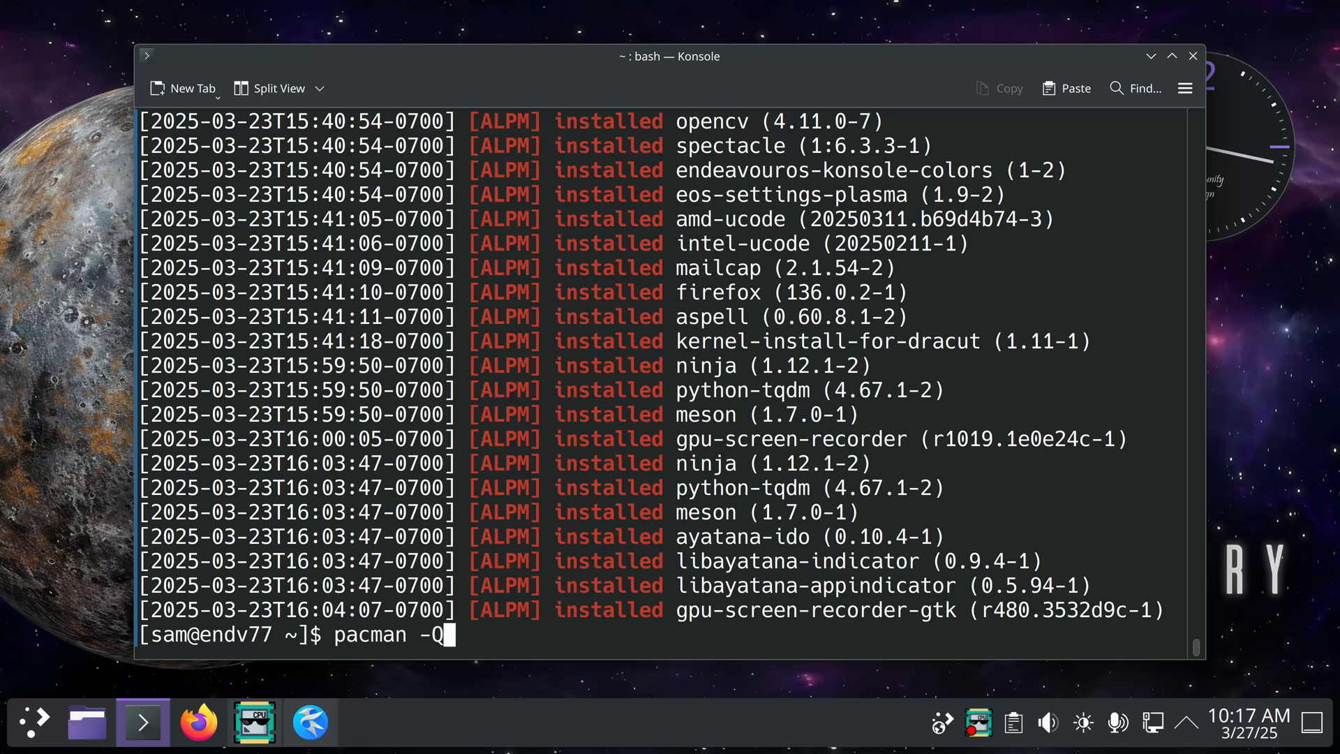
key("Return")
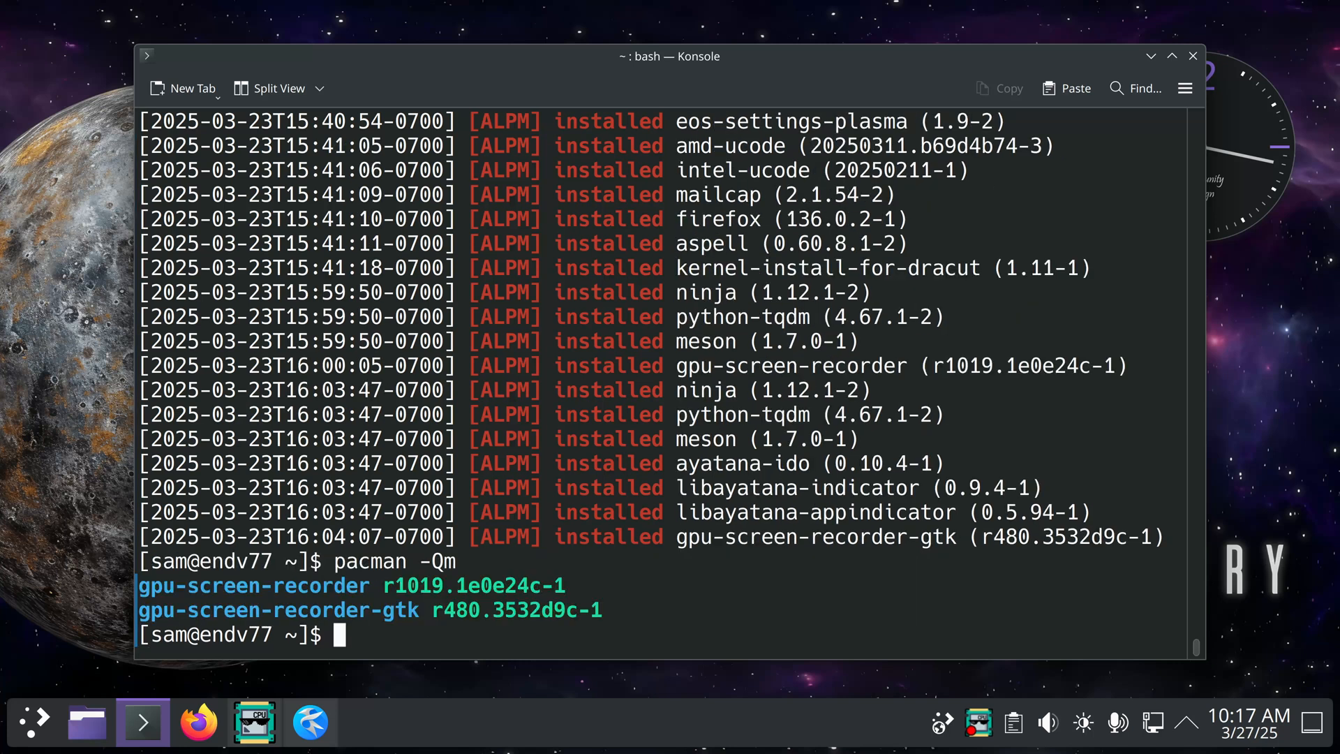
mouse_move(684, 549)
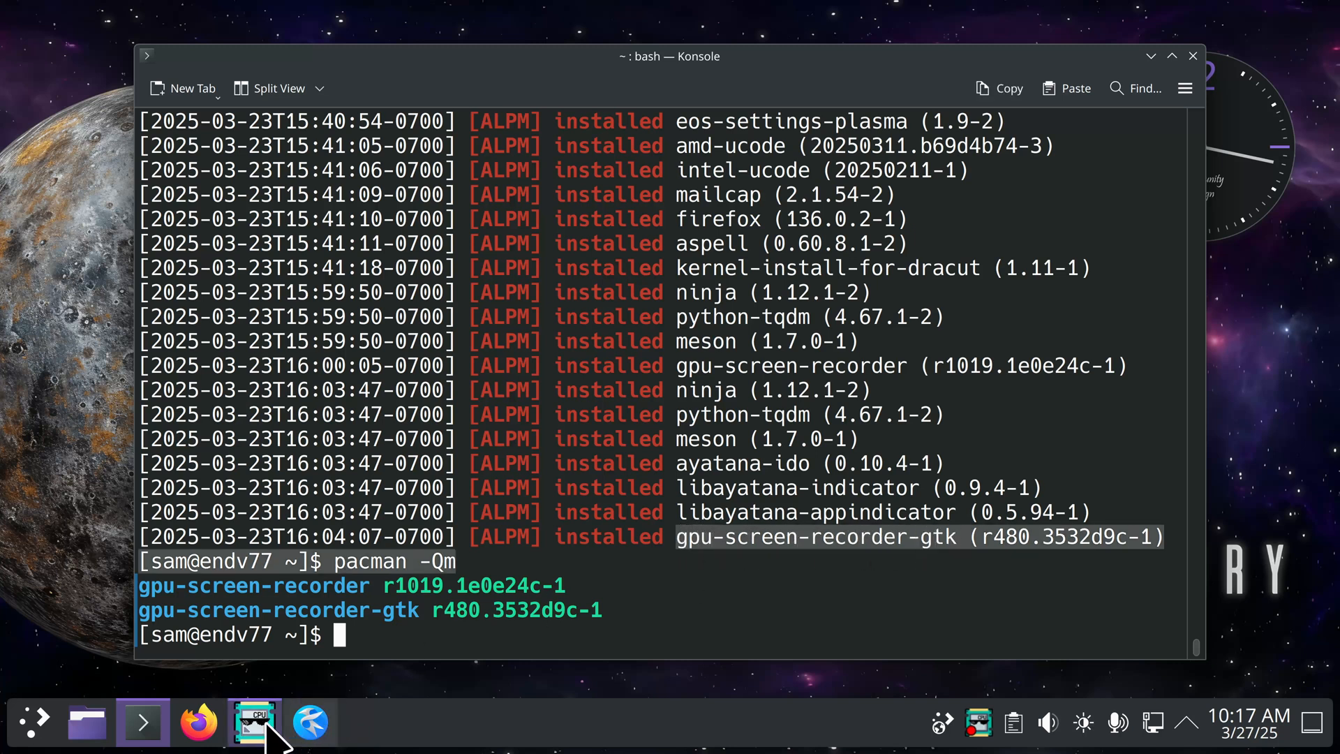
mouse_move(728, 582)
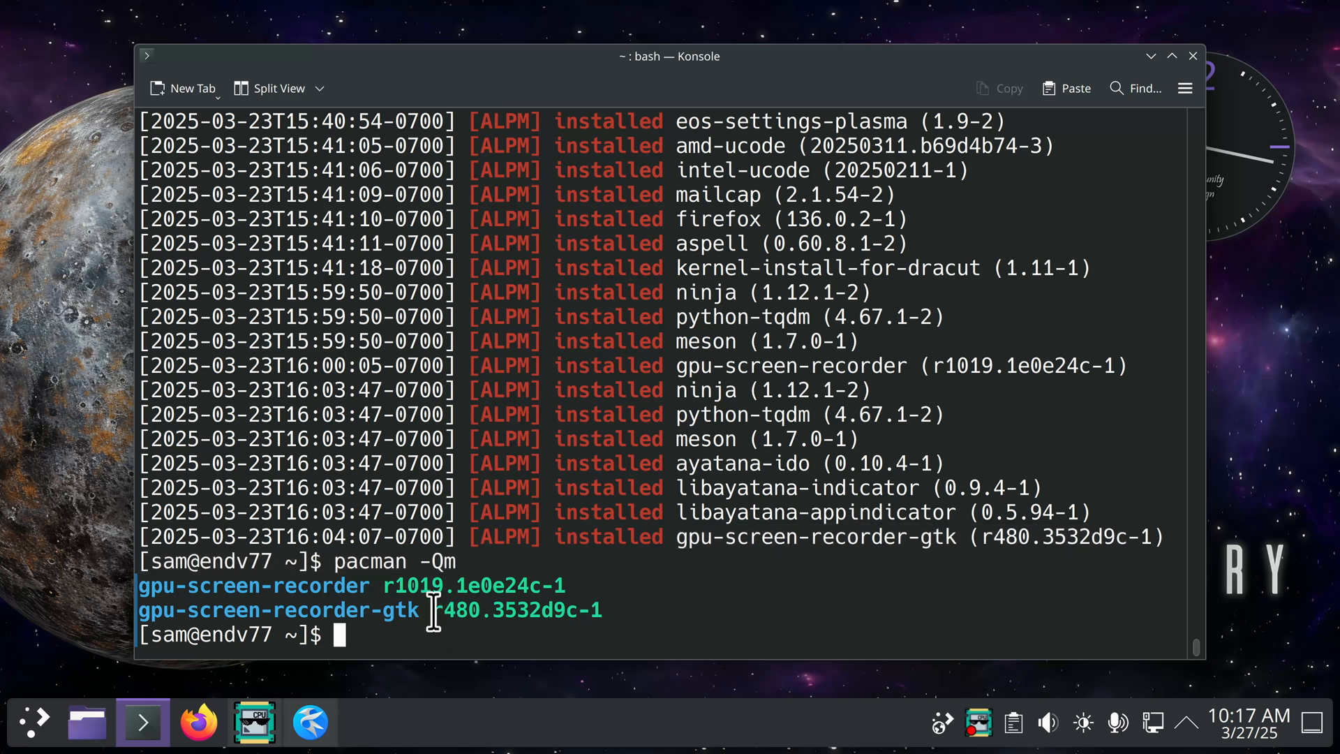
double_click(517, 609)
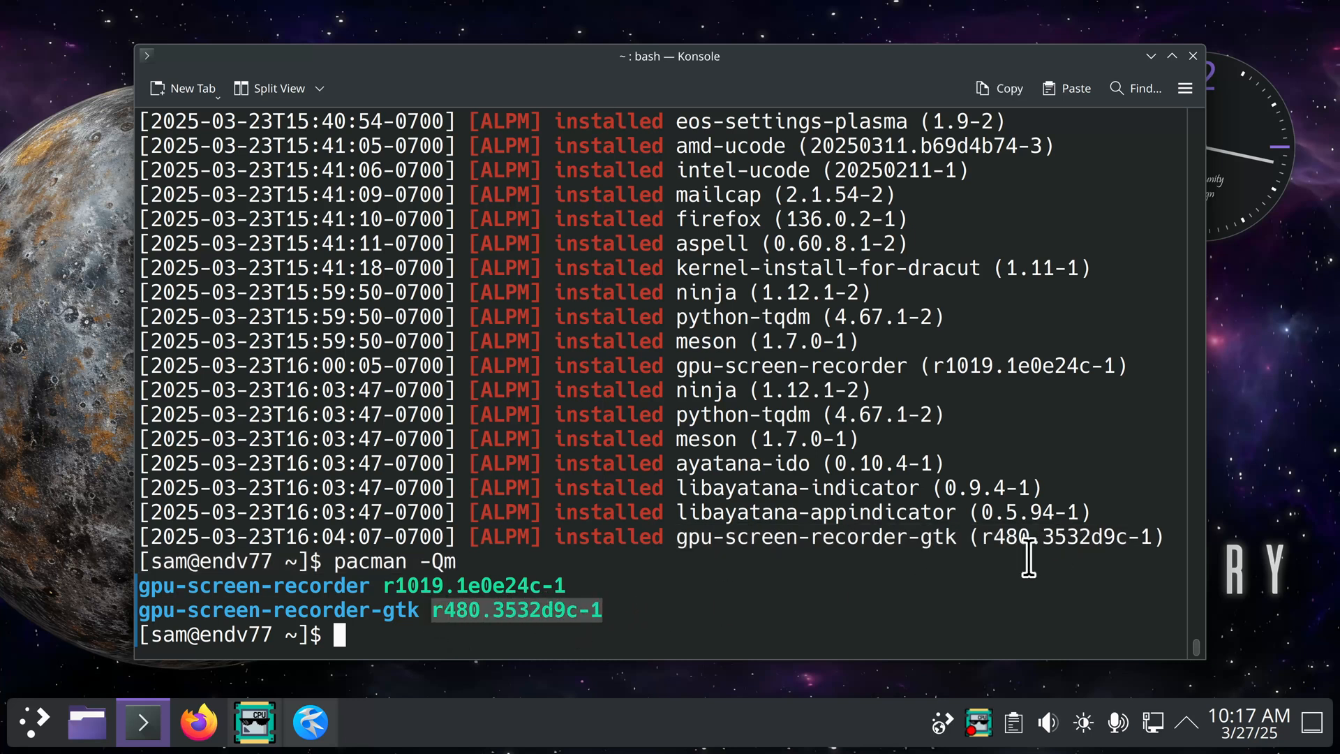
mouse_move(295, 526)
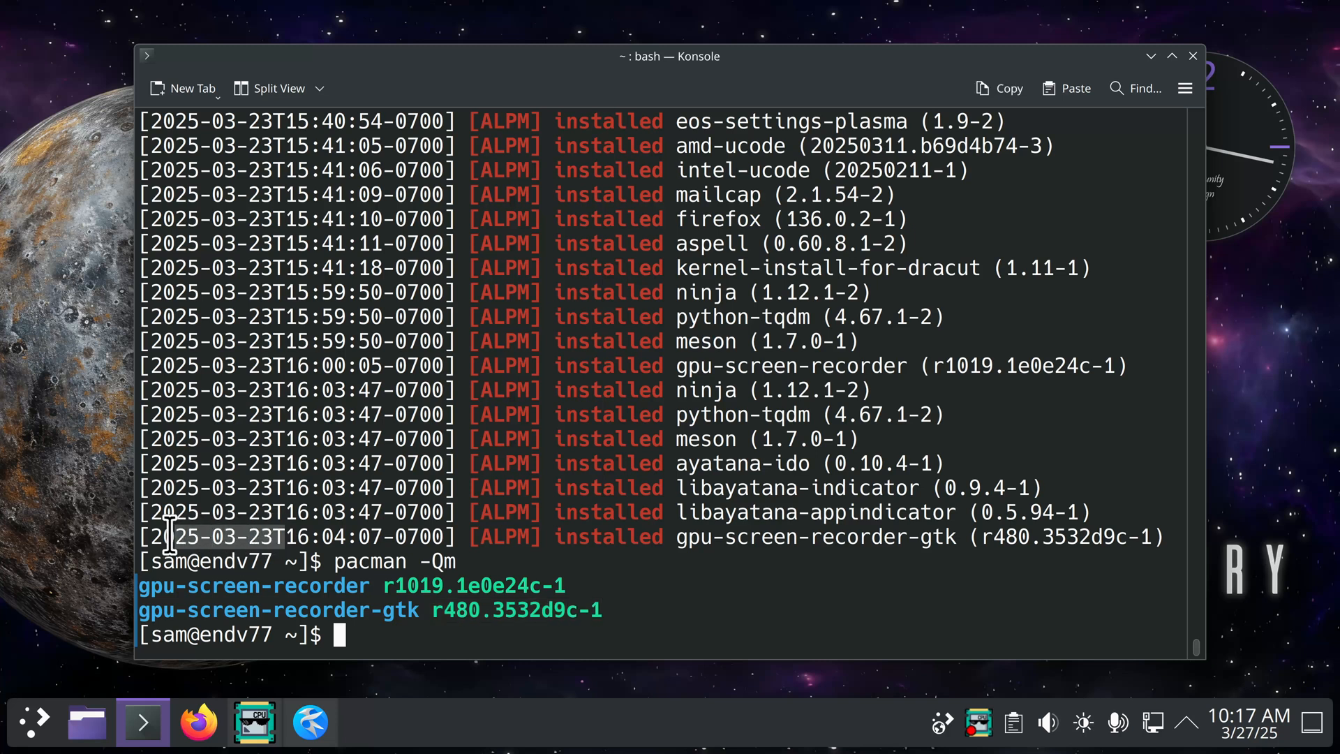
mouse_move(376, 540)
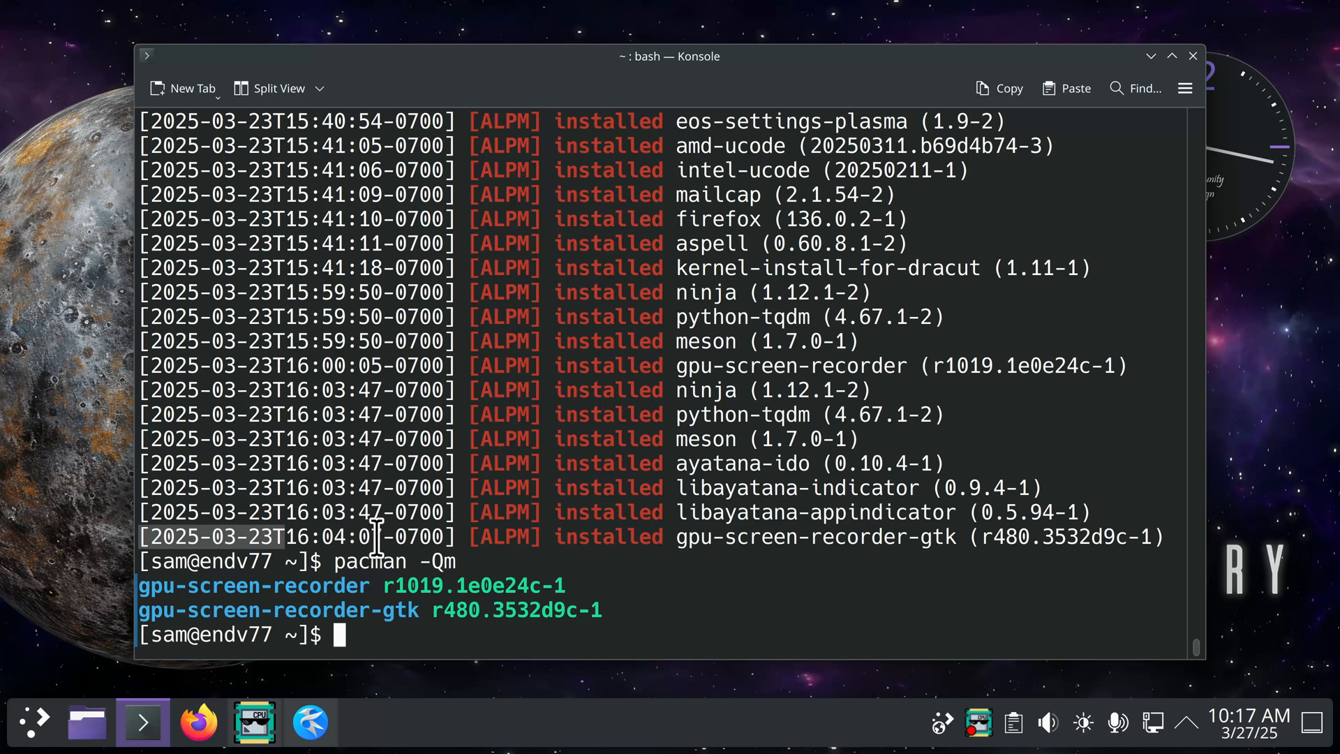
mouse_move(902, 256)
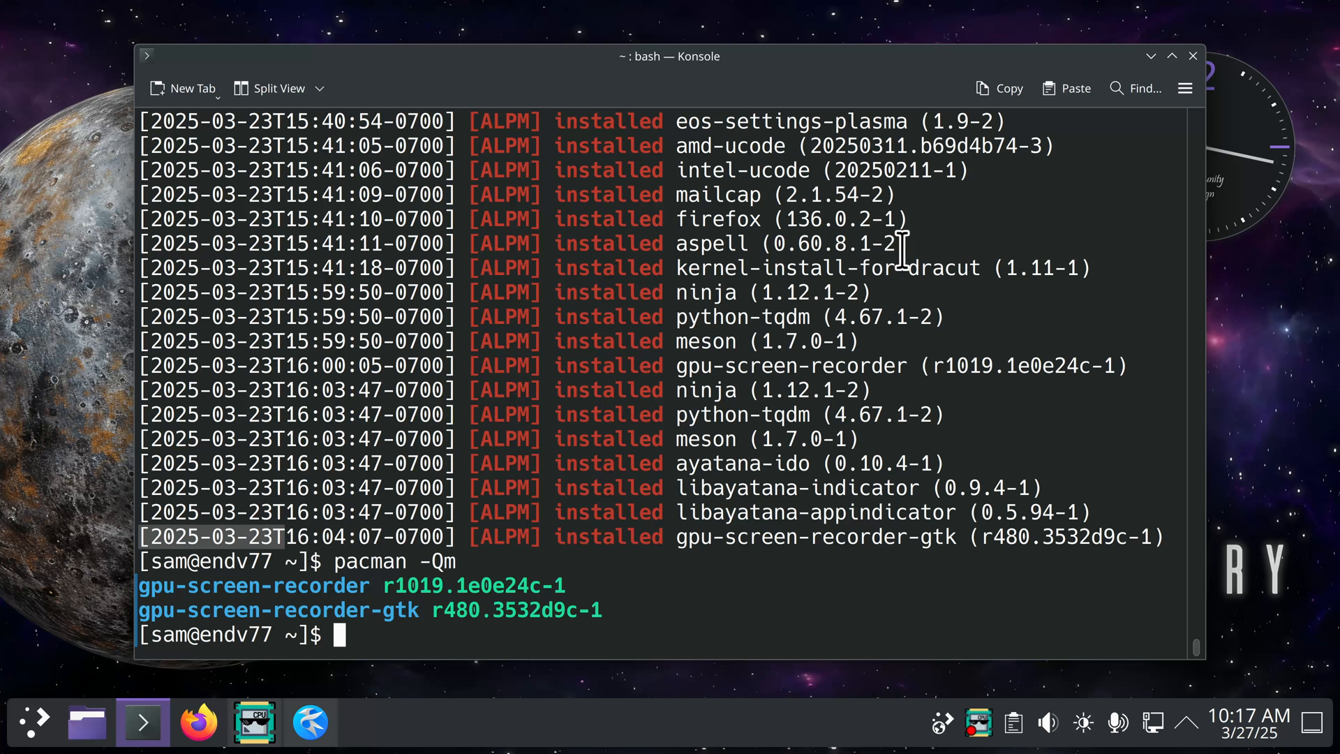
mouse_move(609, 484)
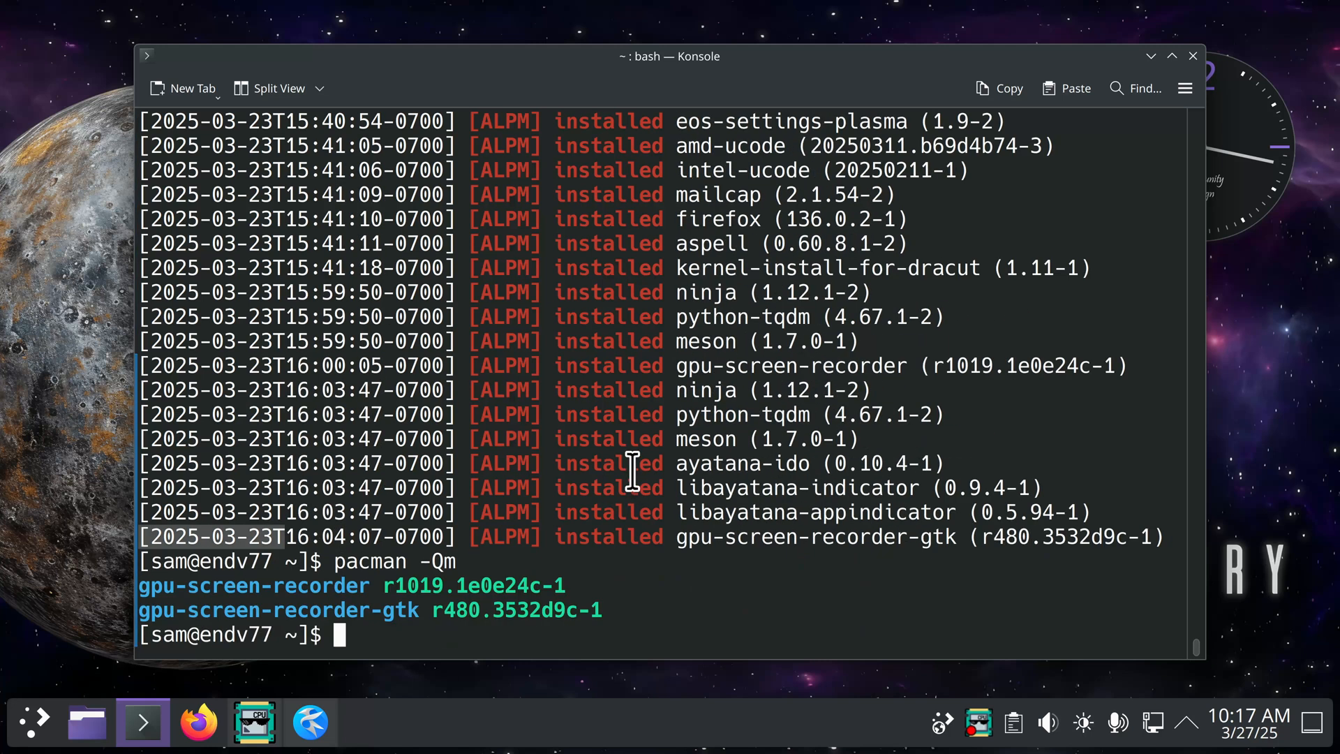
Scroll back through earlier pacman.log install entries, then close Kate's packageinfo.txt notes.
scroll("up", 3)
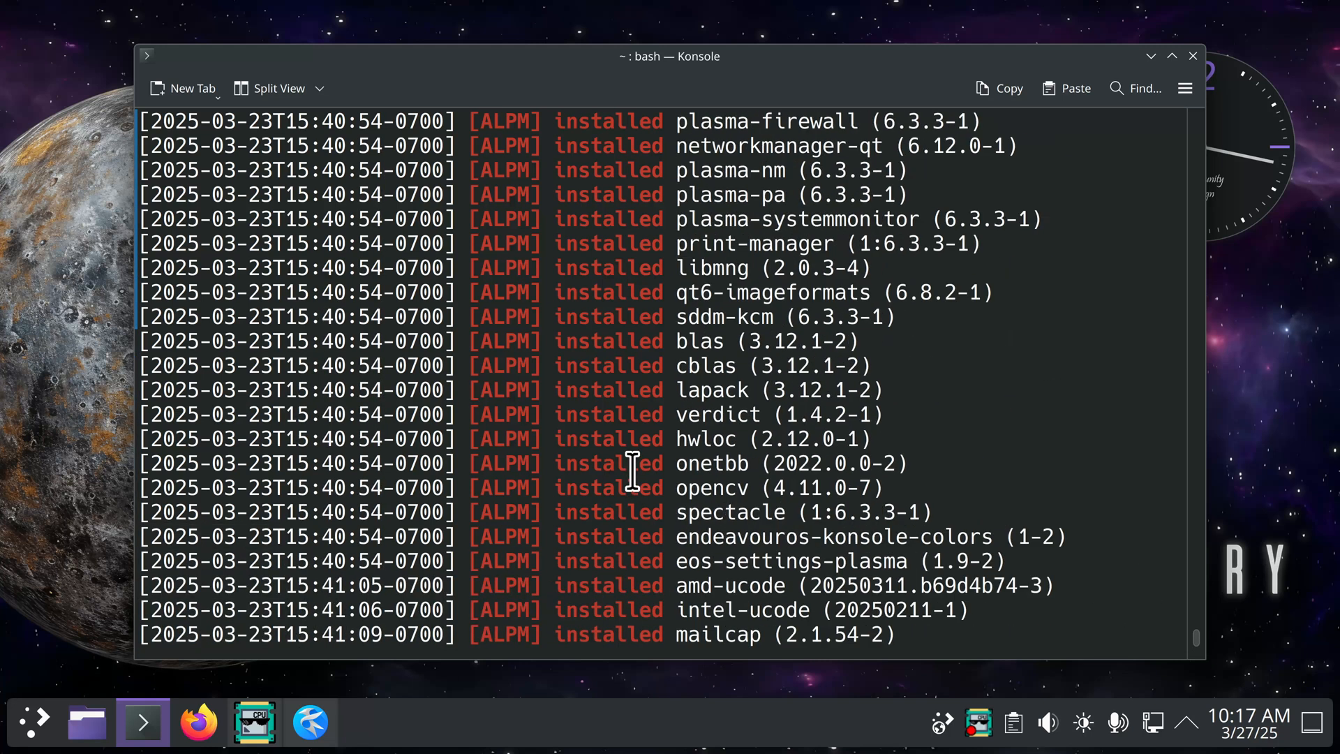
scroll("up", 3)
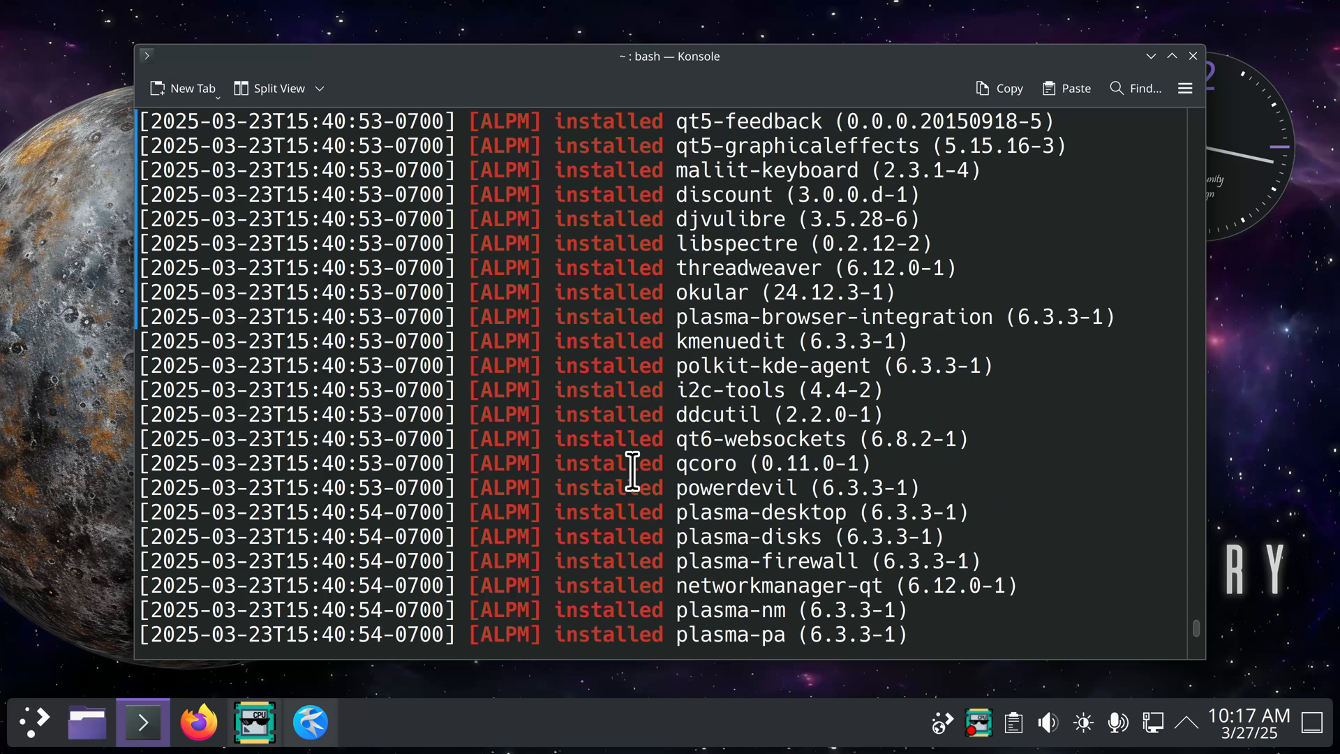
scroll("up", 3)
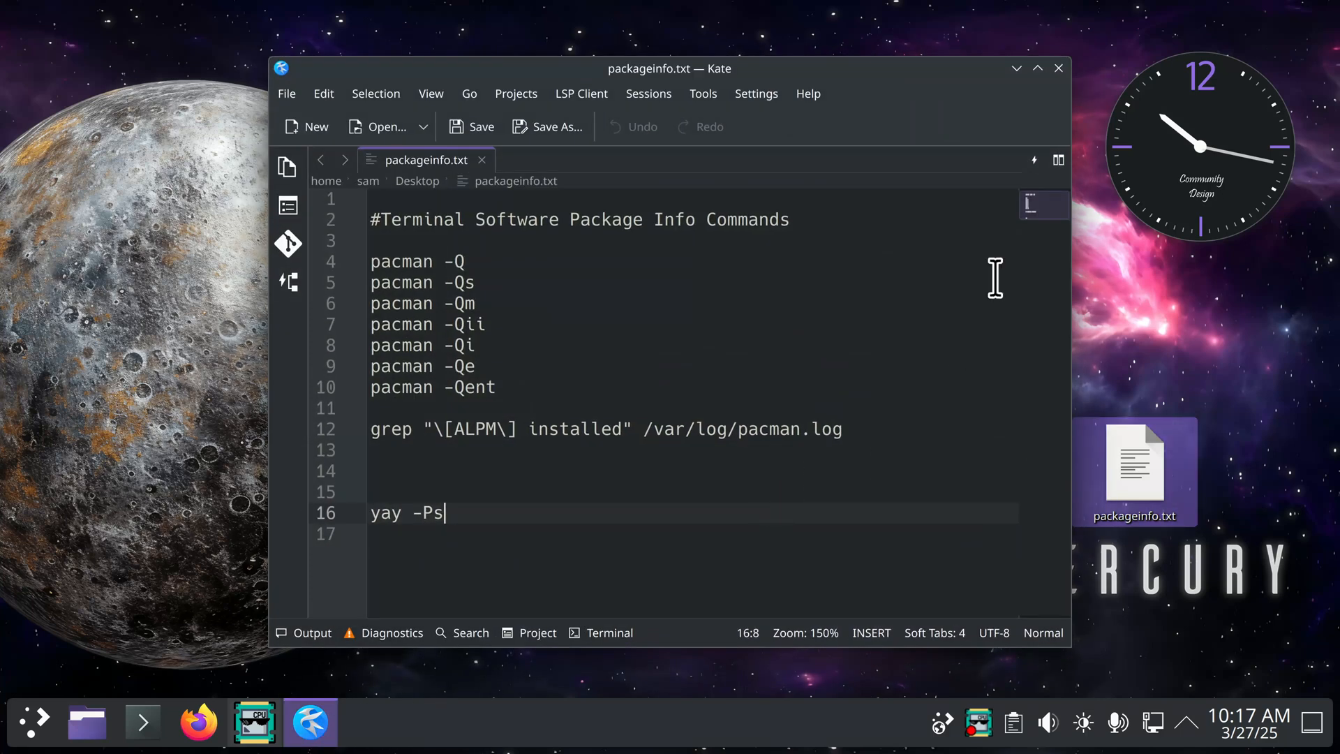
left_click(1059, 69)
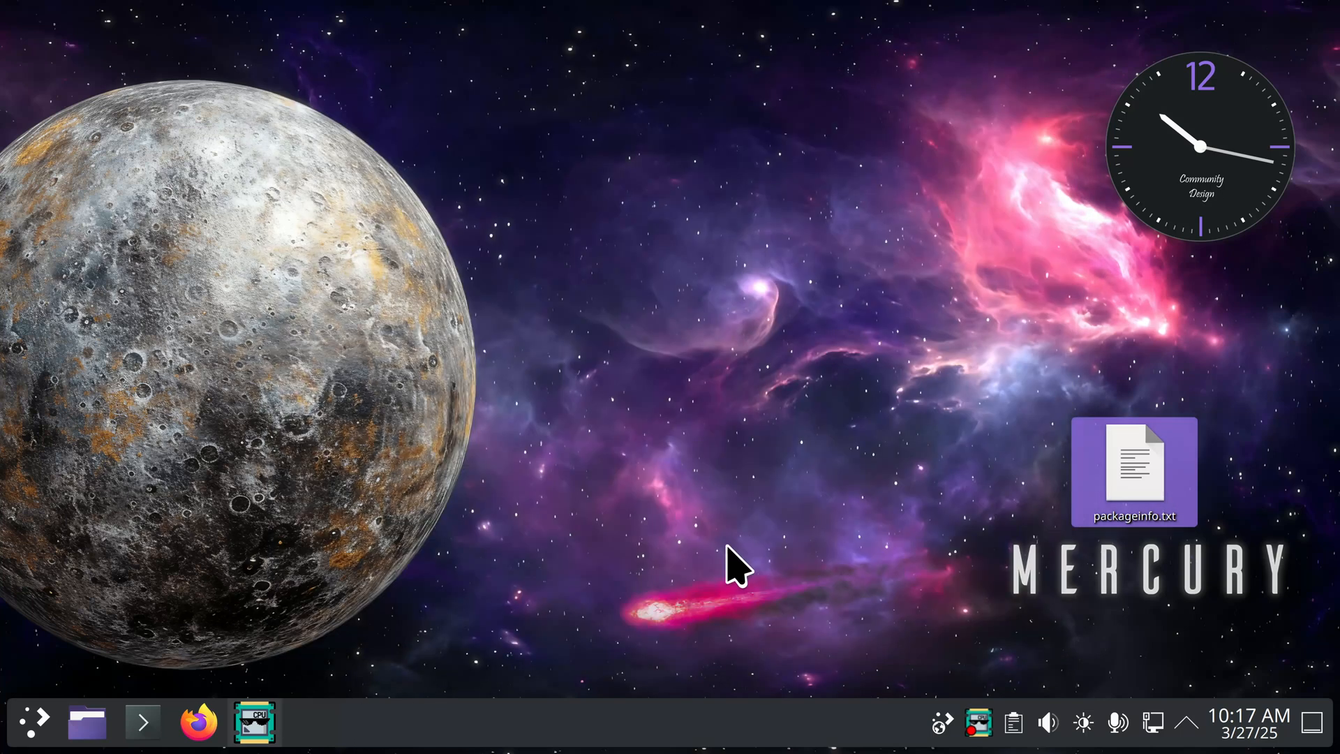